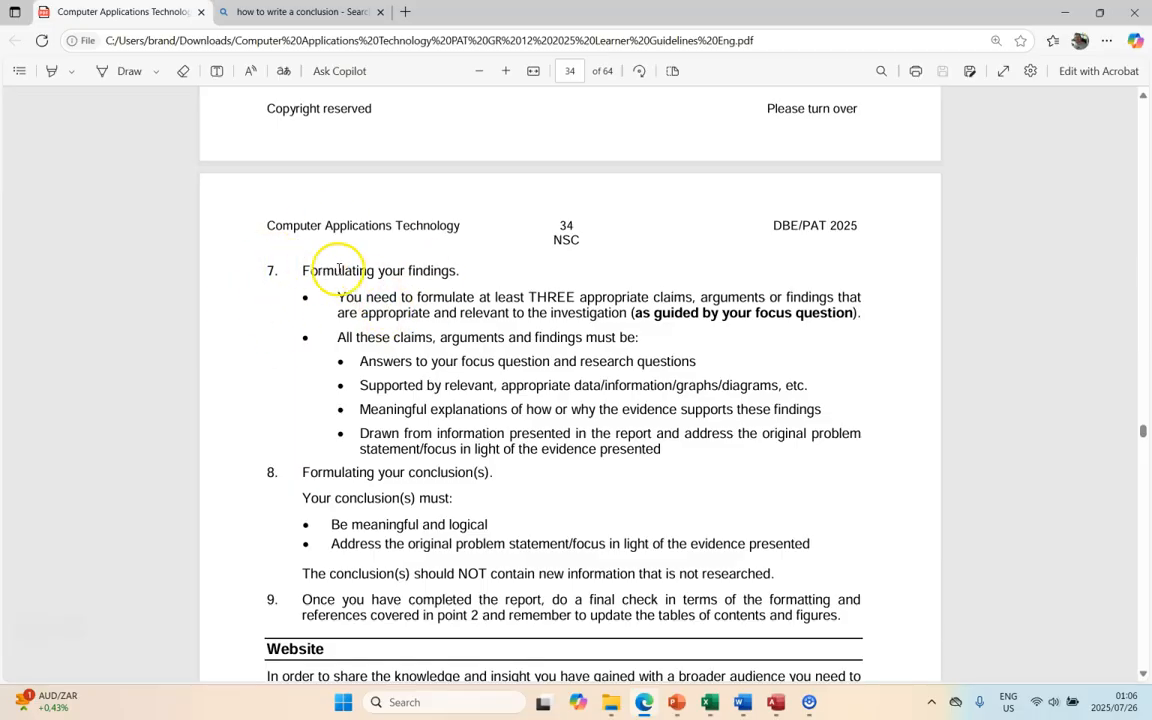
pyautogui.moveTo(456, 276)
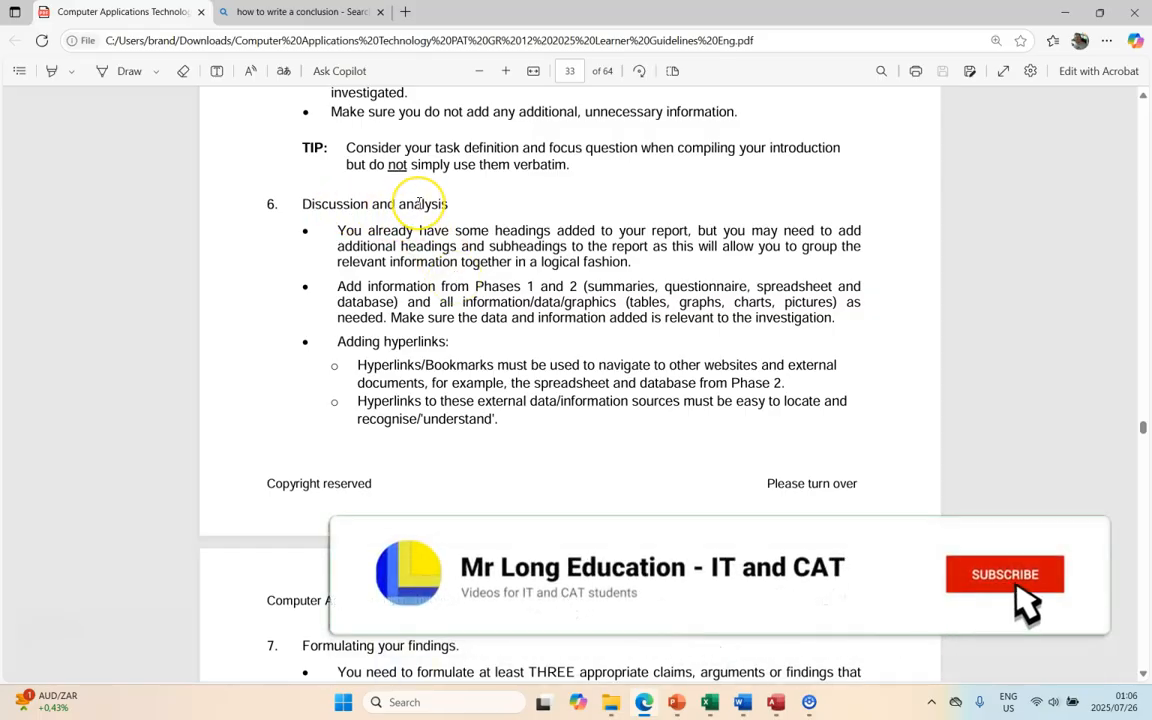
# Show the Summaries sheet of questionnaire responses and scroll down through its summaries
pyautogui.click(1004, 572)
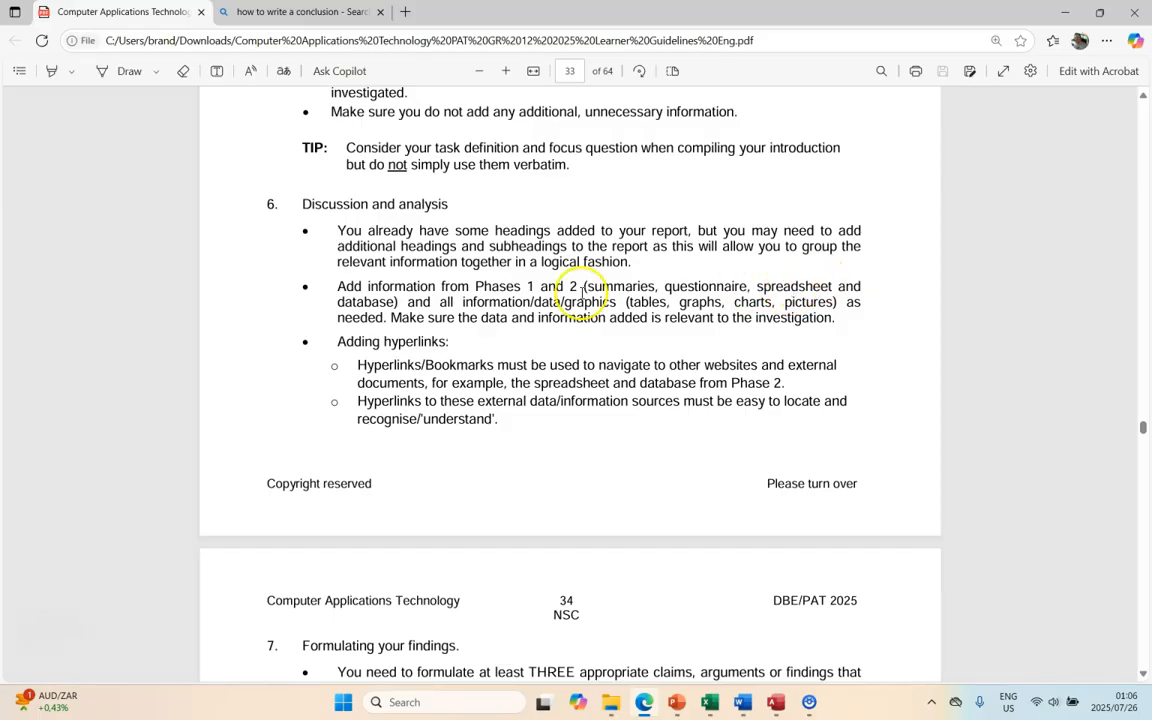
pyautogui.moveTo(604, 362)
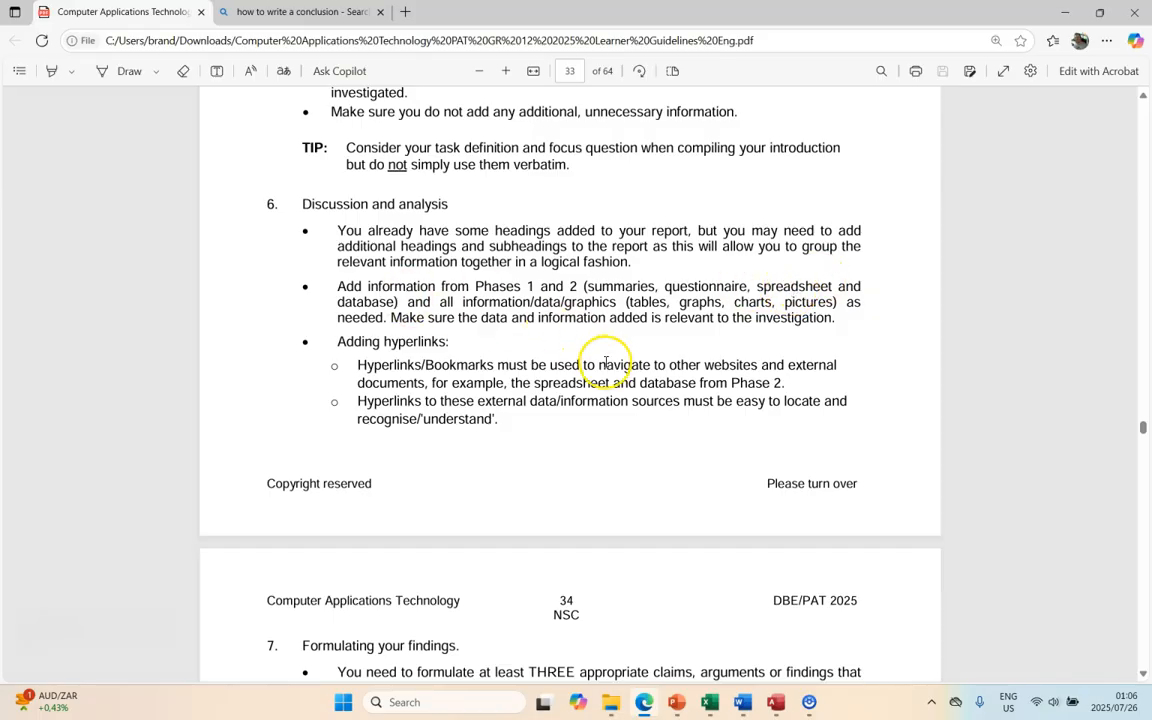
pyautogui.scroll(-3)
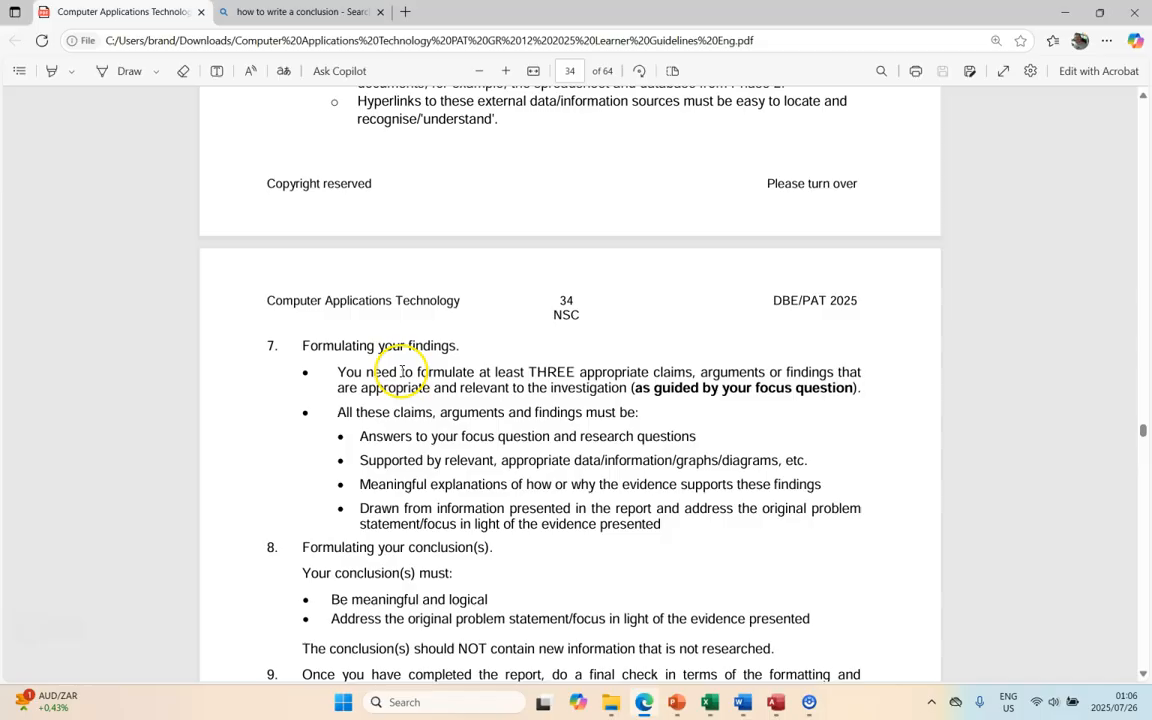
pyautogui.moveTo(590, 378)
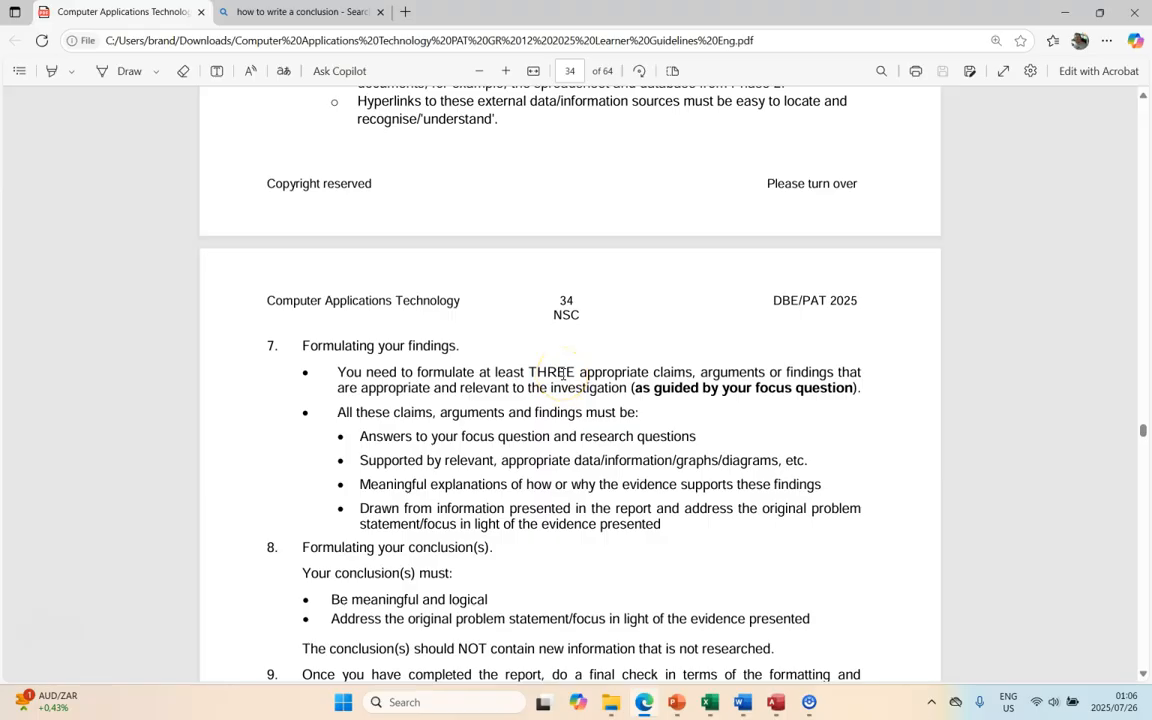
pyautogui.moveTo(590, 382)
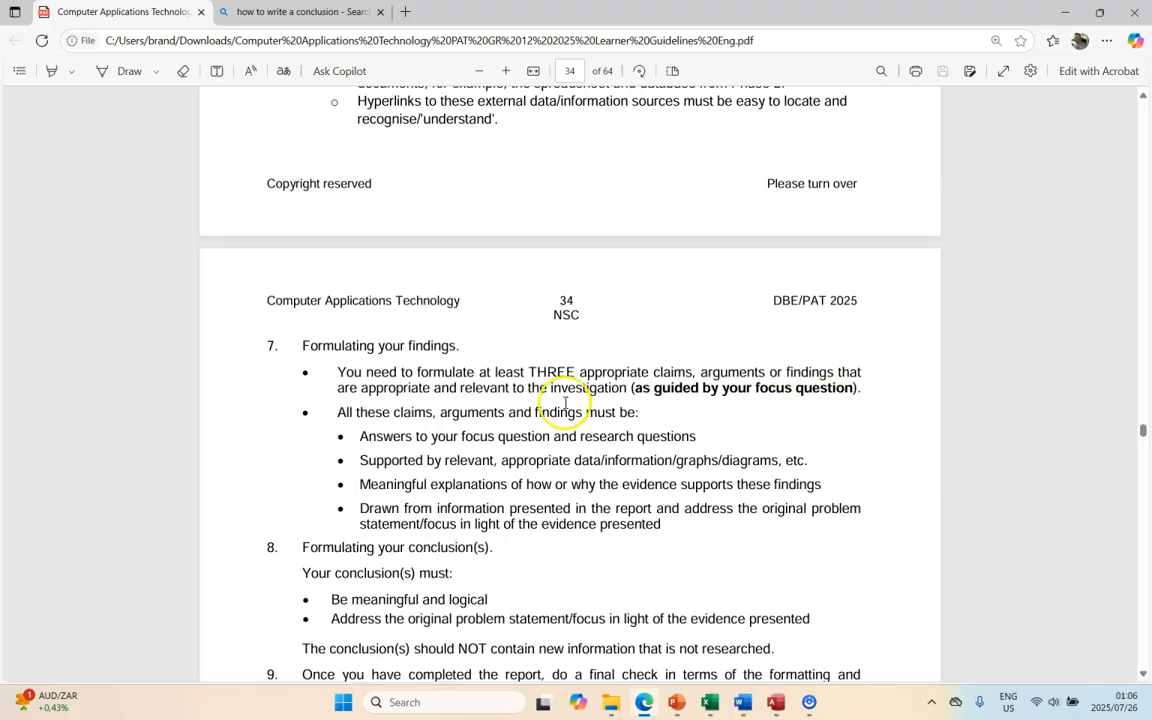
pyautogui.moveTo(622, 398)
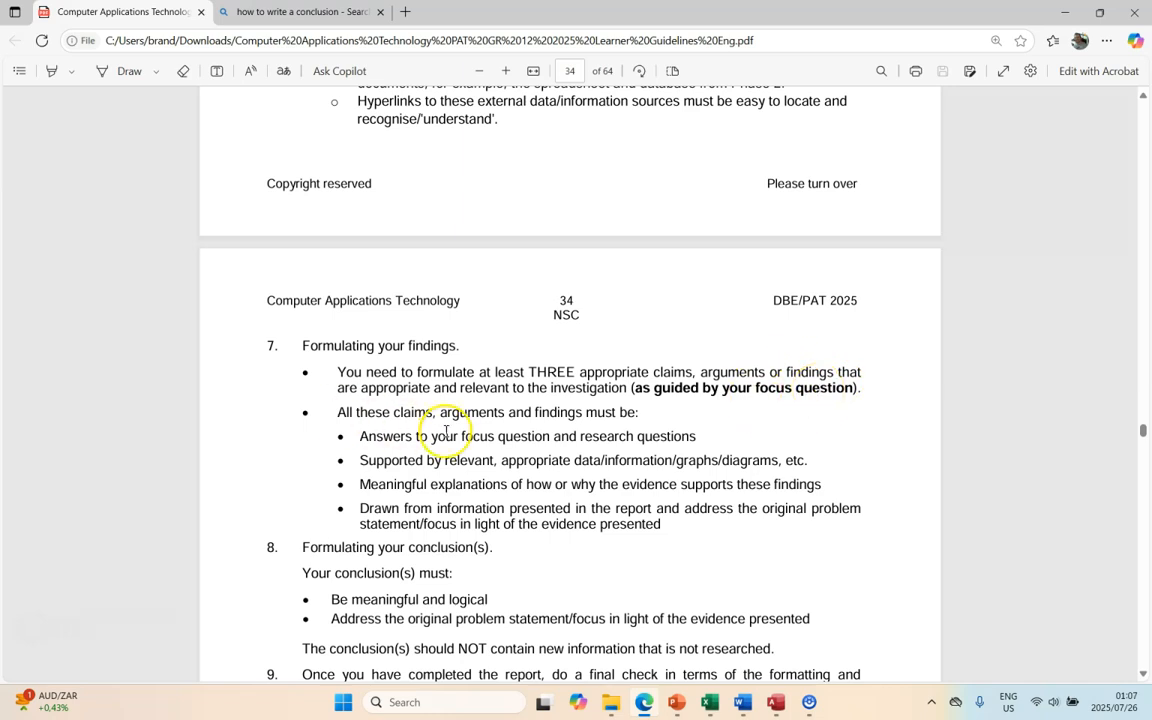
pyautogui.moveTo(424, 436)
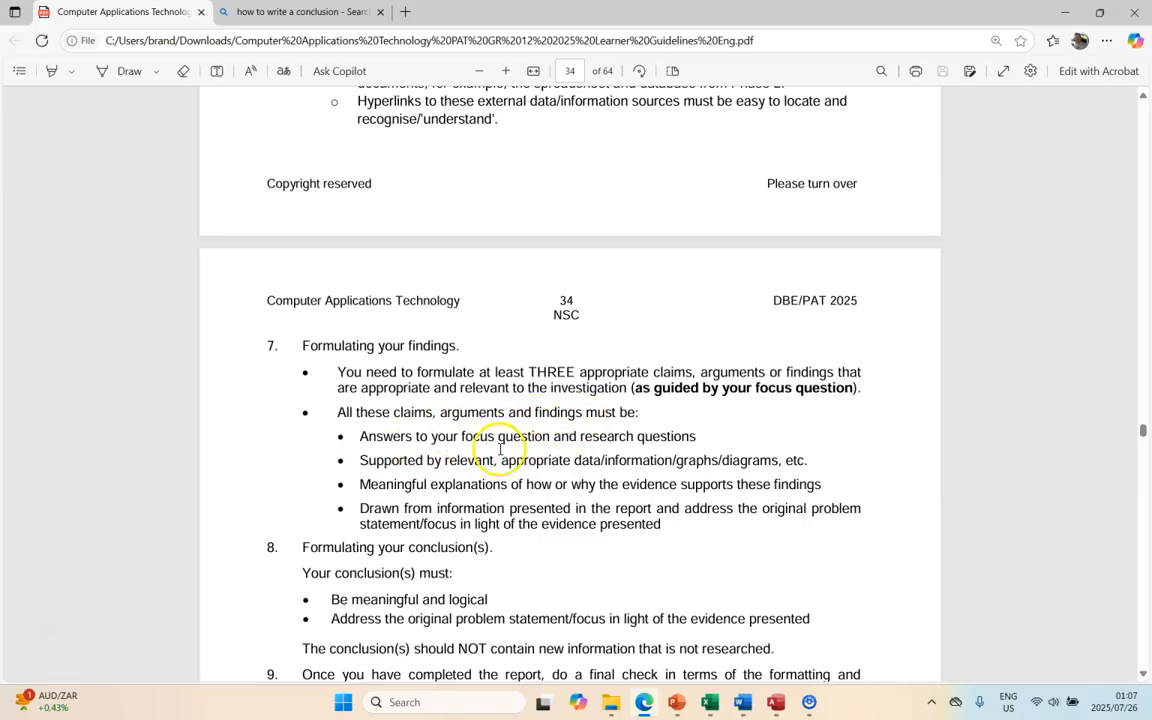
pyautogui.moveTo(670, 436)
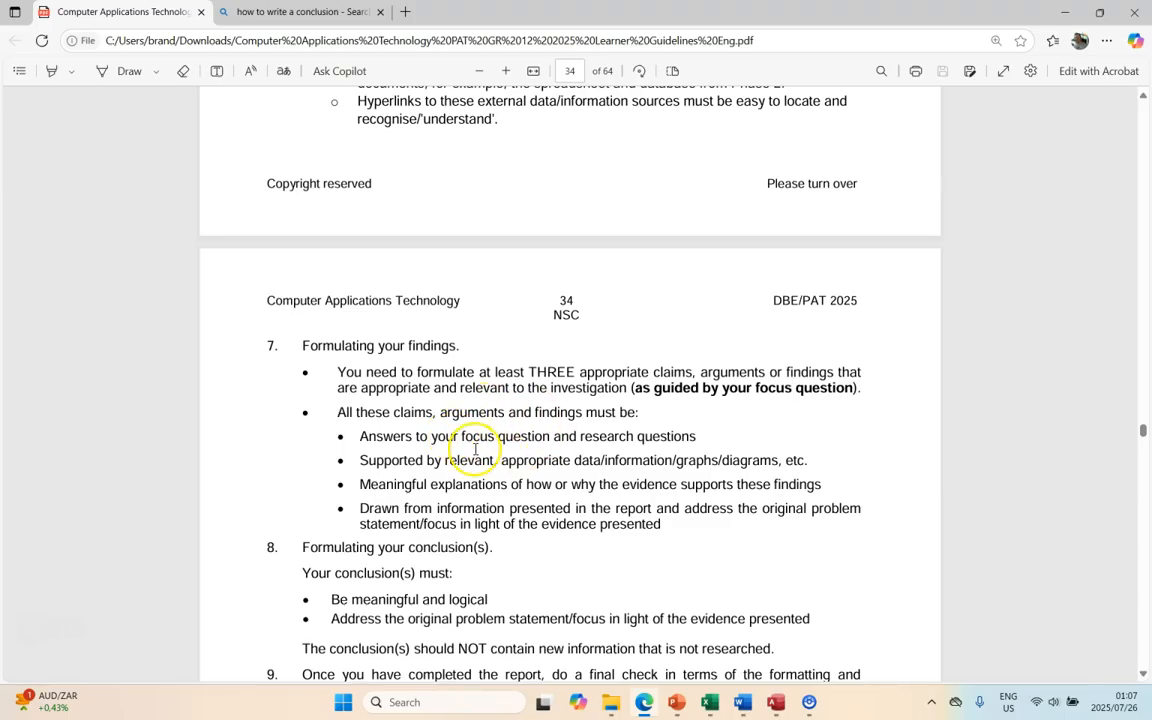
pyautogui.moveTo(478, 476)
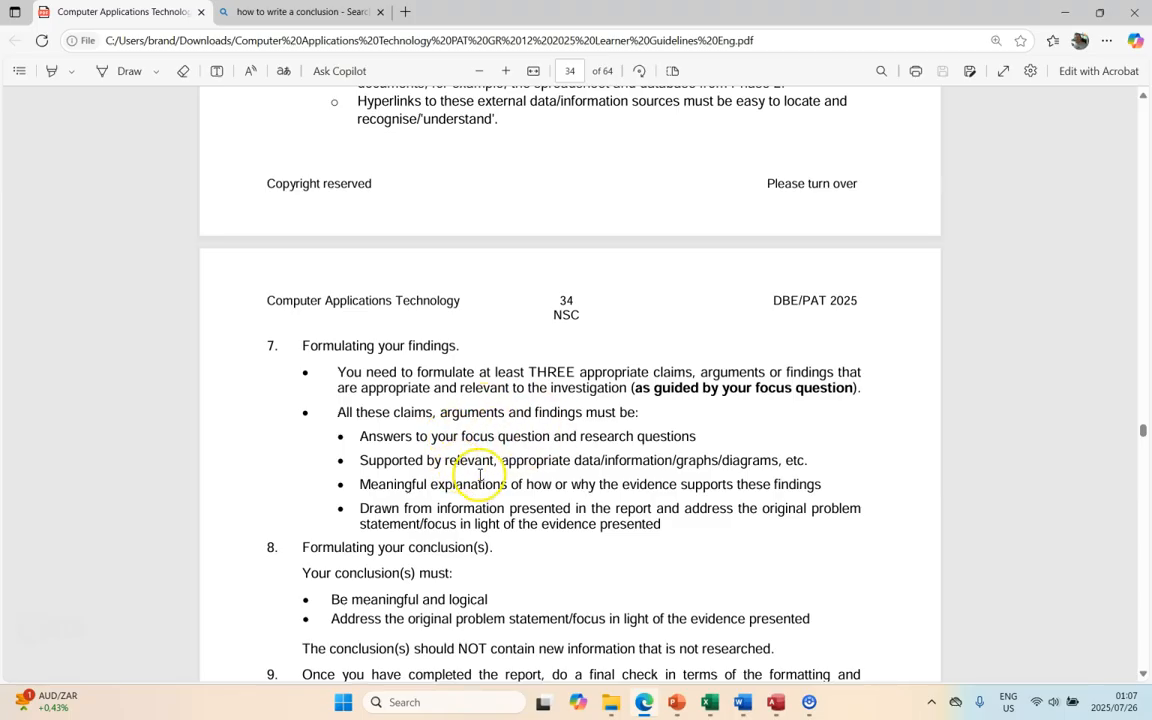
pyautogui.moveTo(580, 474)
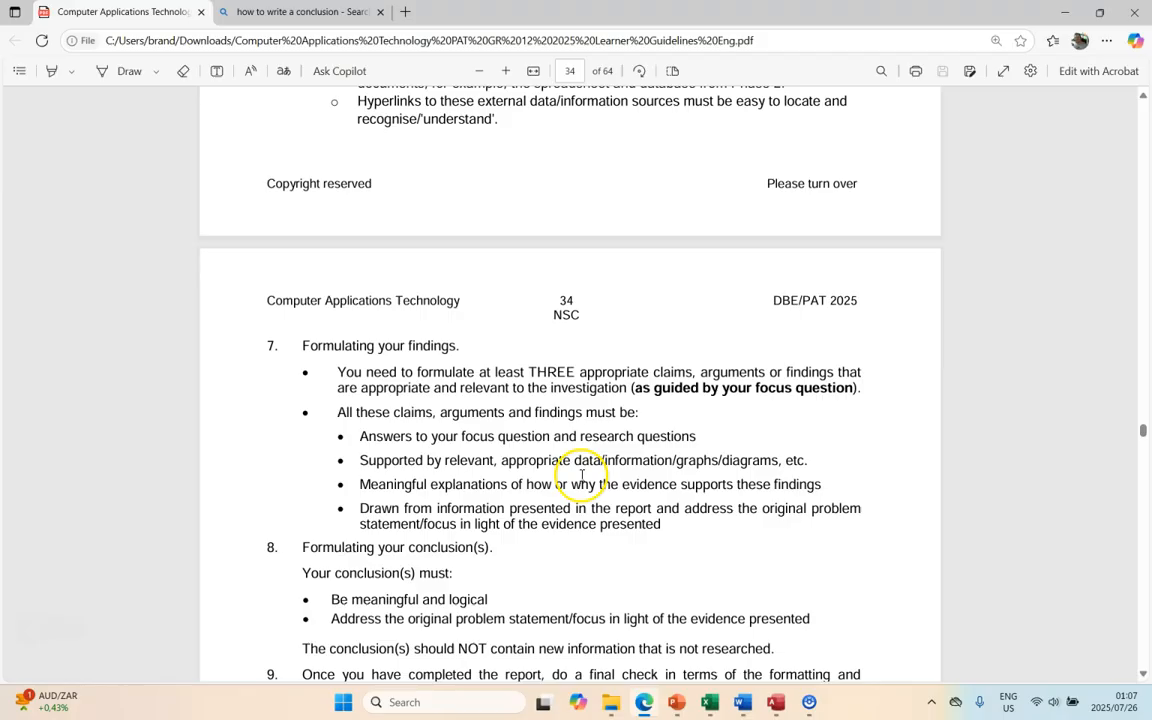
pyautogui.moveTo(712, 468)
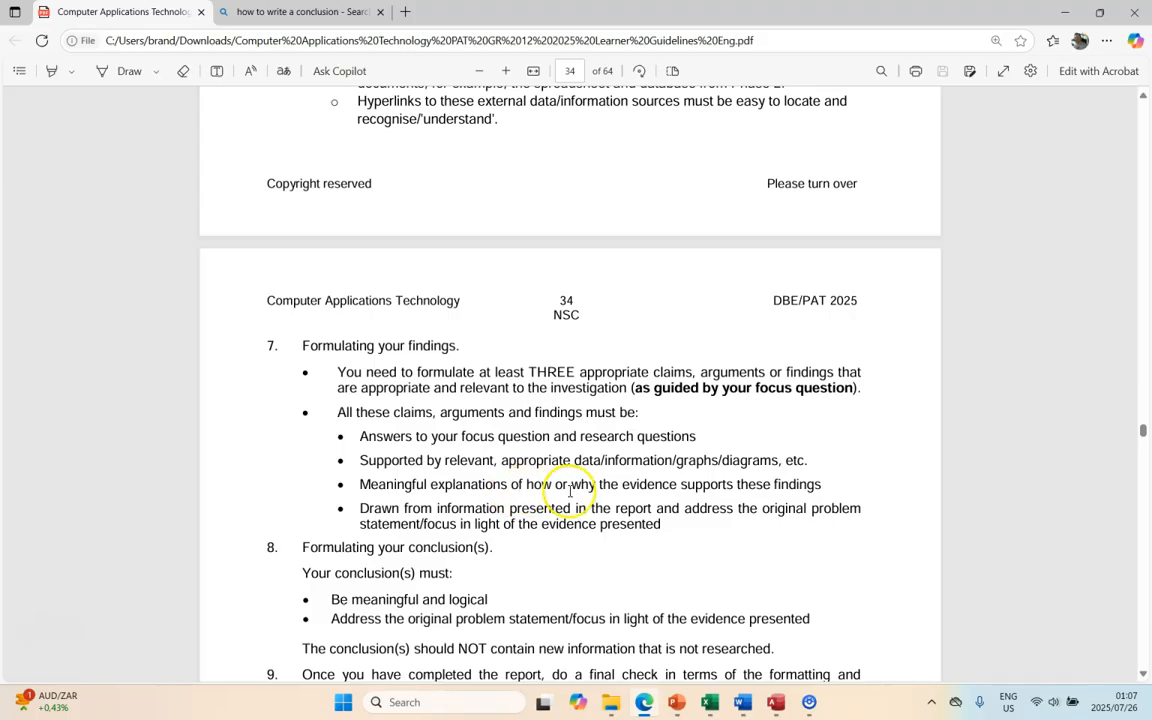
pyautogui.moveTo(796, 498)
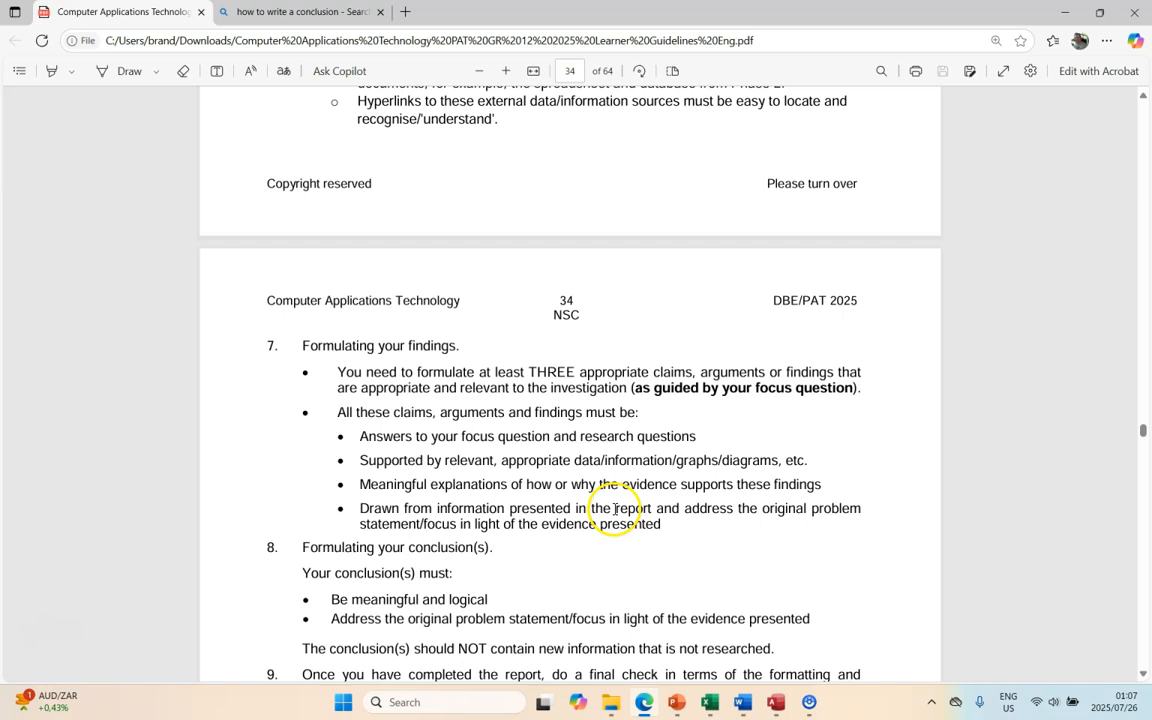
pyautogui.moveTo(846, 512)
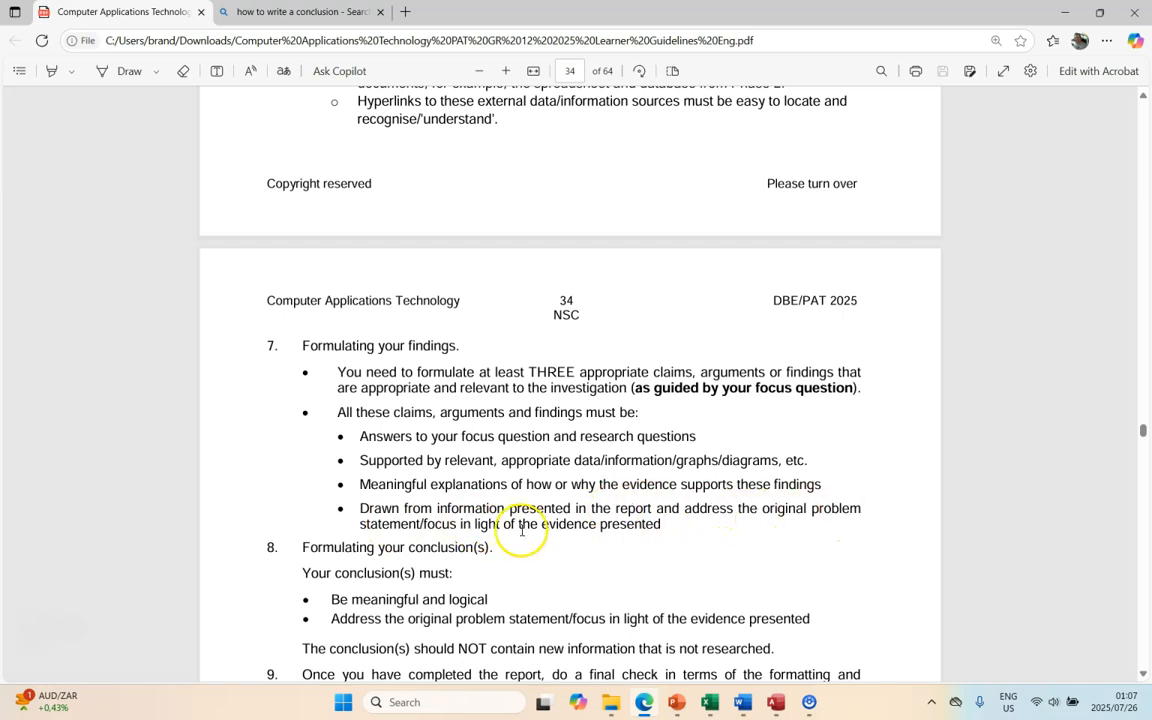
pyautogui.moveTo(616, 500)
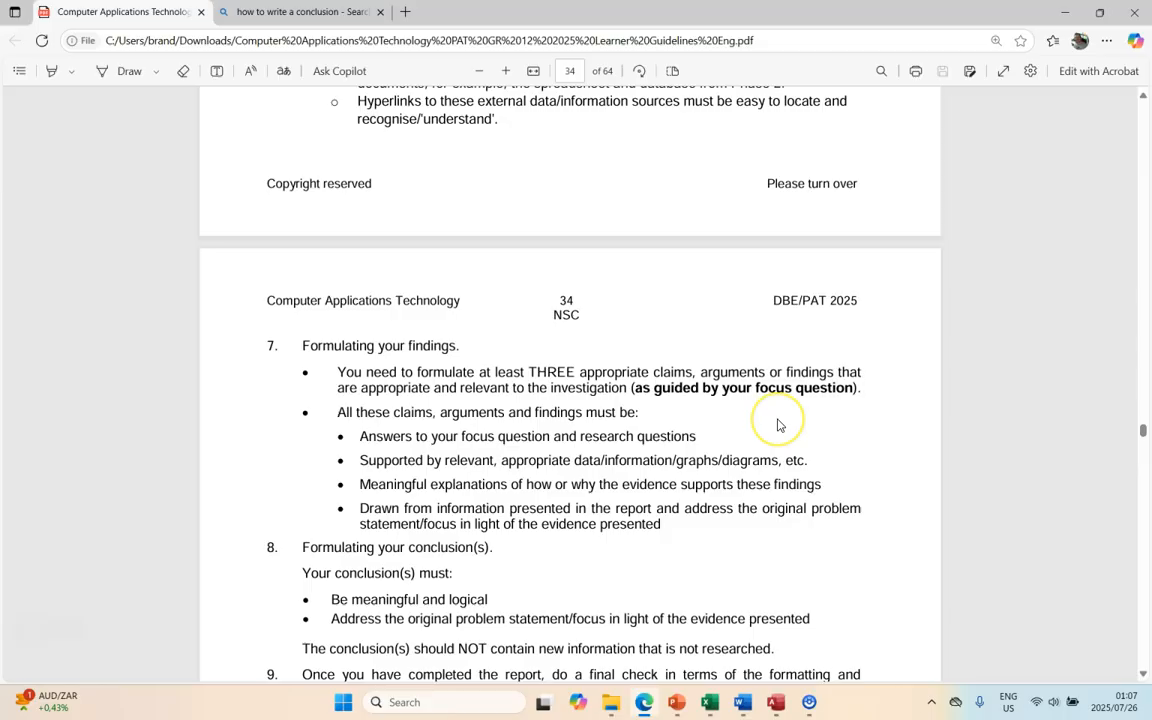
pyautogui.moveTo(734, 368)
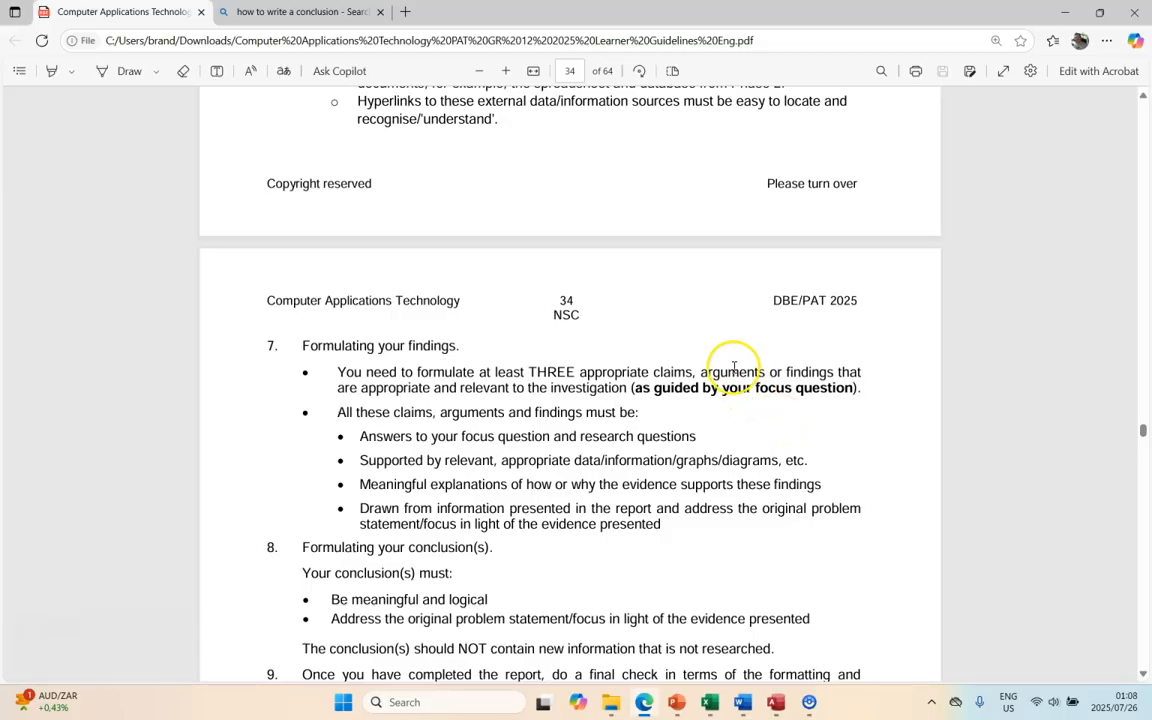
pyautogui.moveTo(724, 442)
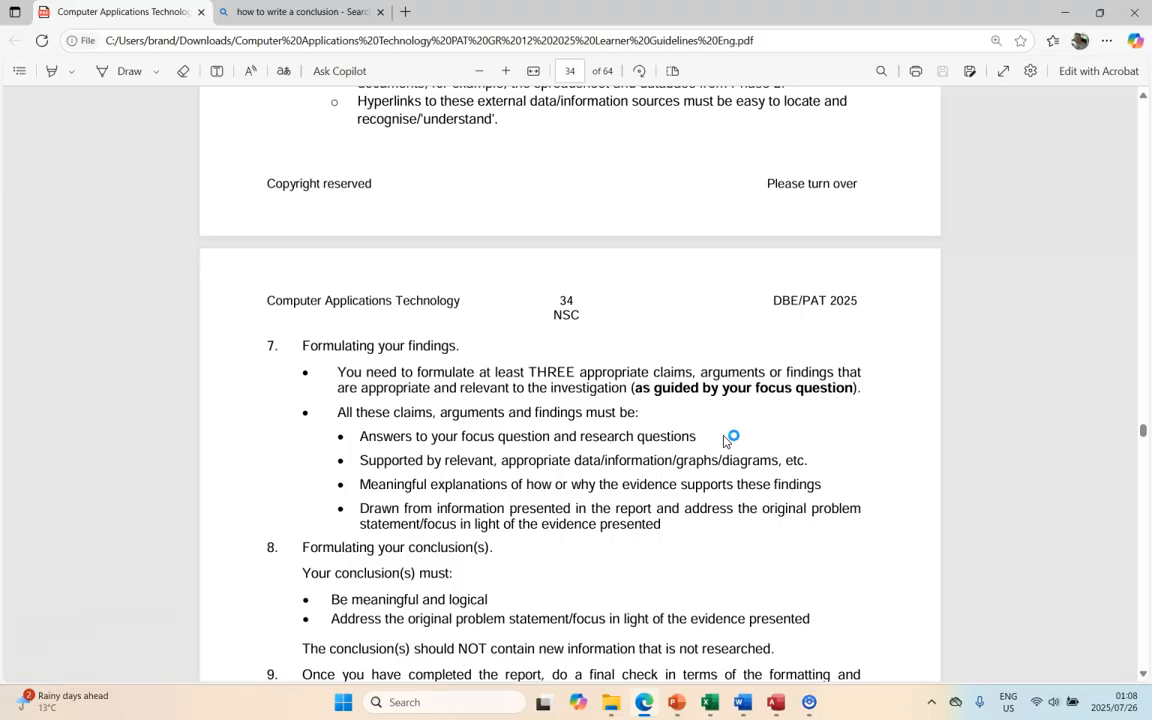
pyautogui.moveTo(726, 442)
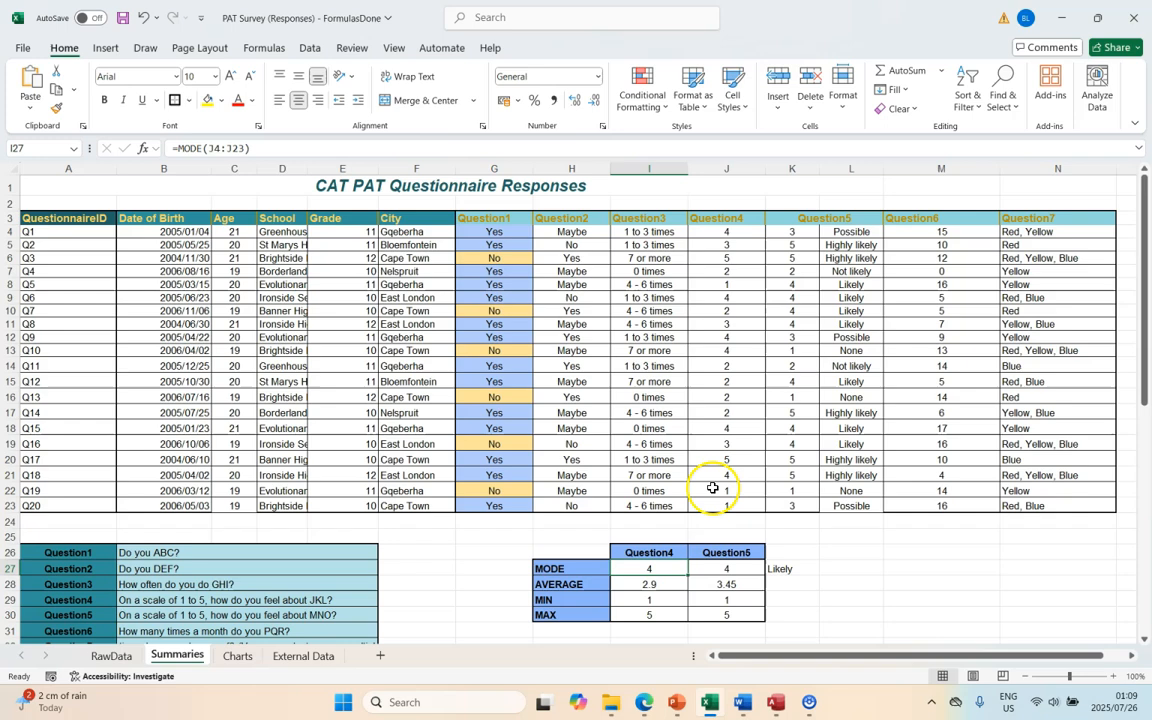
pyautogui.moveTo(312, 598)
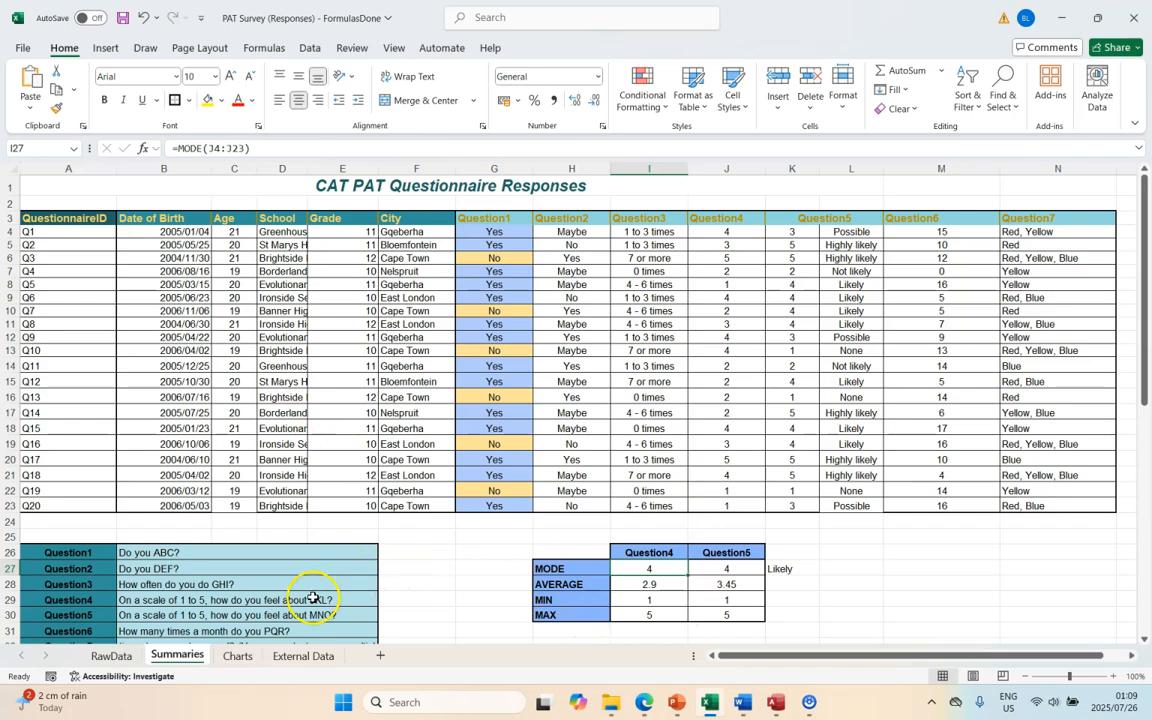
pyautogui.click(236, 656)
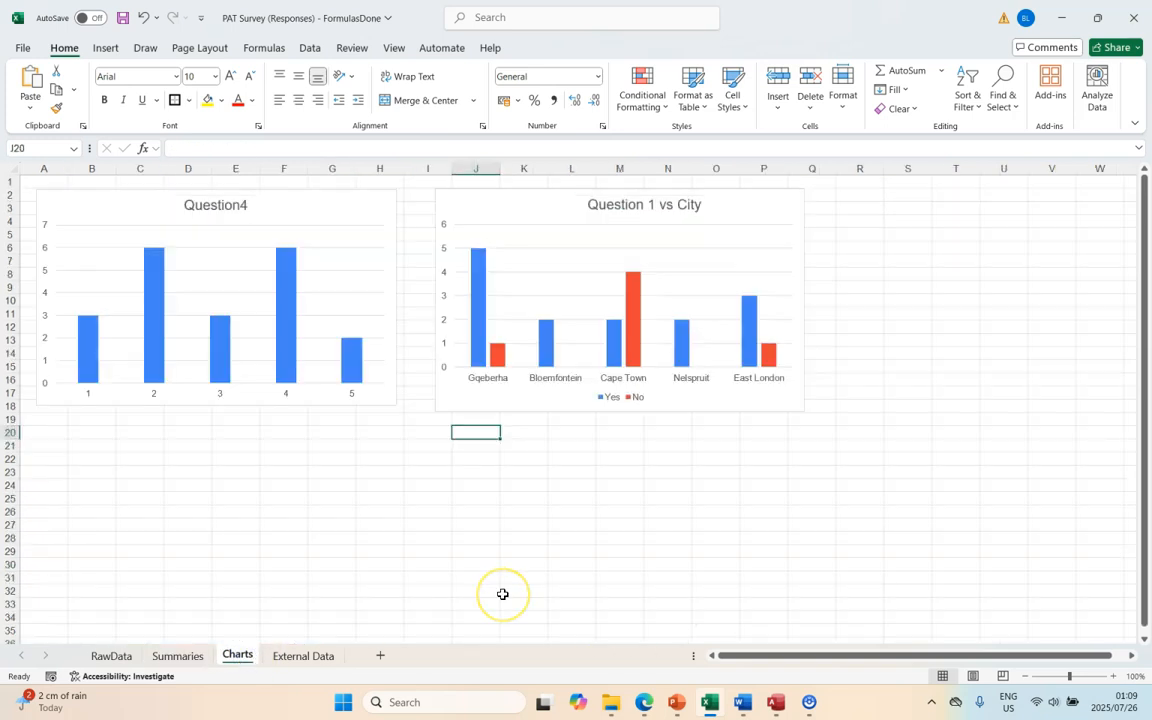
pyautogui.moveTo(490, 578)
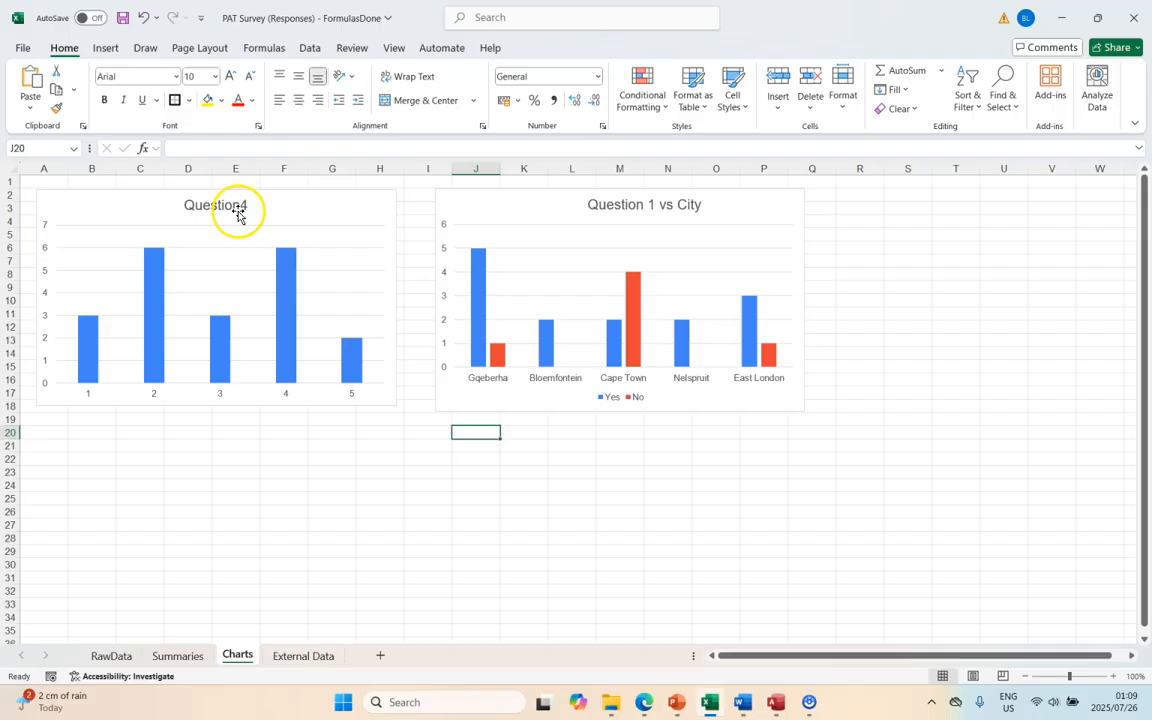
pyautogui.moveTo(122, 280)
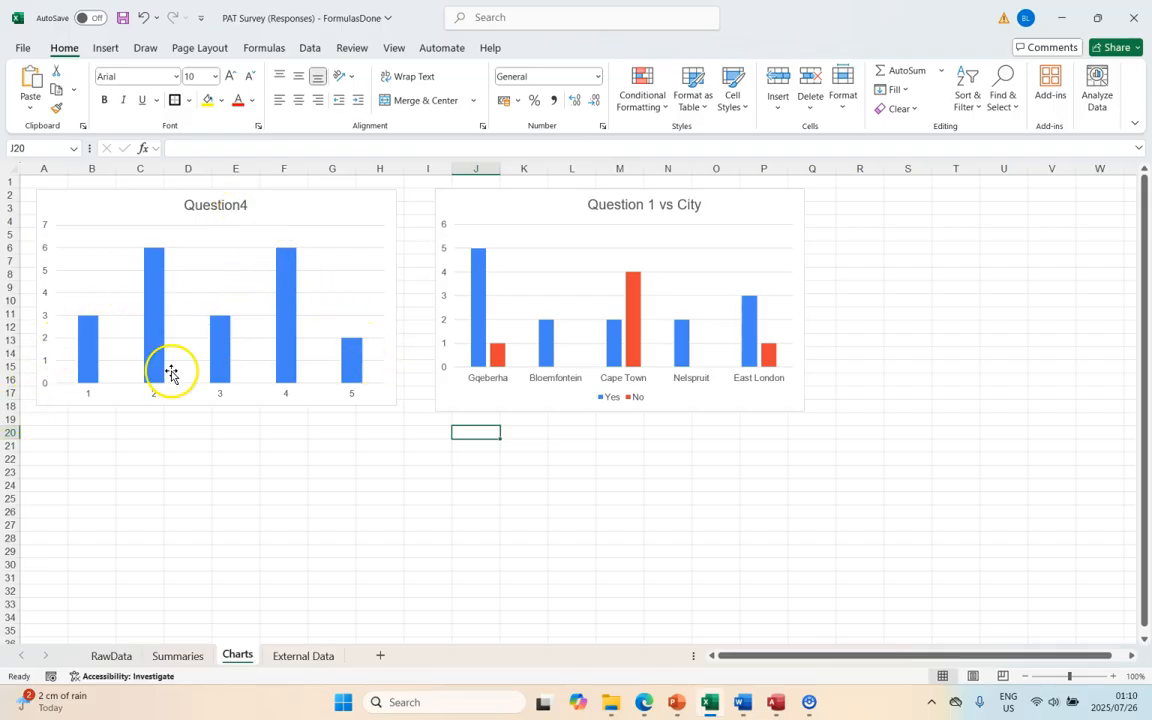
pyautogui.moveTo(176, 298)
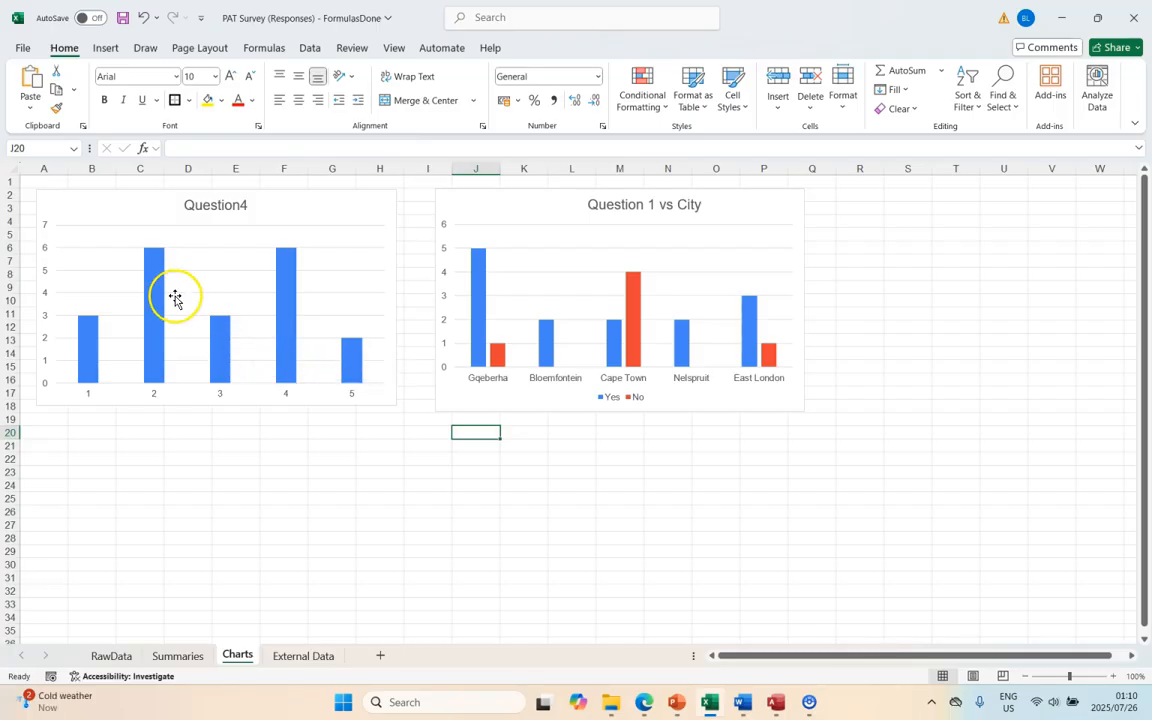
pyautogui.moveTo(344, 278)
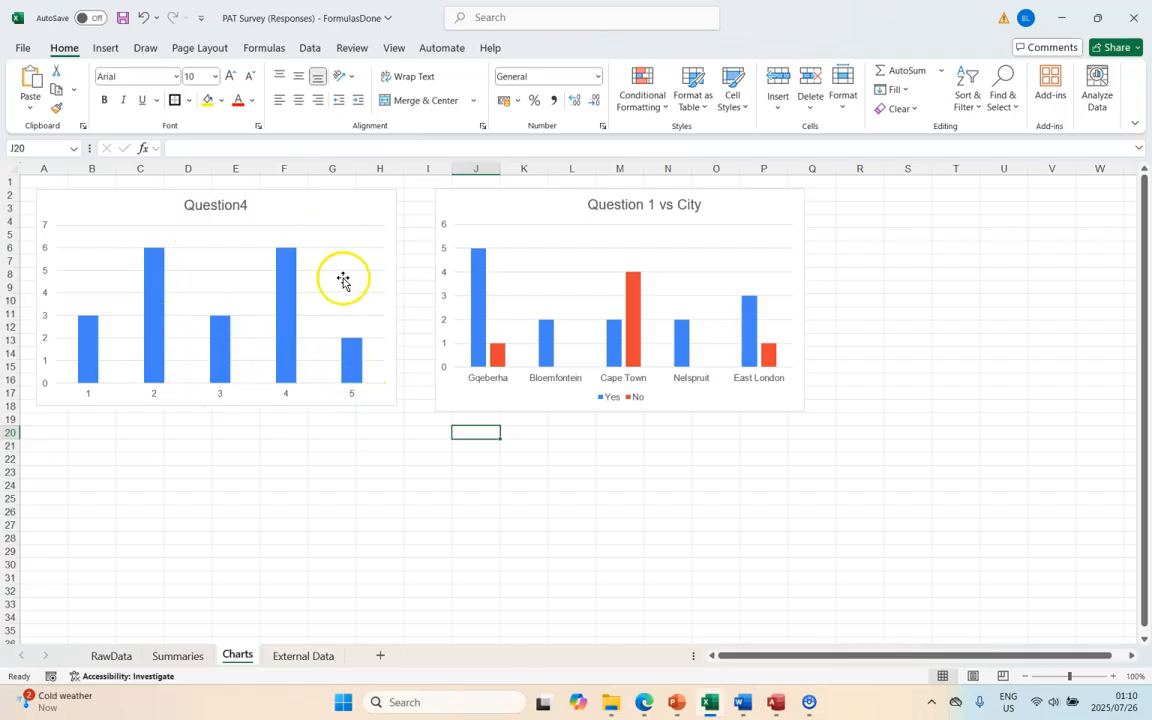
pyautogui.moveTo(136, 348)
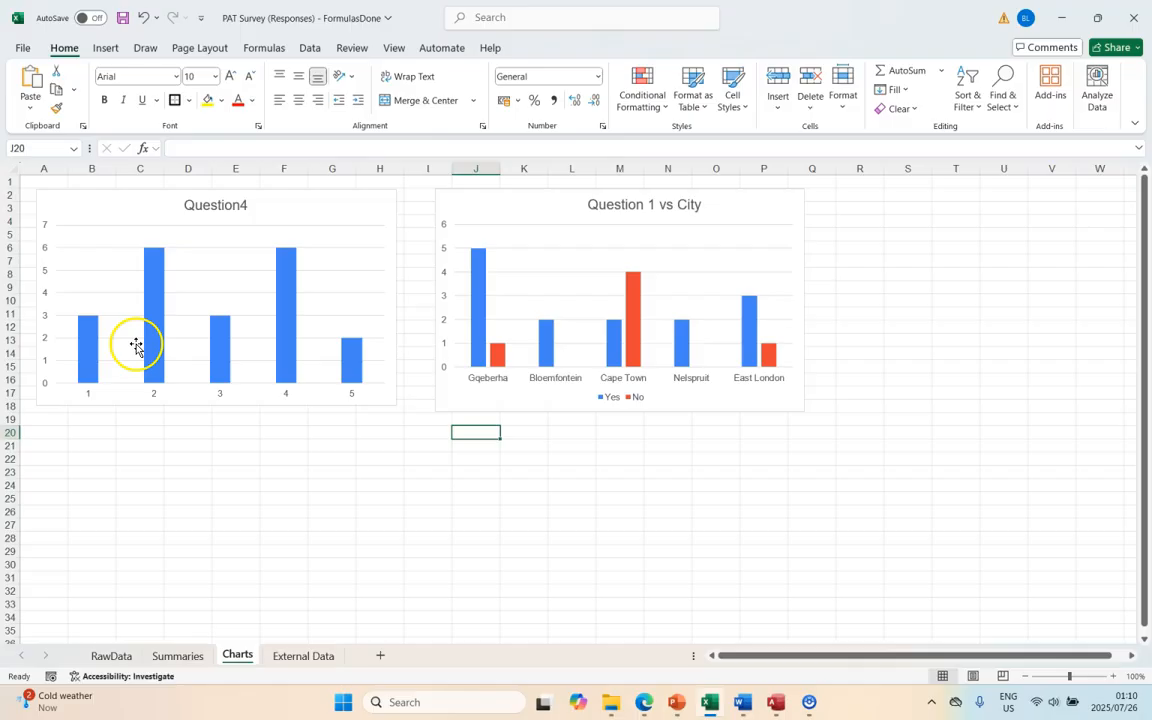
pyautogui.moveTo(370, 364)
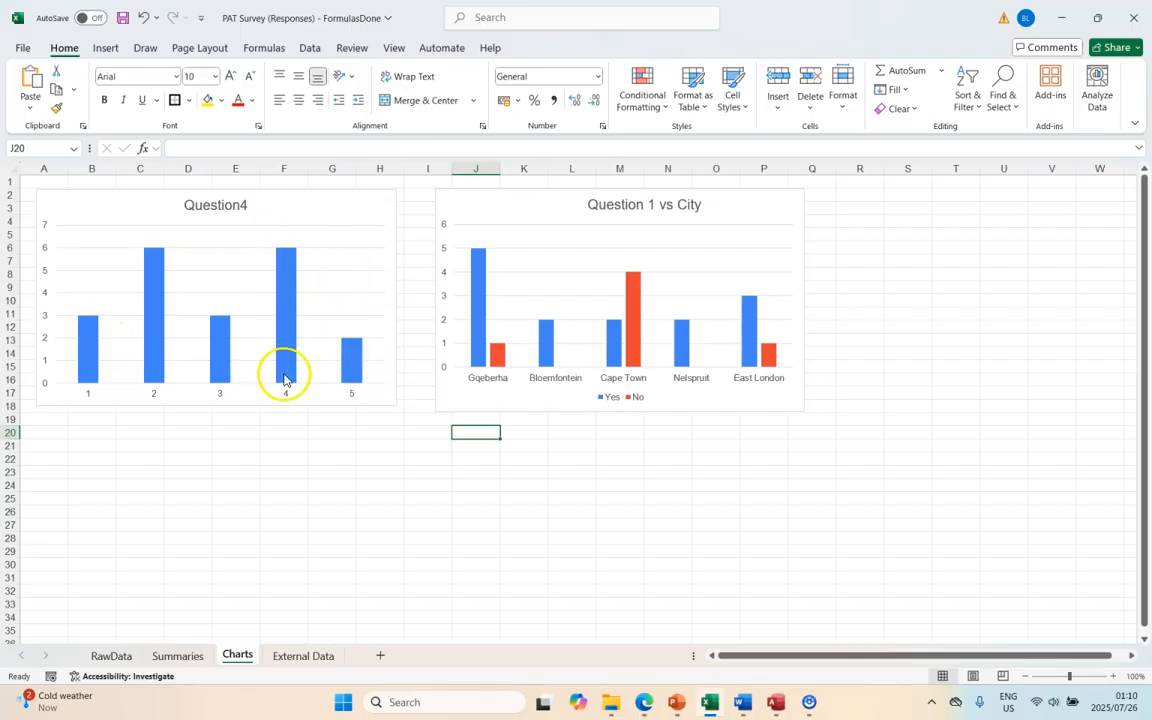
pyautogui.moveTo(208, 364)
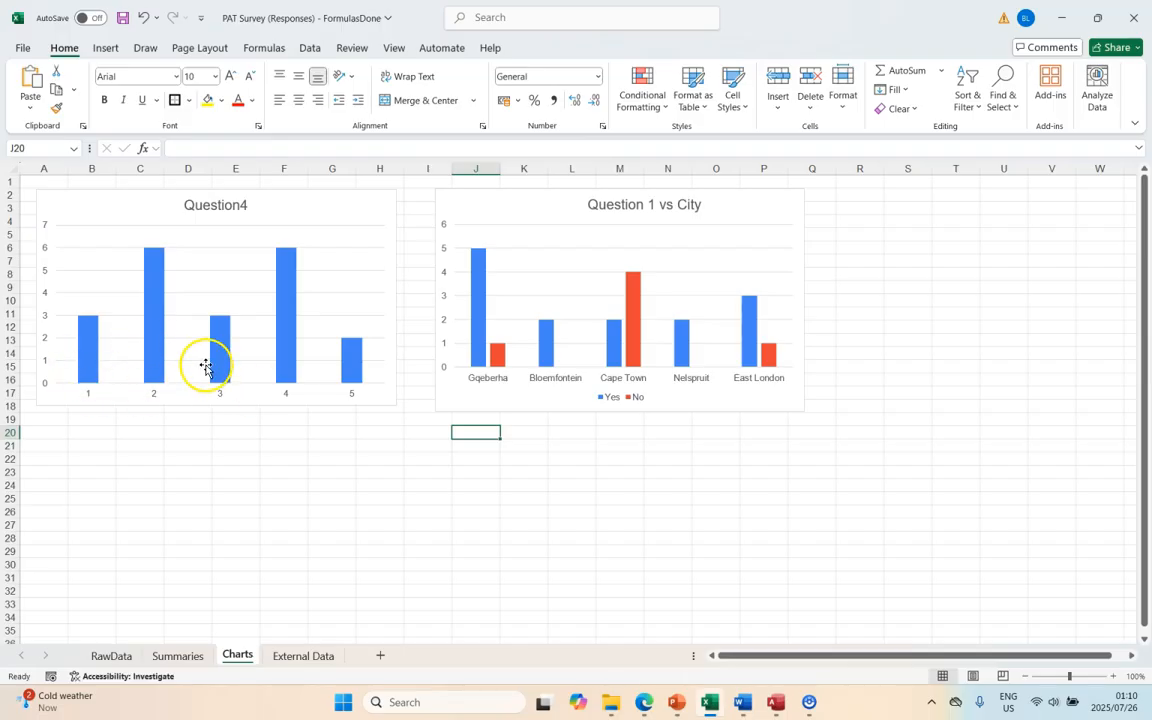
pyautogui.moveTo(368, 324)
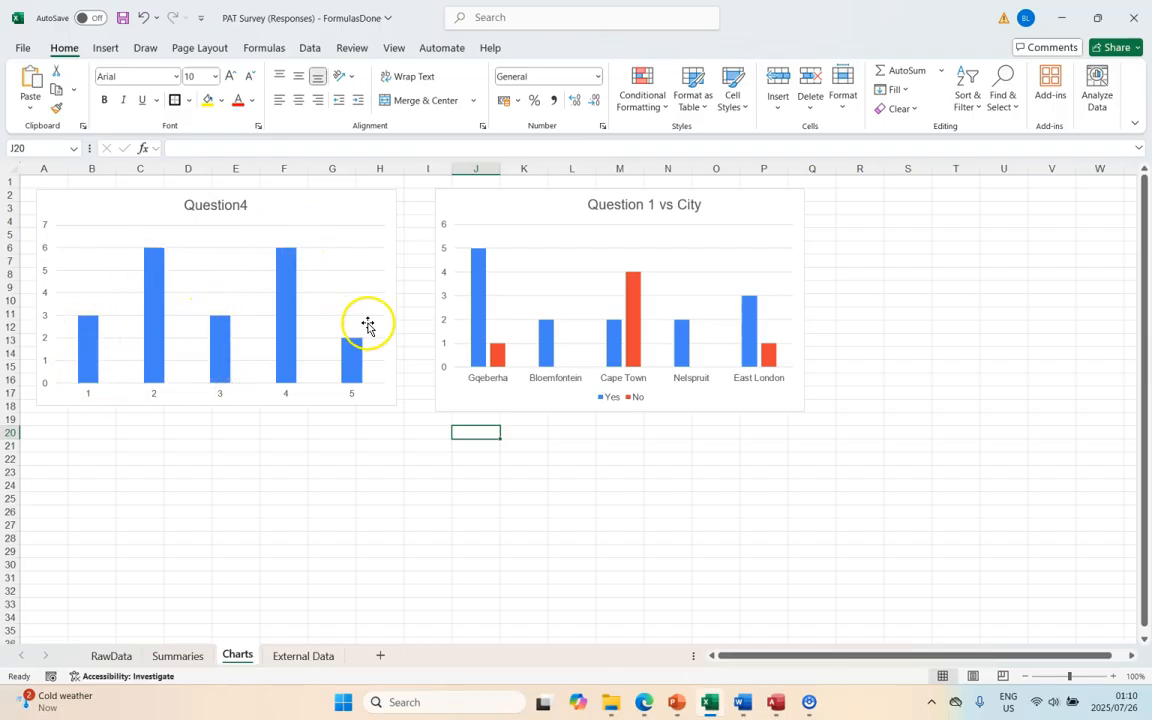
pyautogui.moveTo(378, 350)
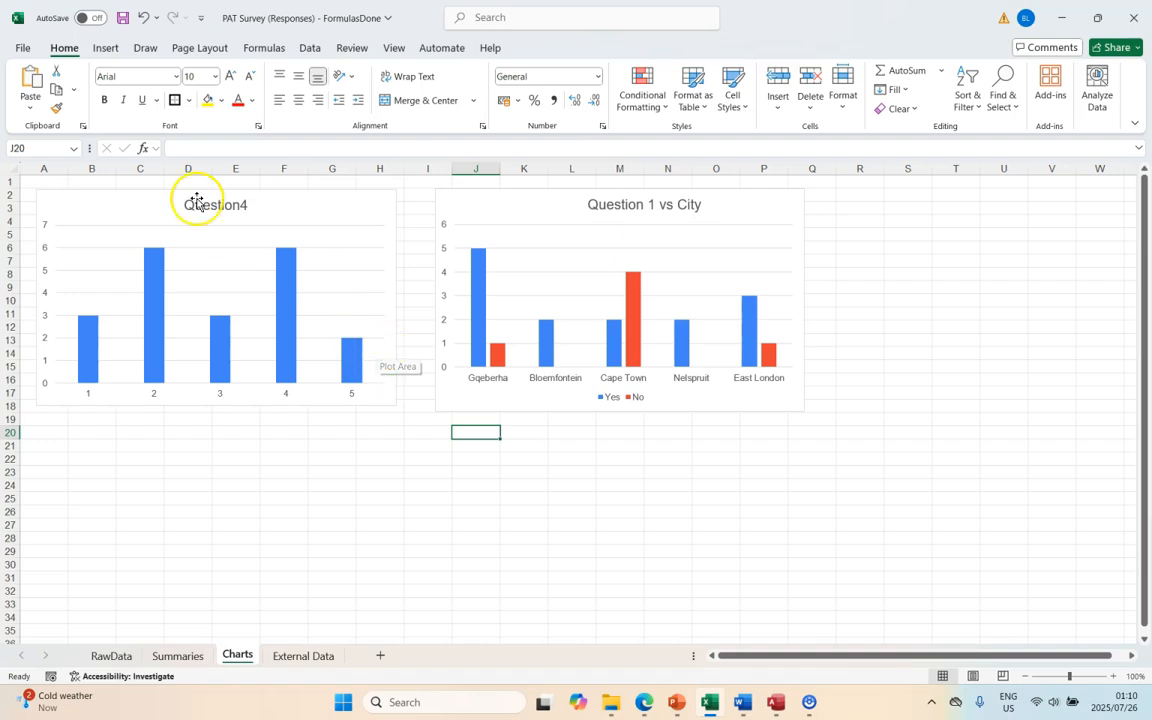
pyautogui.moveTo(284, 280)
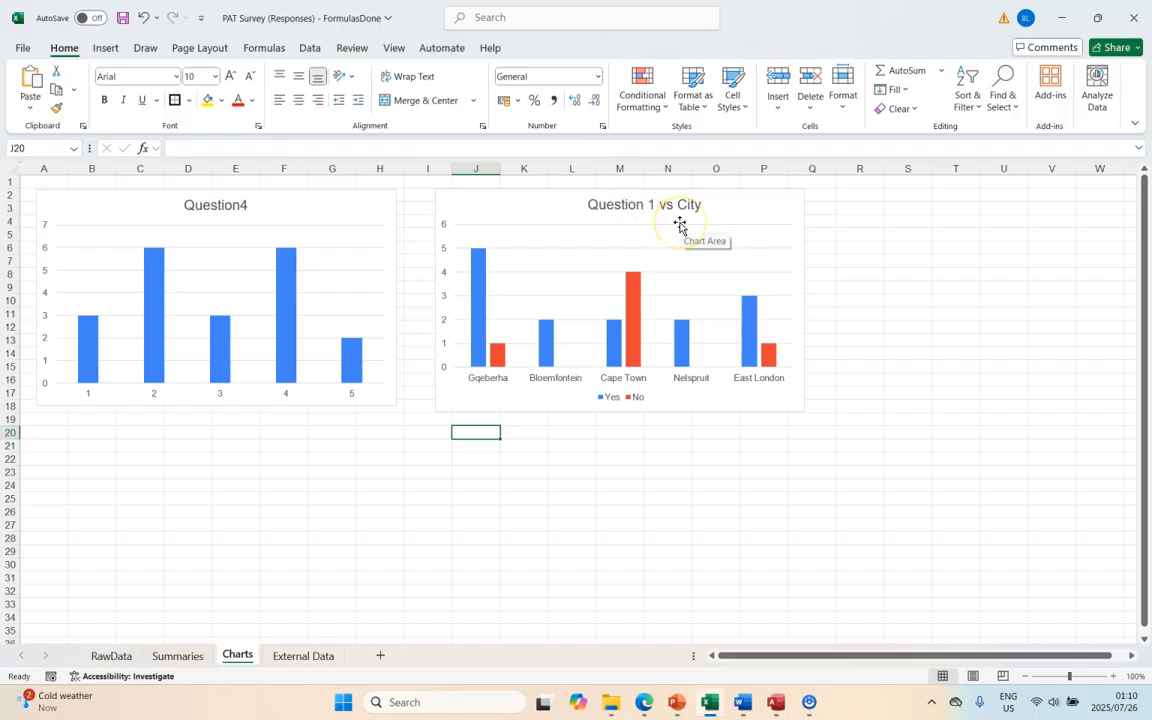
pyautogui.moveTo(668, 228)
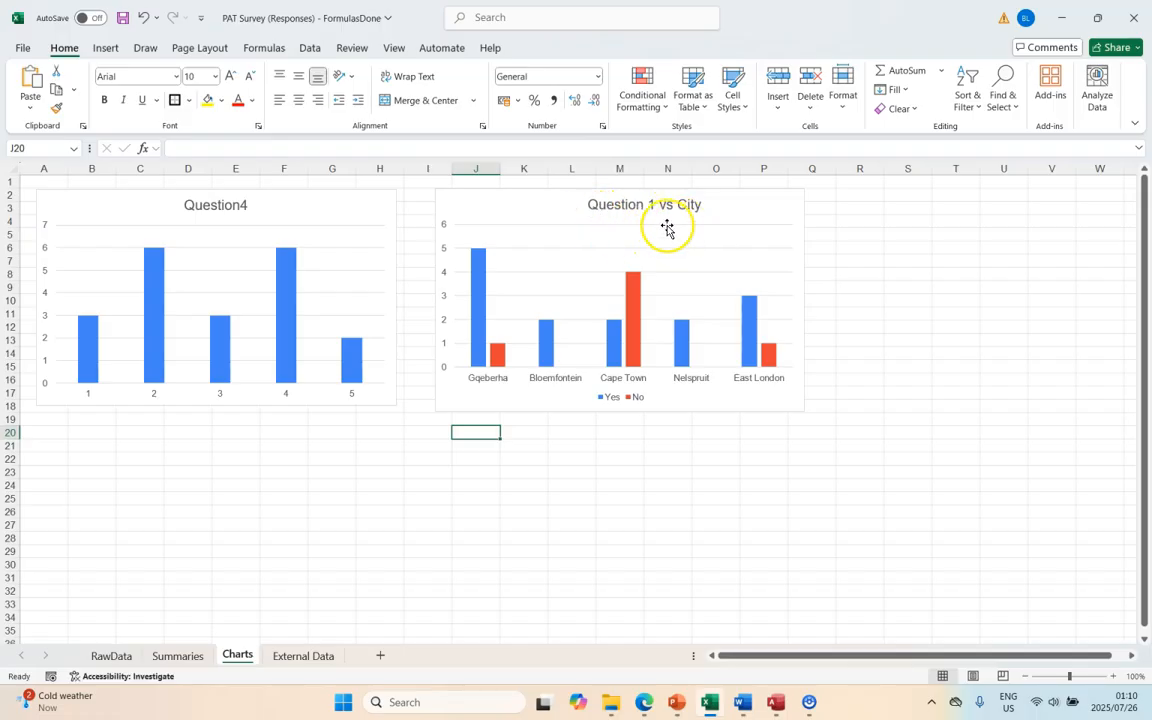
pyautogui.moveTo(624, 190)
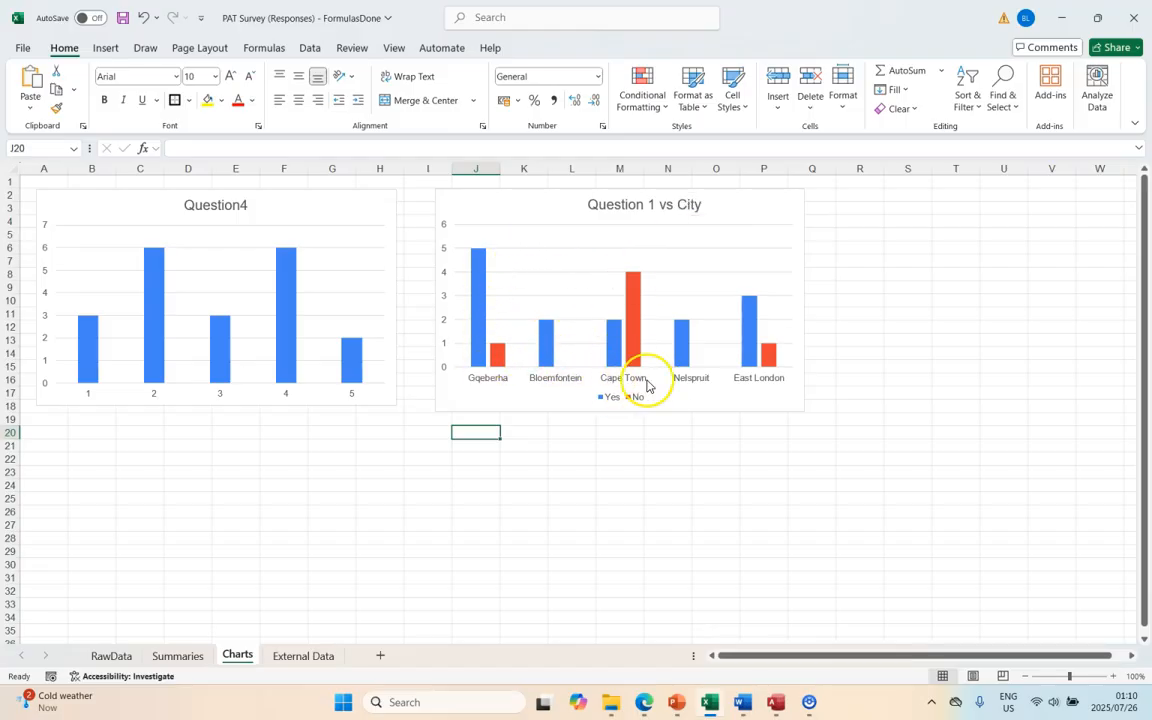
pyautogui.moveTo(730, 376)
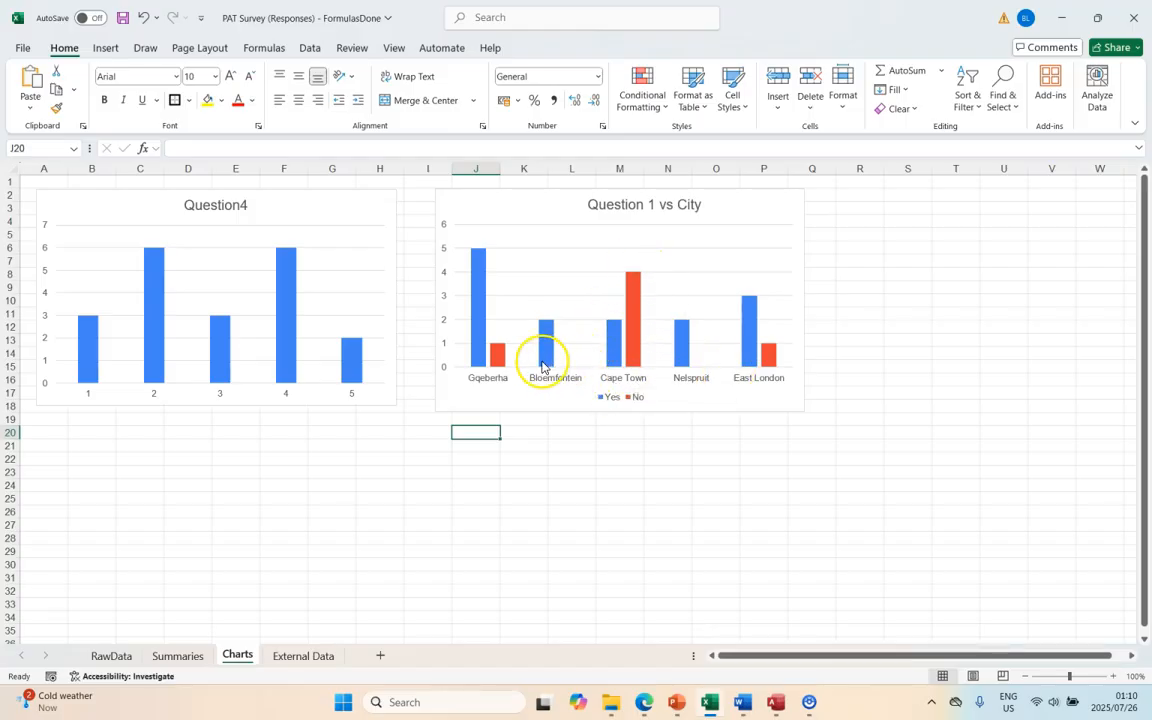
pyautogui.moveTo(696, 352)
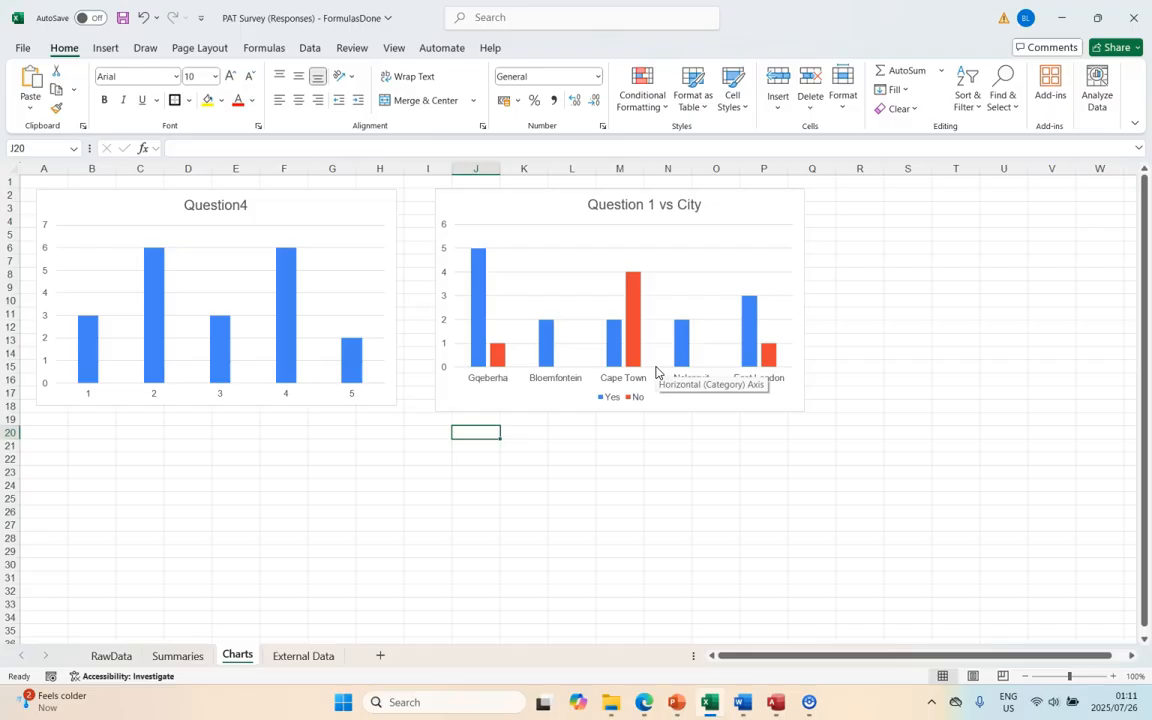
pyautogui.moveTo(652, 216)
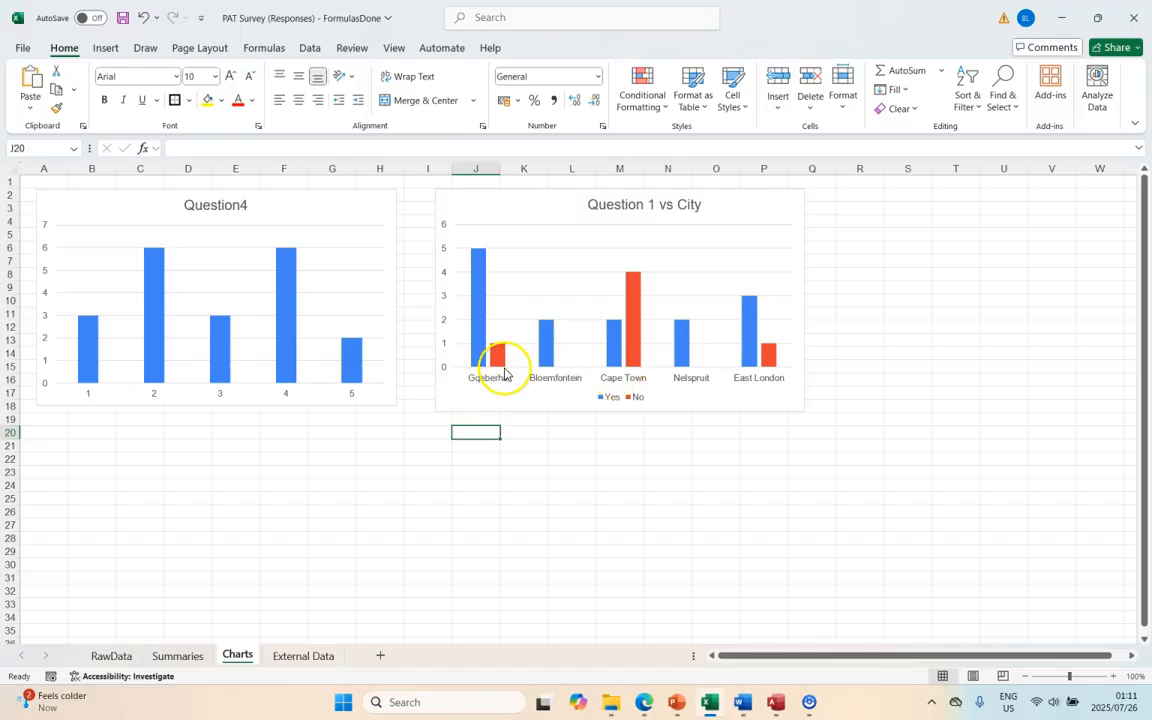
pyautogui.moveTo(484, 258)
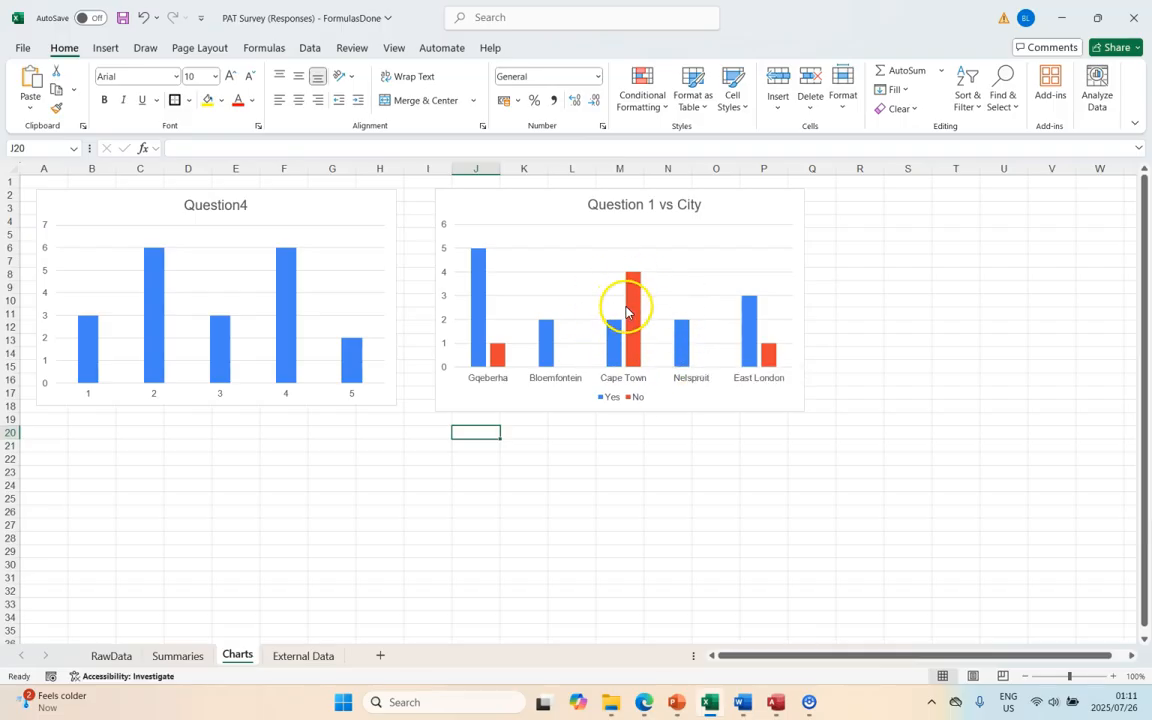
pyautogui.moveTo(484, 290)
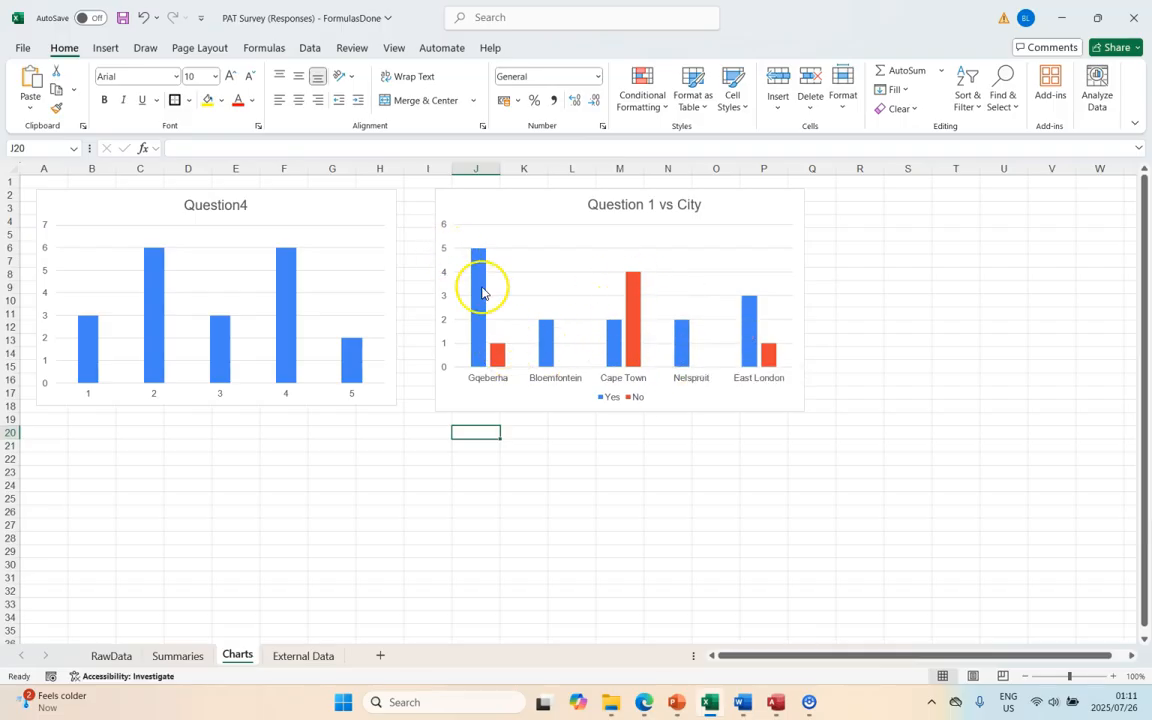
pyautogui.moveTo(684, 336)
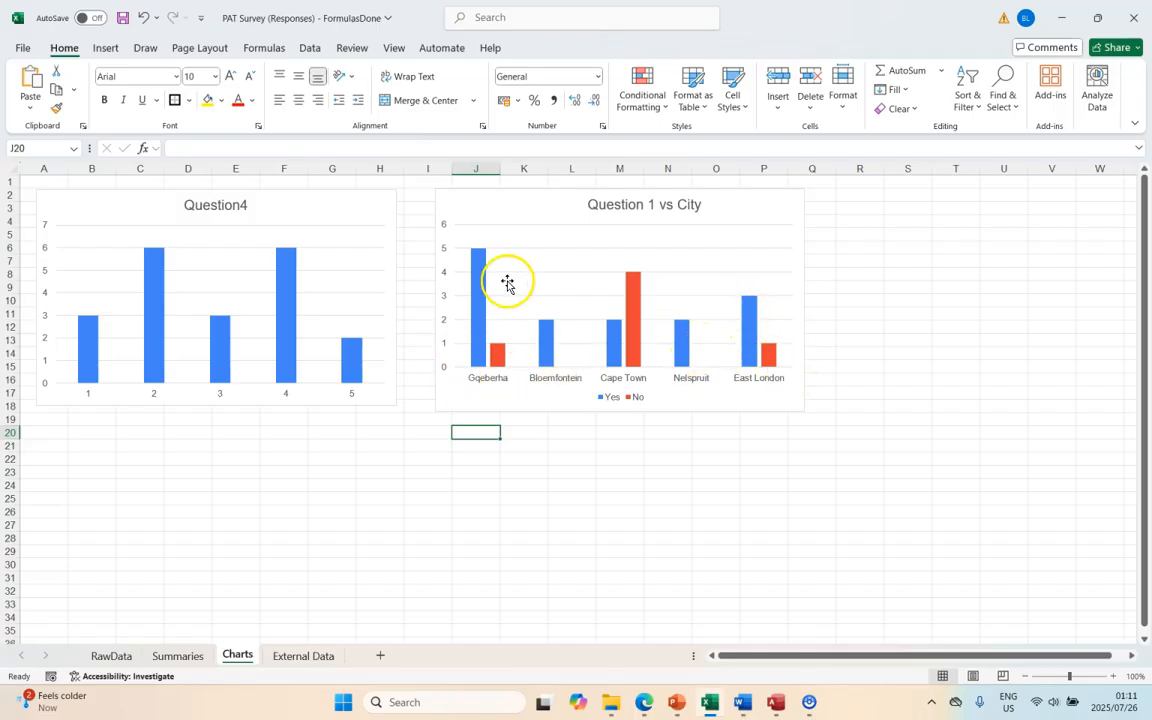
pyautogui.moveTo(482, 252)
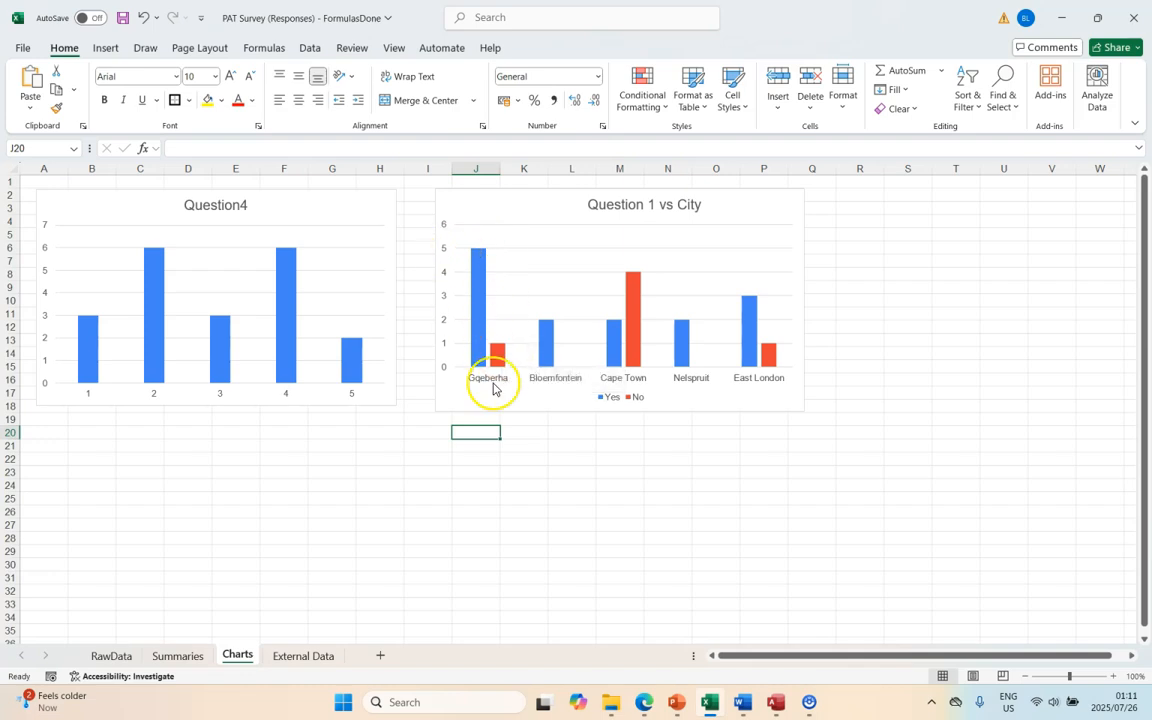
pyautogui.moveTo(478, 300)
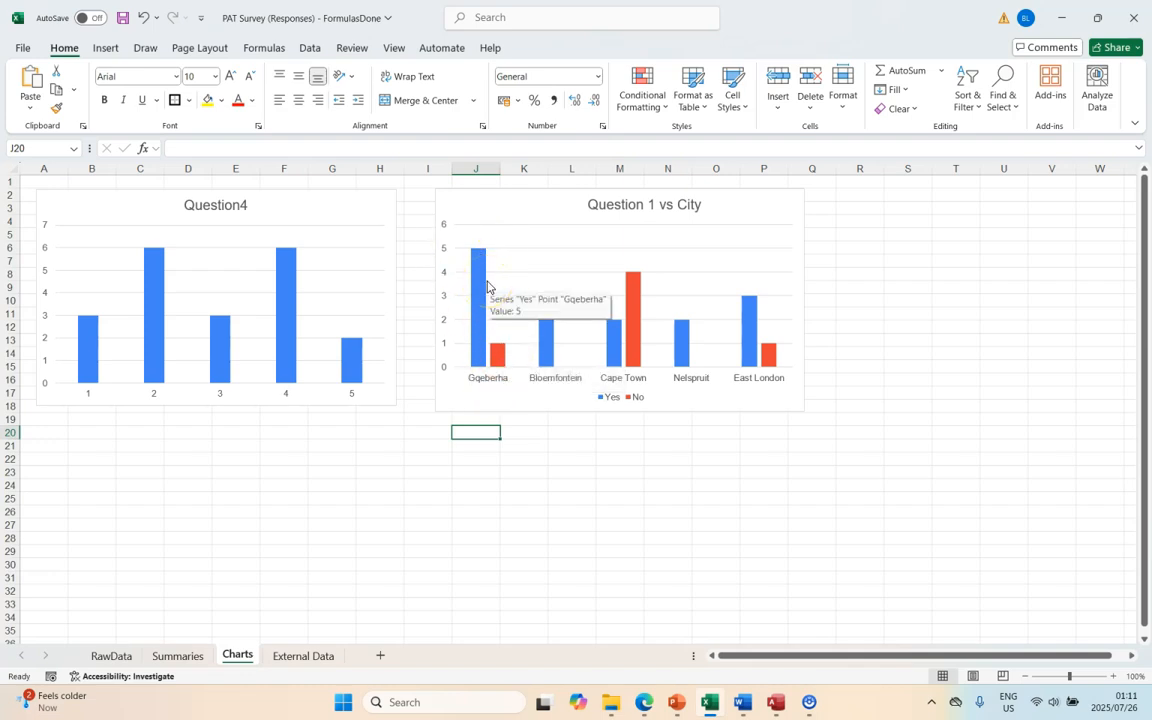
pyautogui.moveTo(444, 290)
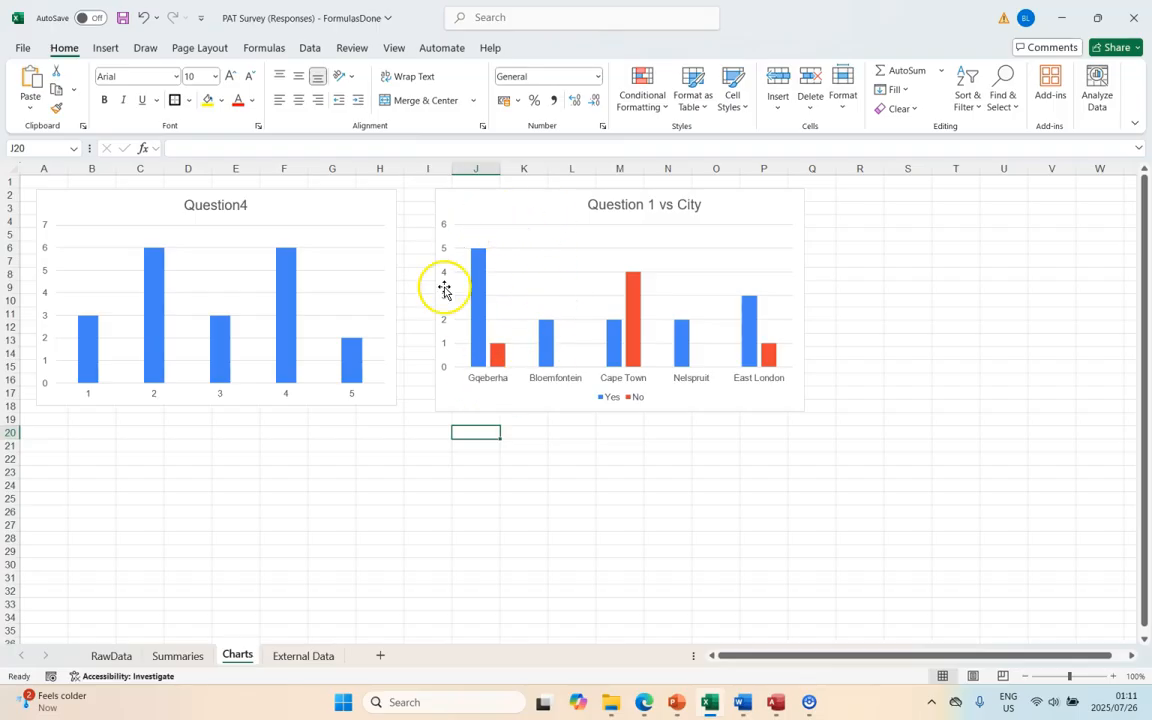
pyautogui.moveTo(502, 310)
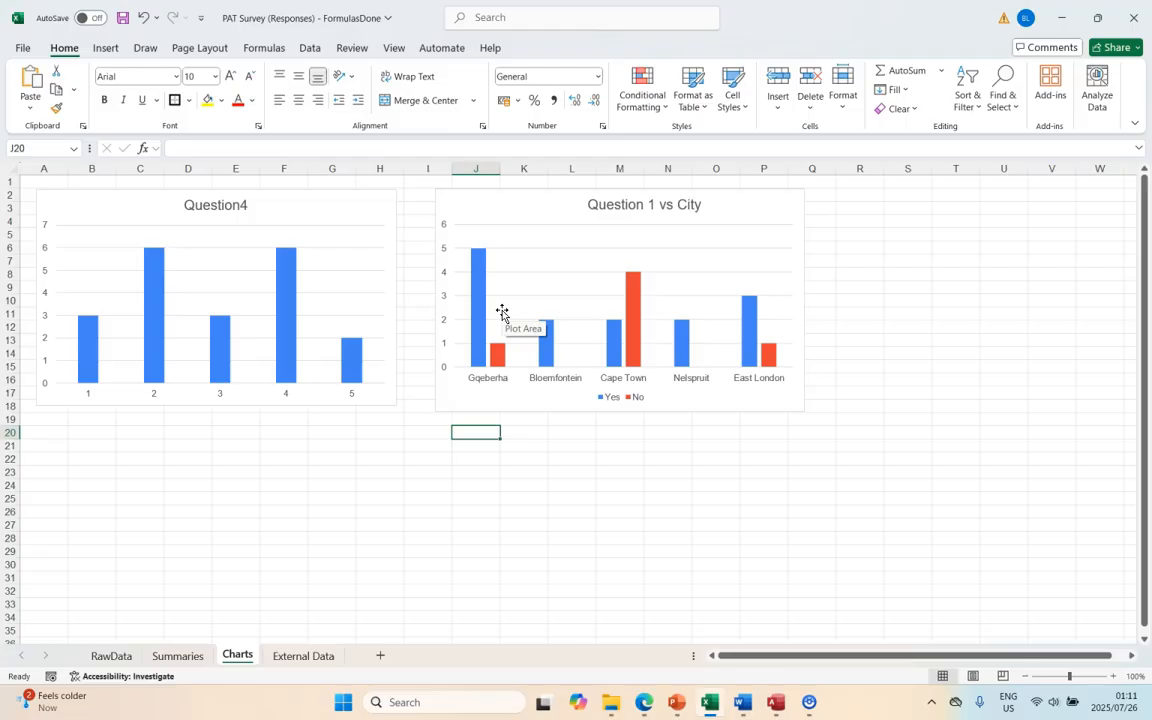
pyautogui.click(176, 656)
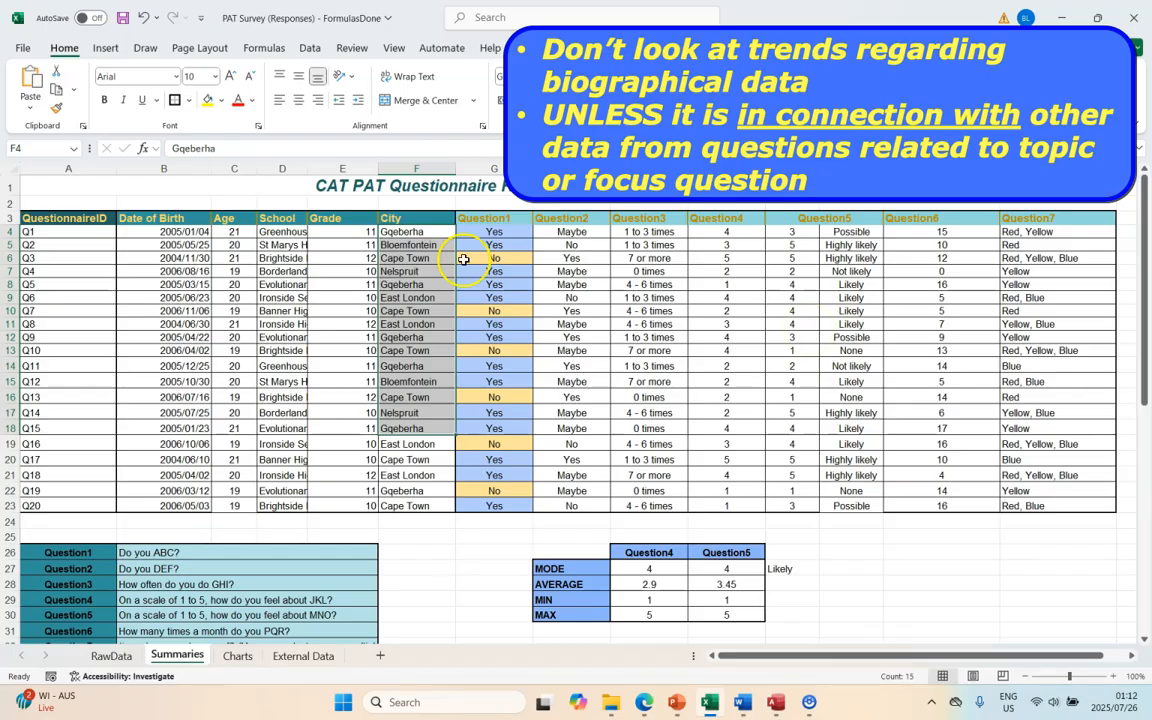
pyautogui.moveTo(248, 304)
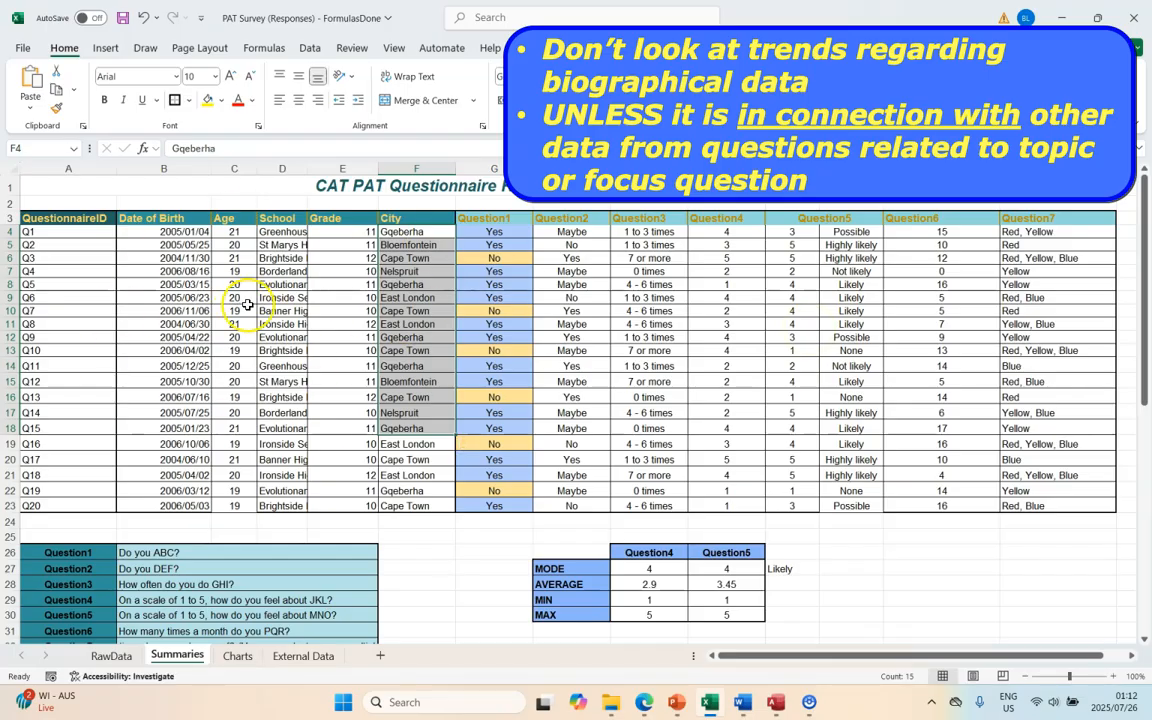
pyautogui.moveTo(944, 414)
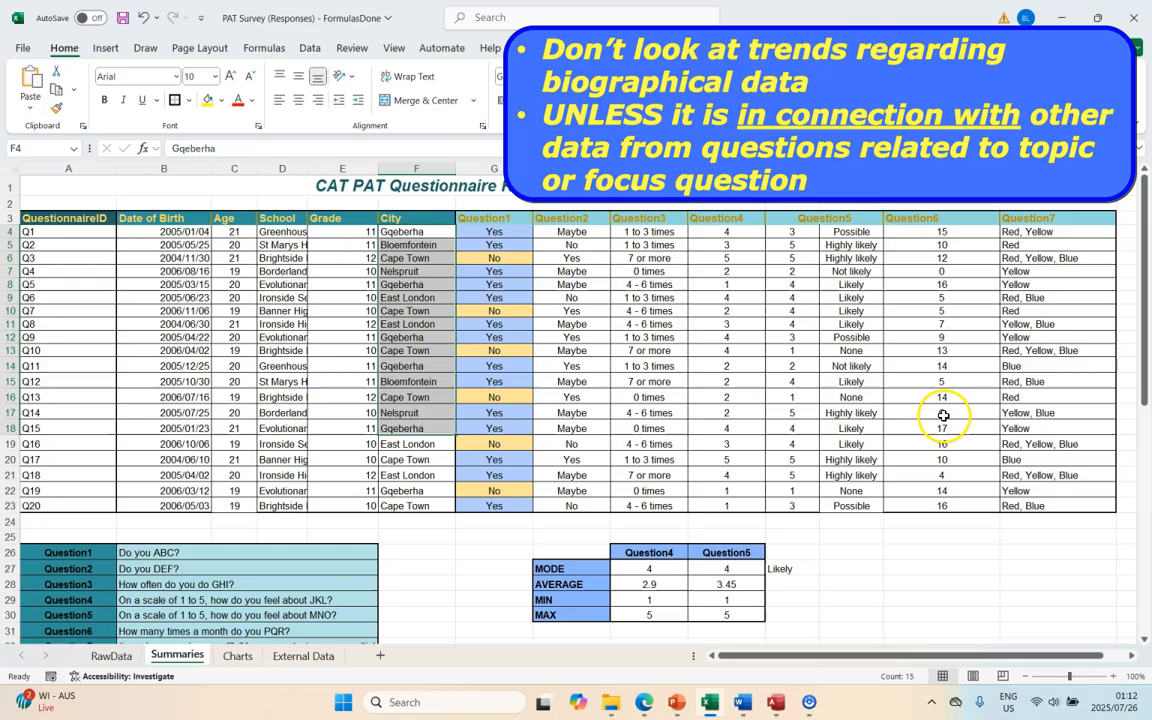
pyautogui.click(236, 656)
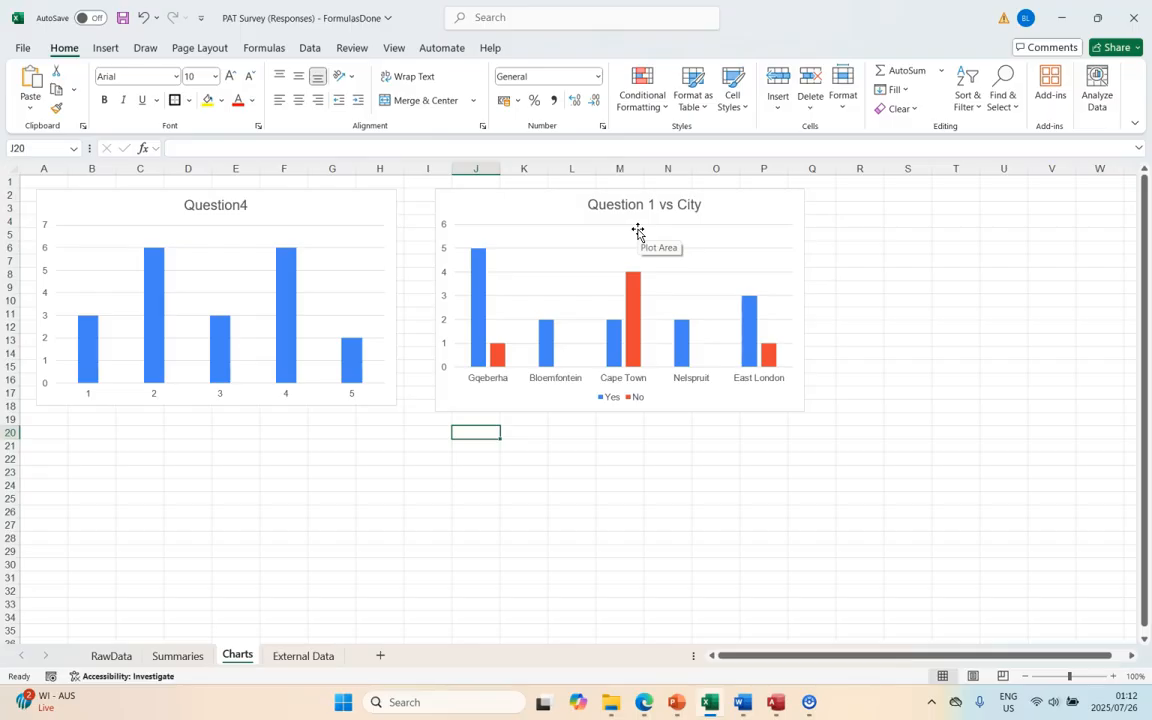
# Switch to the Charts sheet and bring up copy options for the grouped two-colour bar chart
pyautogui.click(304, 656)
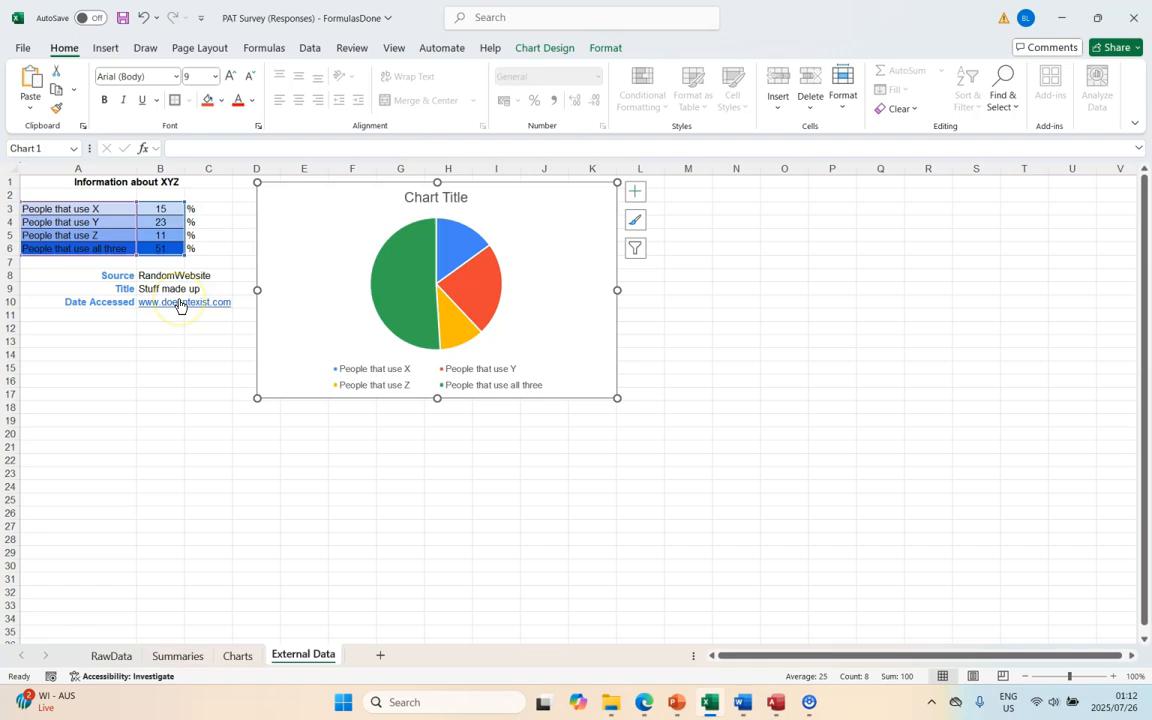
pyautogui.moveTo(524, 398)
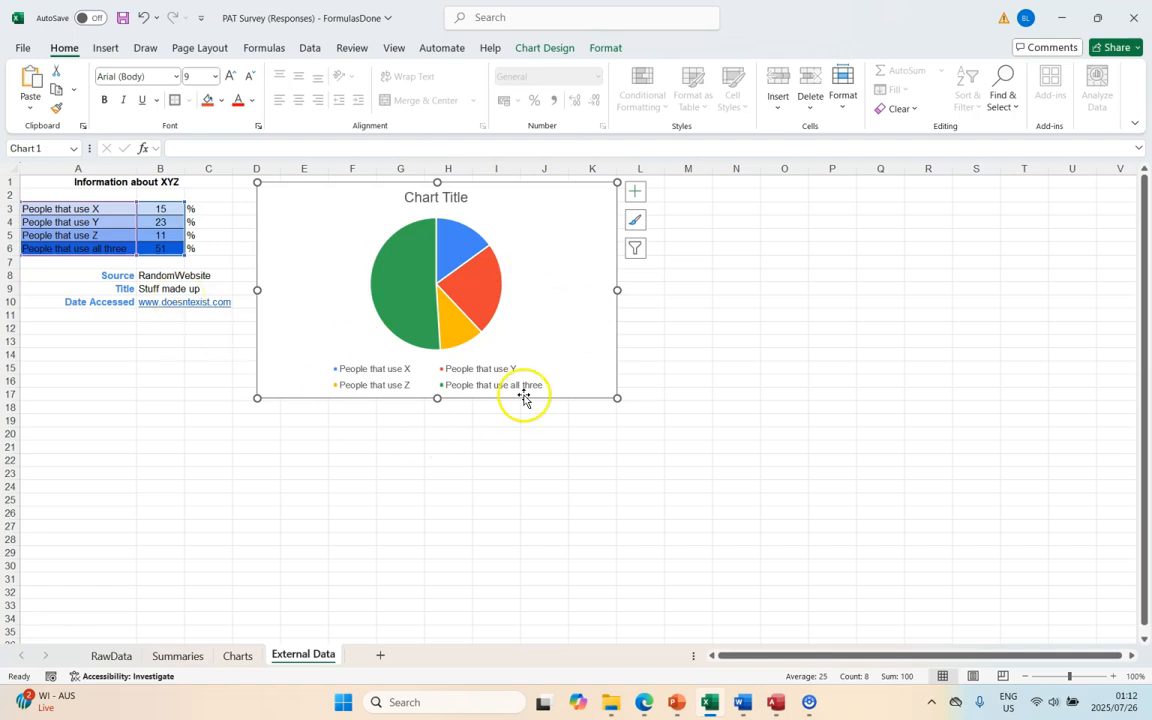
pyautogui.moveTo(444, 396)
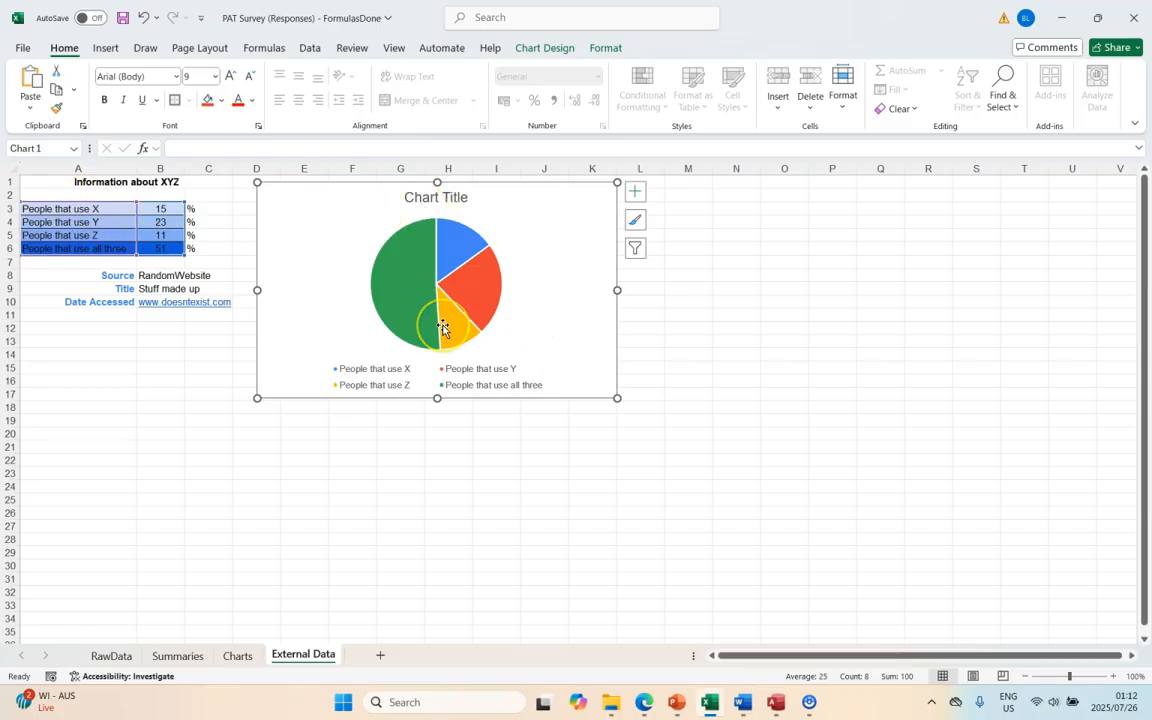
pyautogui.moveTo(444, 320)
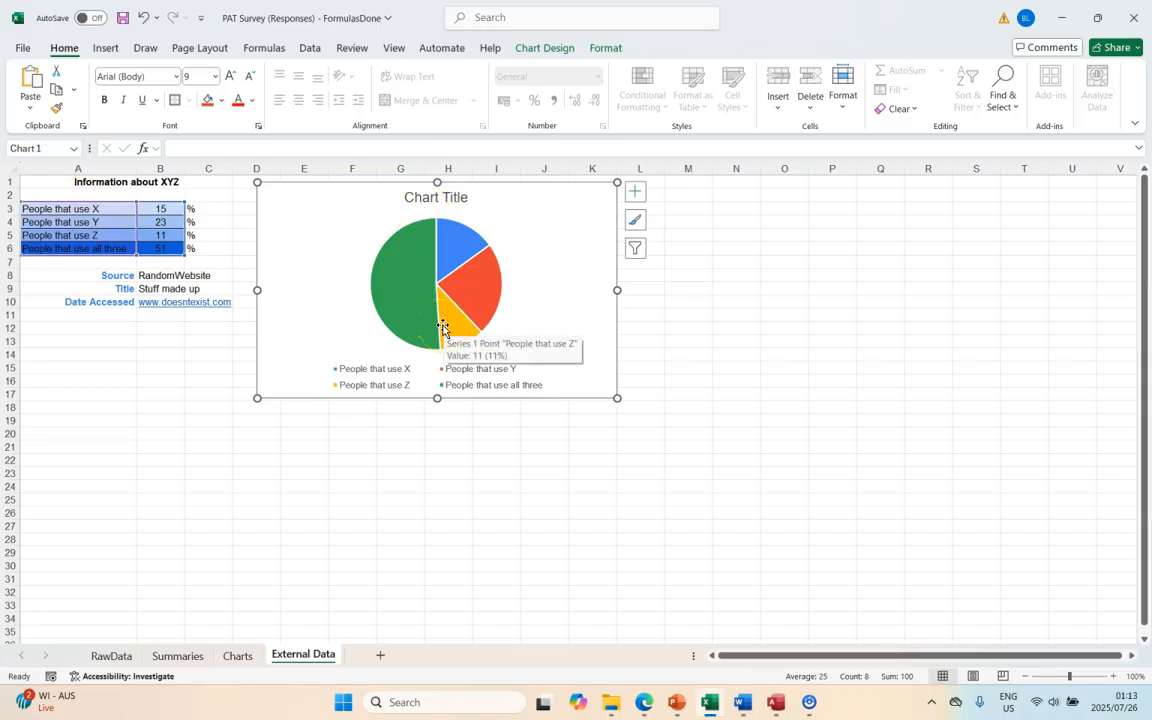
pyautogui.rightClick(556, 192)
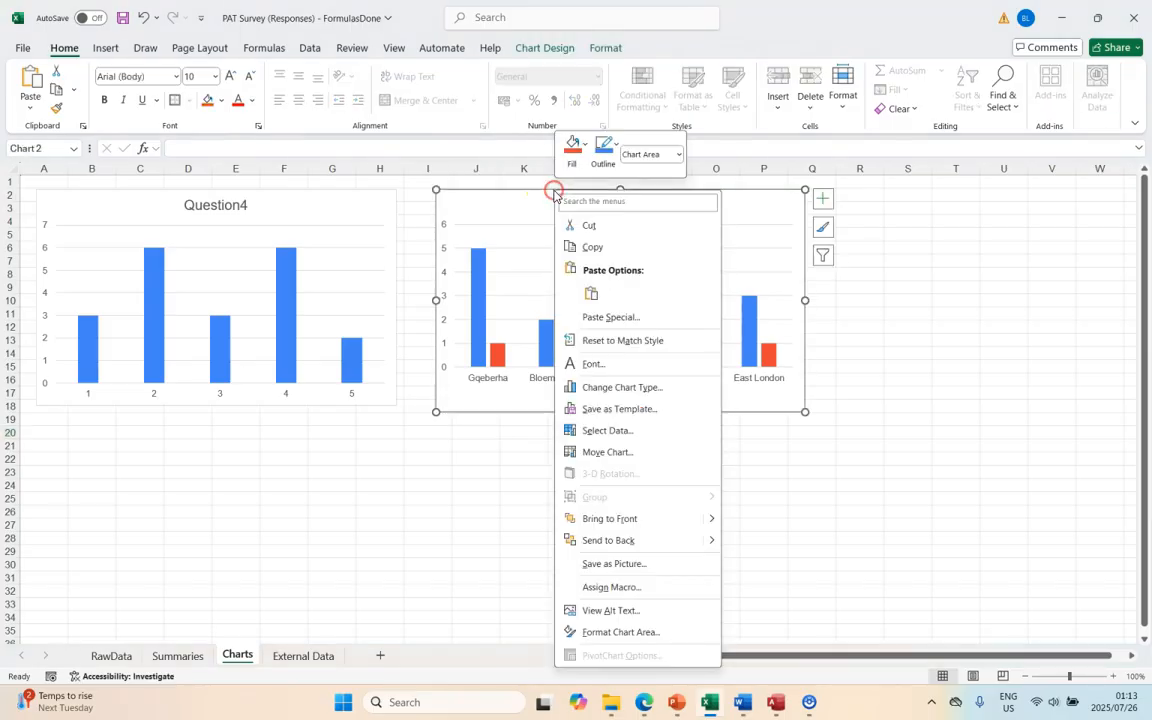
# Copy the Question 1 vs City chart and paste it below the Findings heading, selected ready for its Figure 1 caption
pyautogui.click(742, 700)
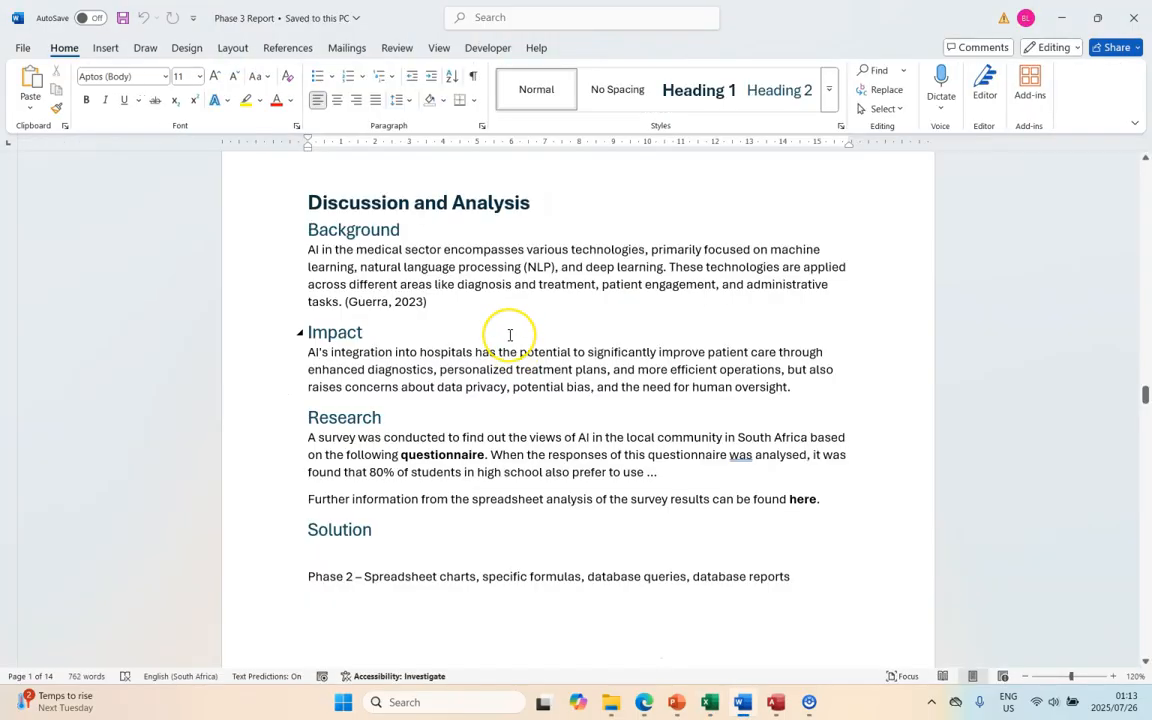
pyautogui.scroll(-3)
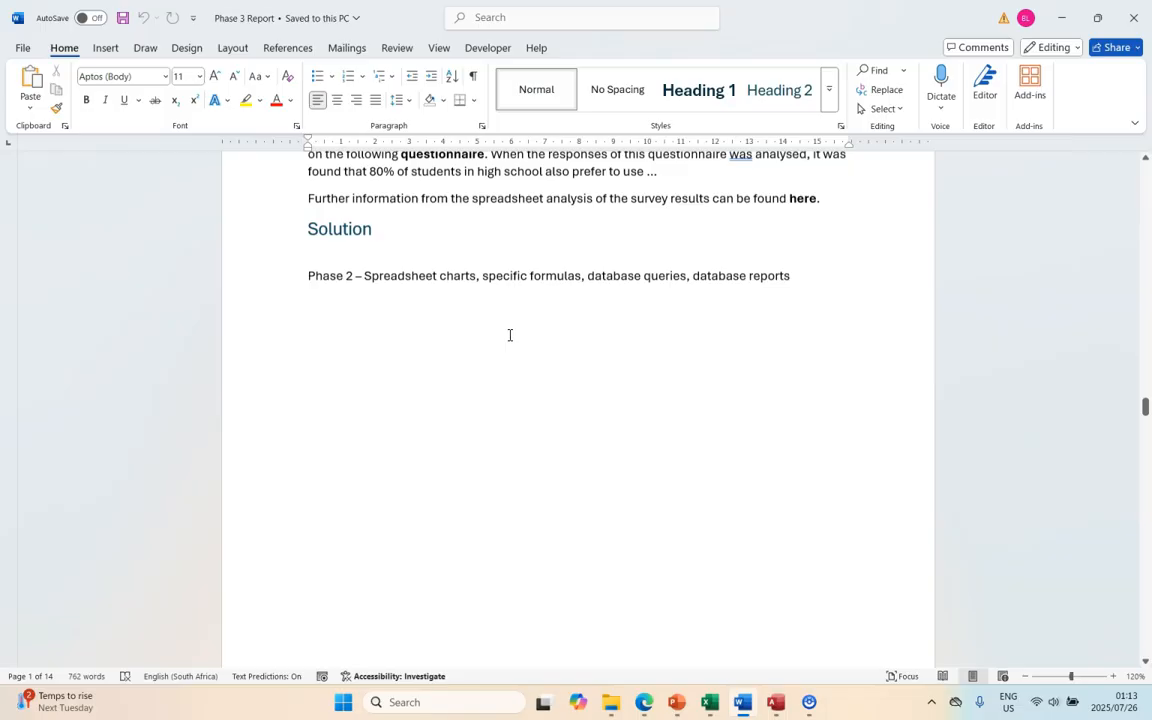
pyautogui.scroll(-3)
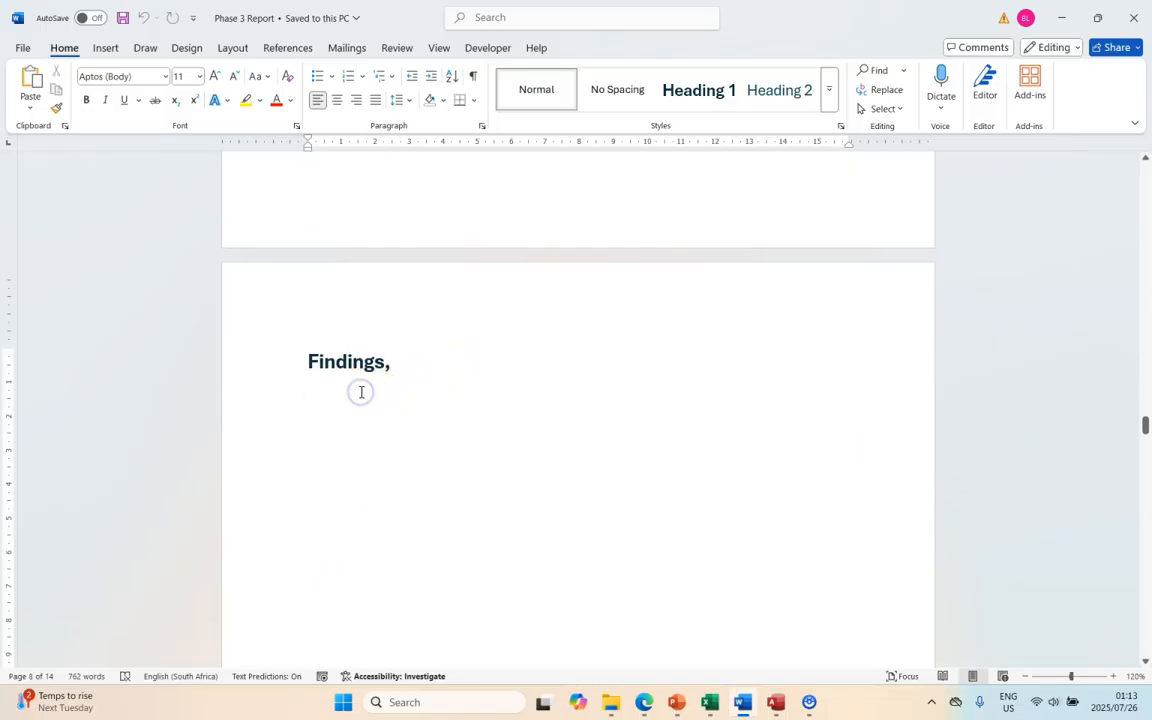
pyautogui.click(30, 110)
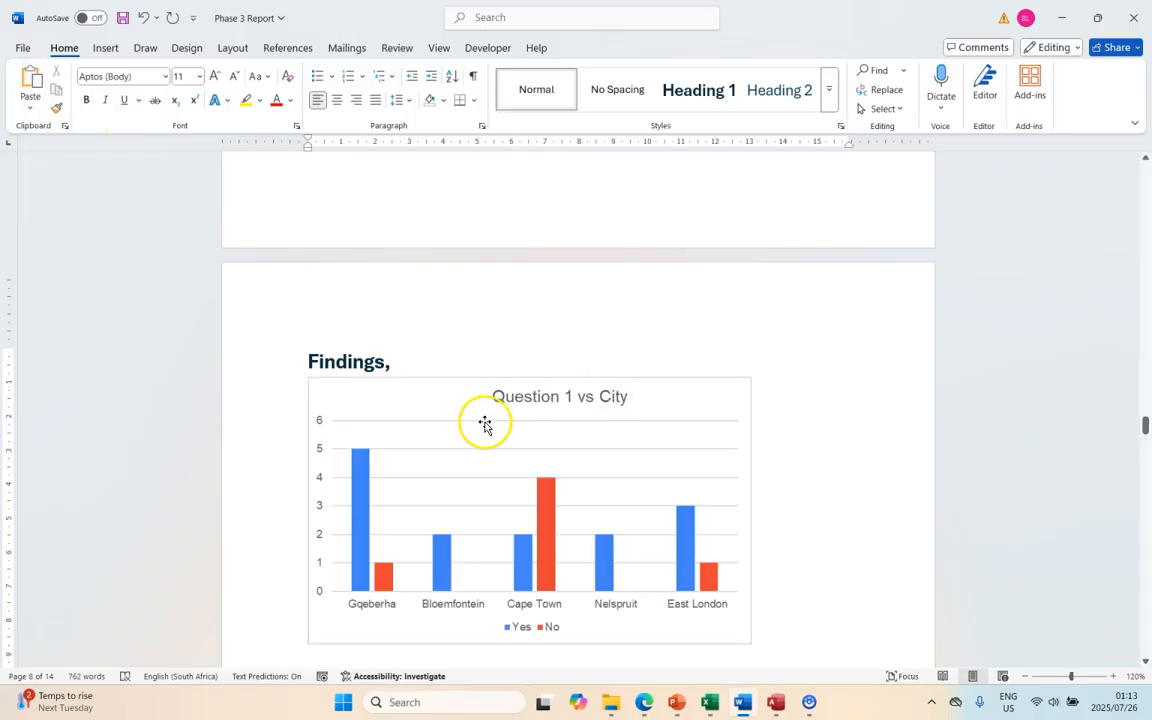
pyautogui.rightClick(484, 420)
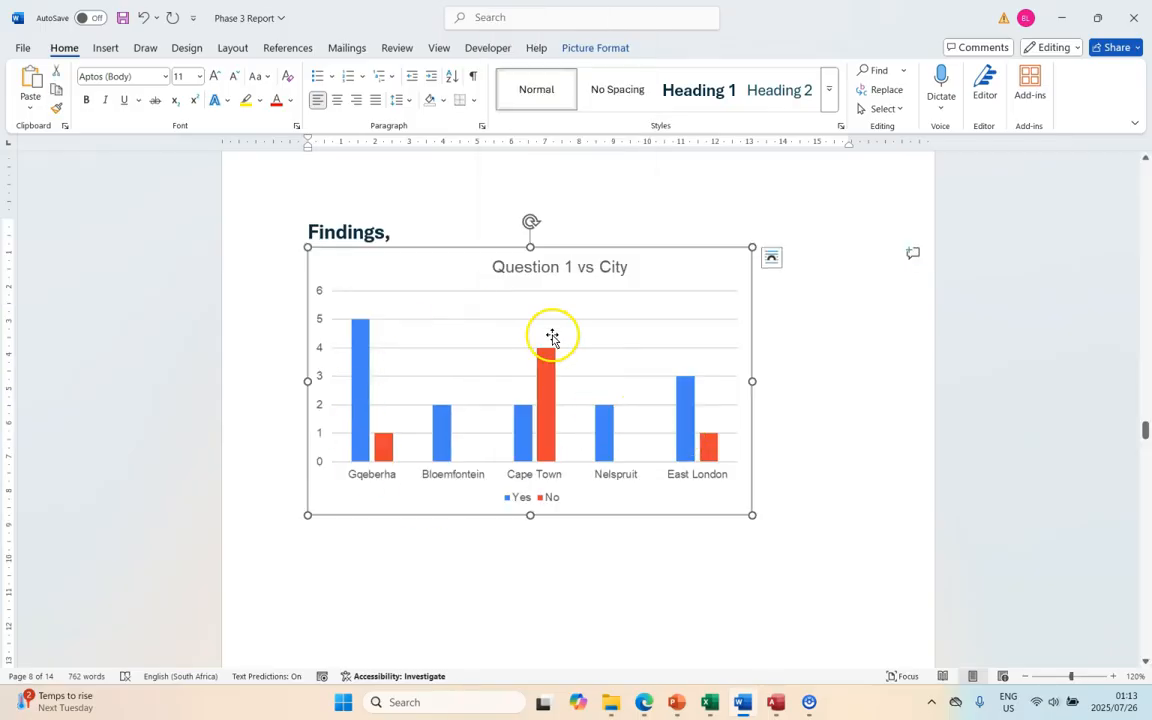
pyautogui.click(288, 48)
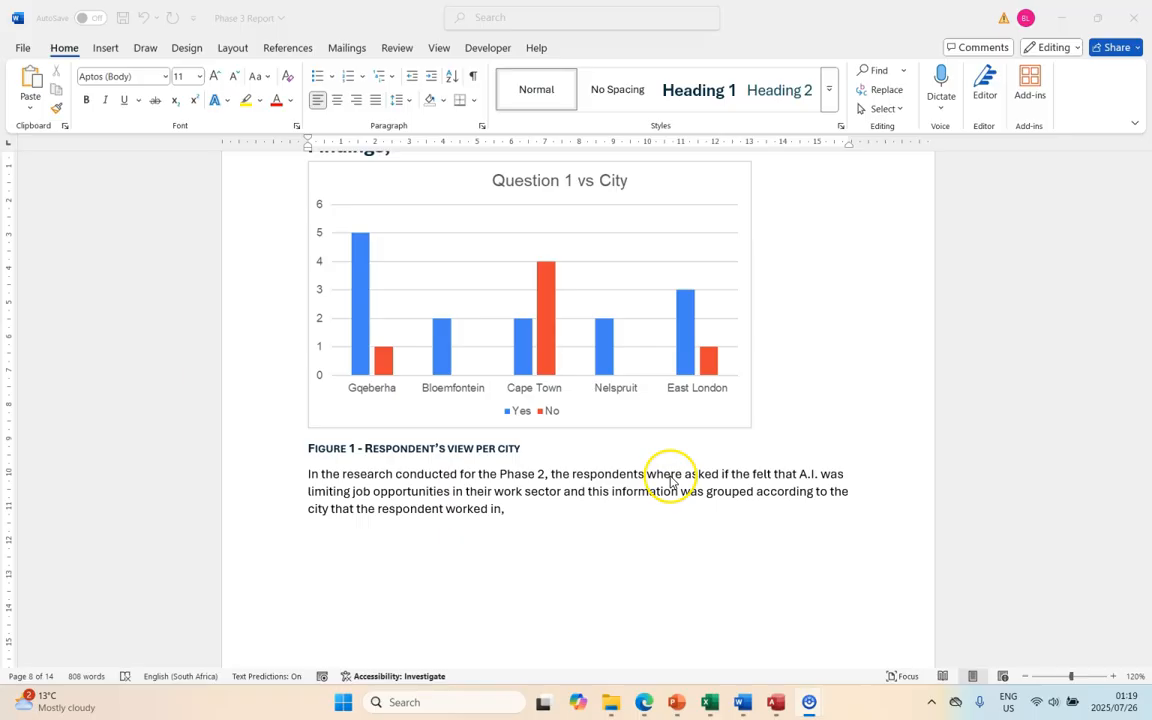
pyautogui.moveTo(564, 450)
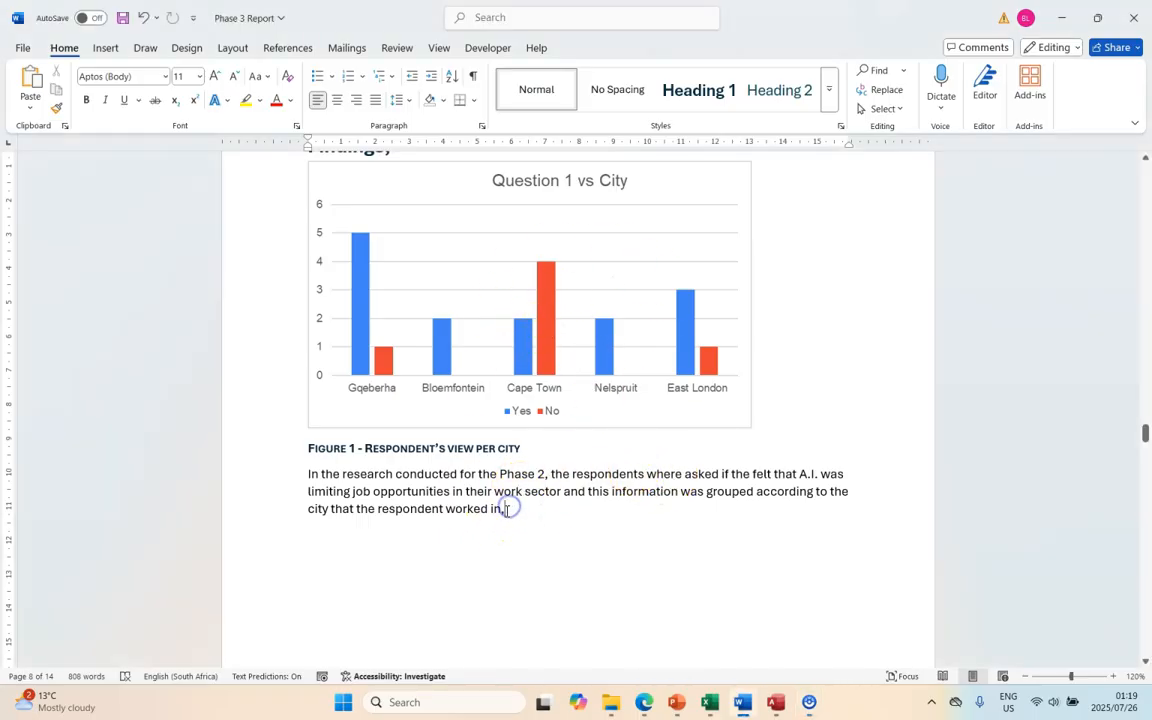
pyautogui.moveTo(478, 502)
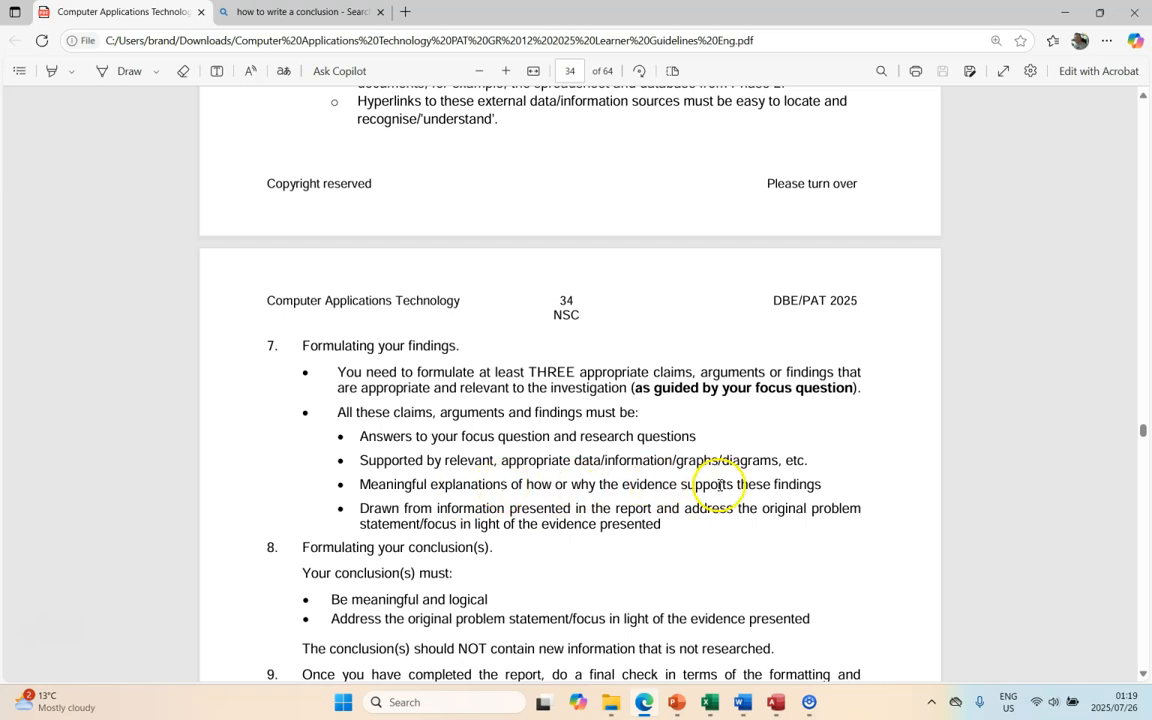
# Return from the guidelines PDF to the Word report to write the Cape Town findings paragraph
pyautogui.click(742, 700)
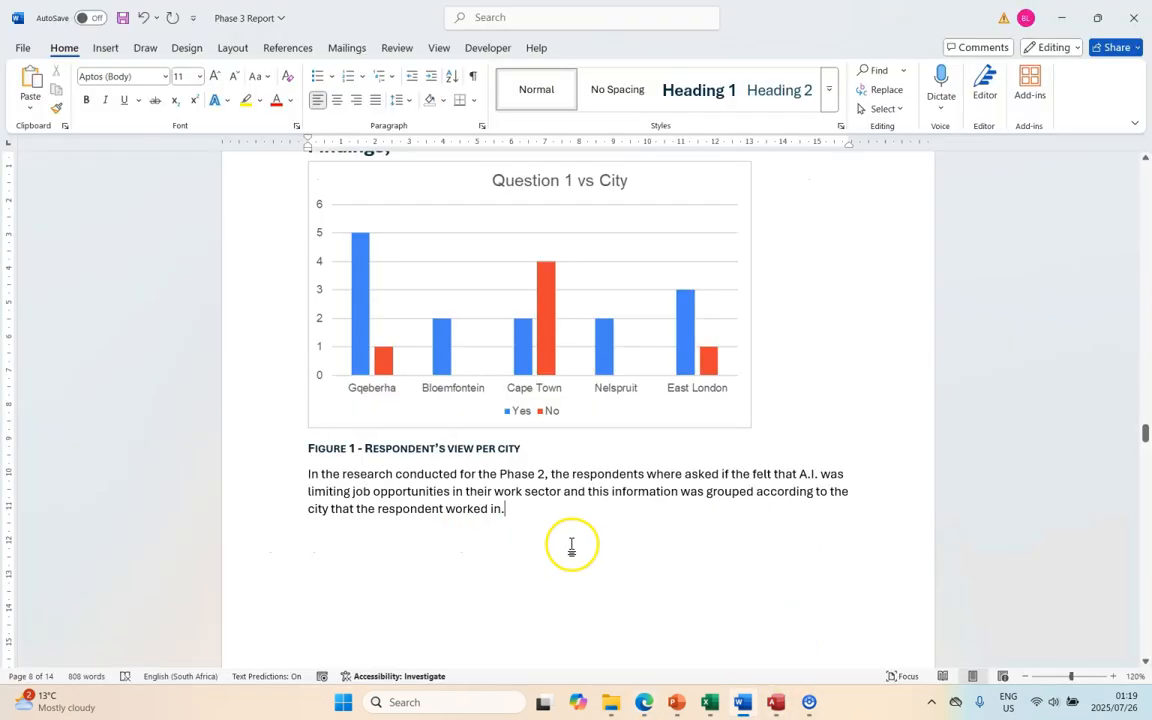
pyautogui.moveTo(530, 312)
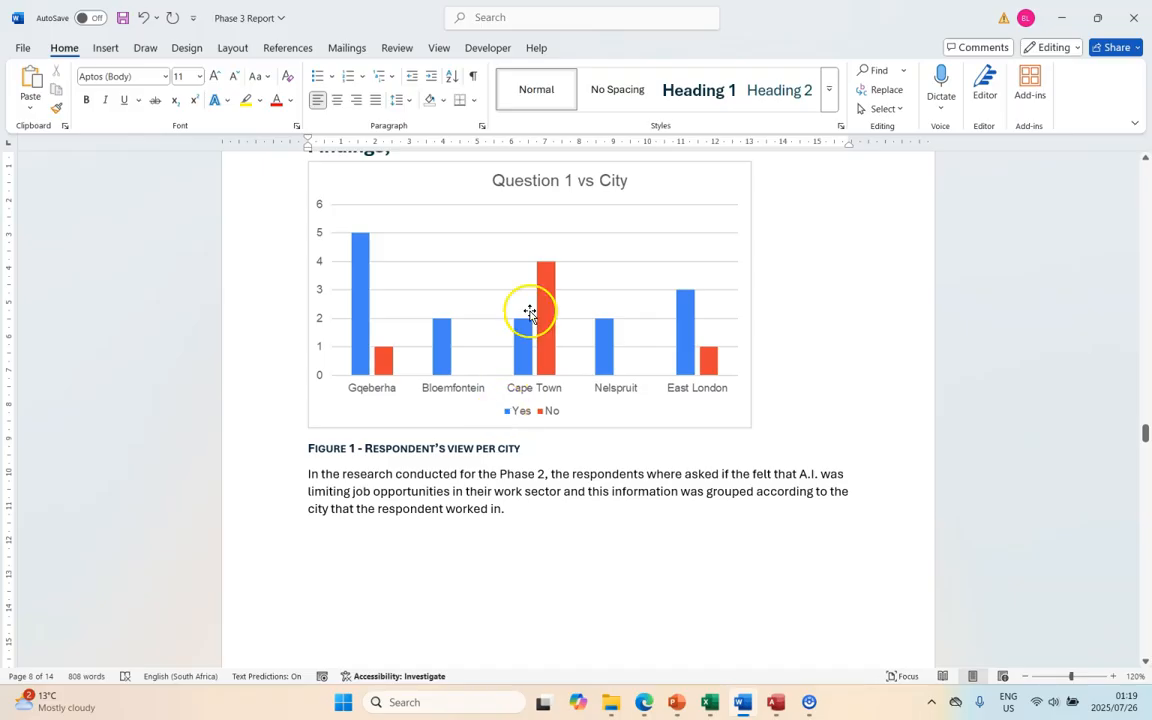
pyautogui.moveTo(558, 430)
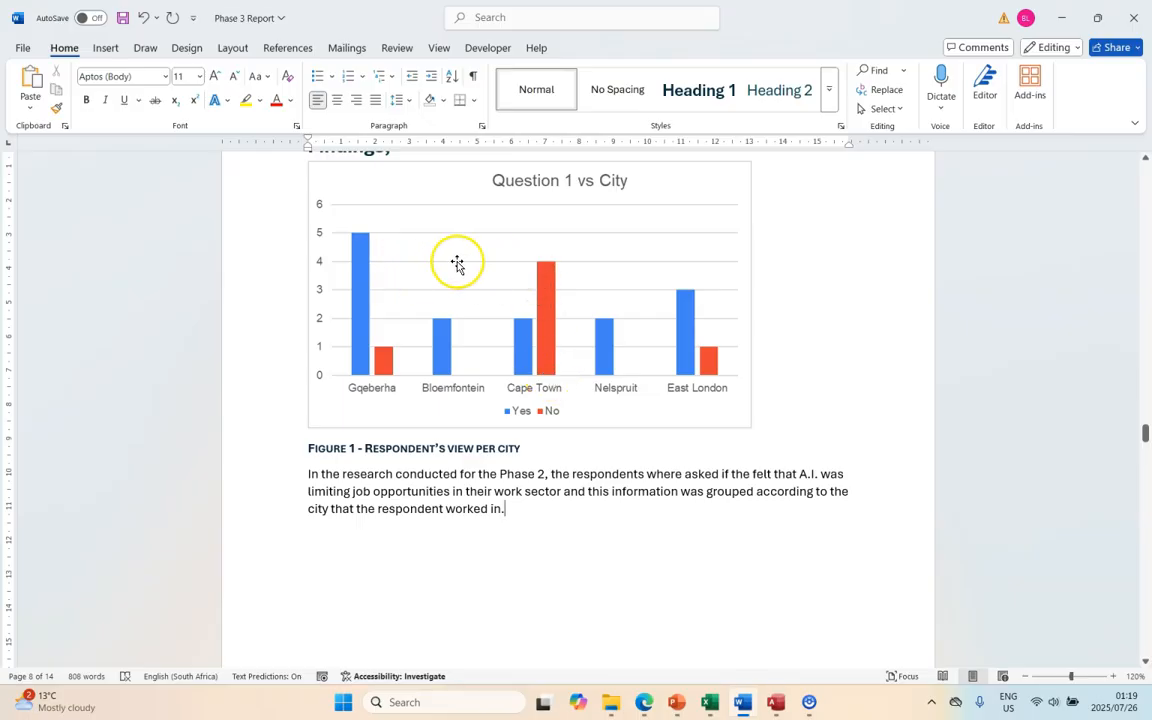
pyautogui.moveTo(518, 360)
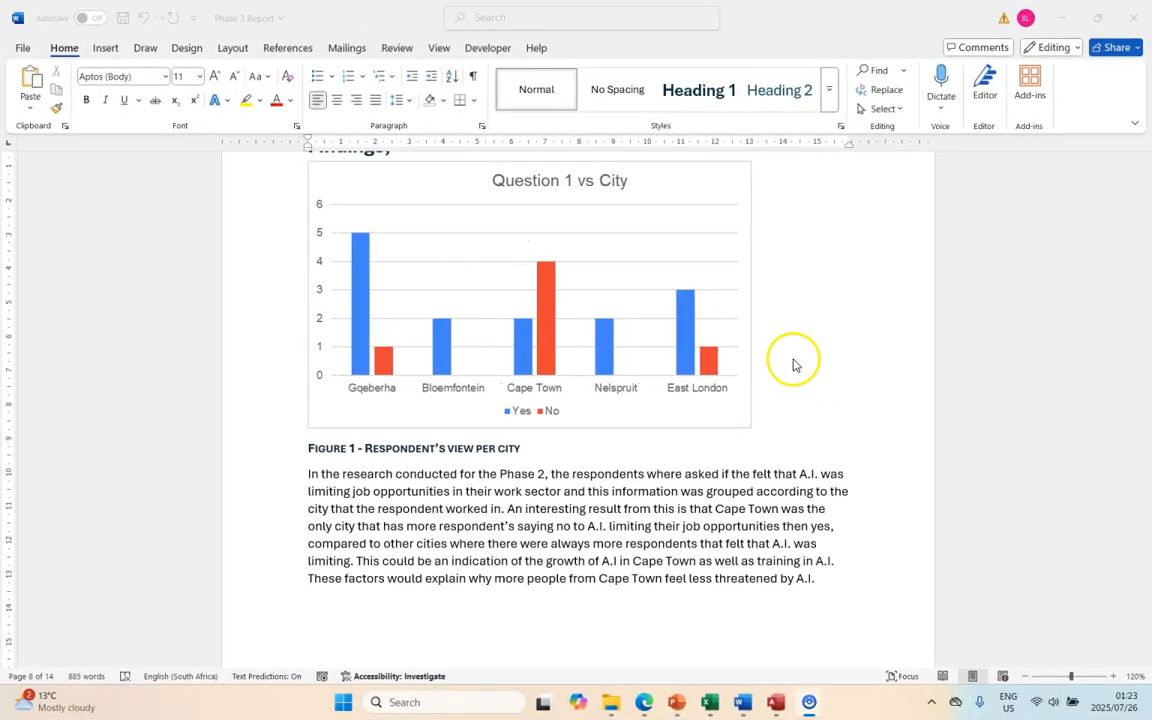
pyautogui.moveTo(608, 512)
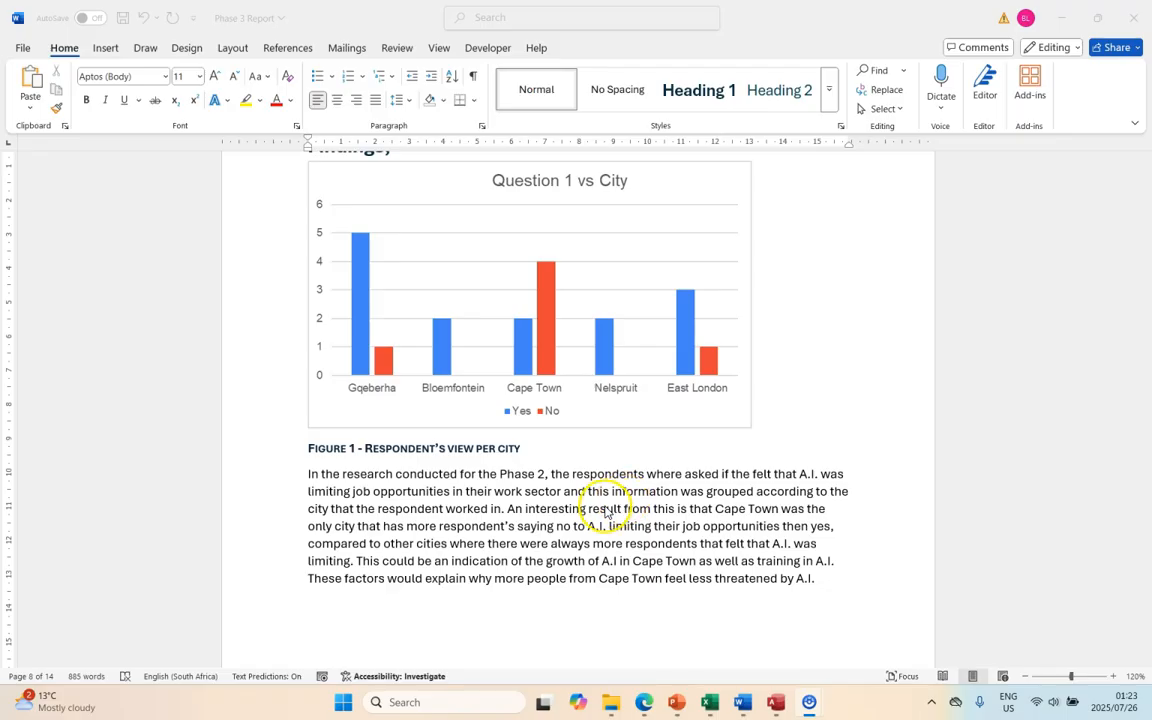
pyautogui.moveTo(564, 284)
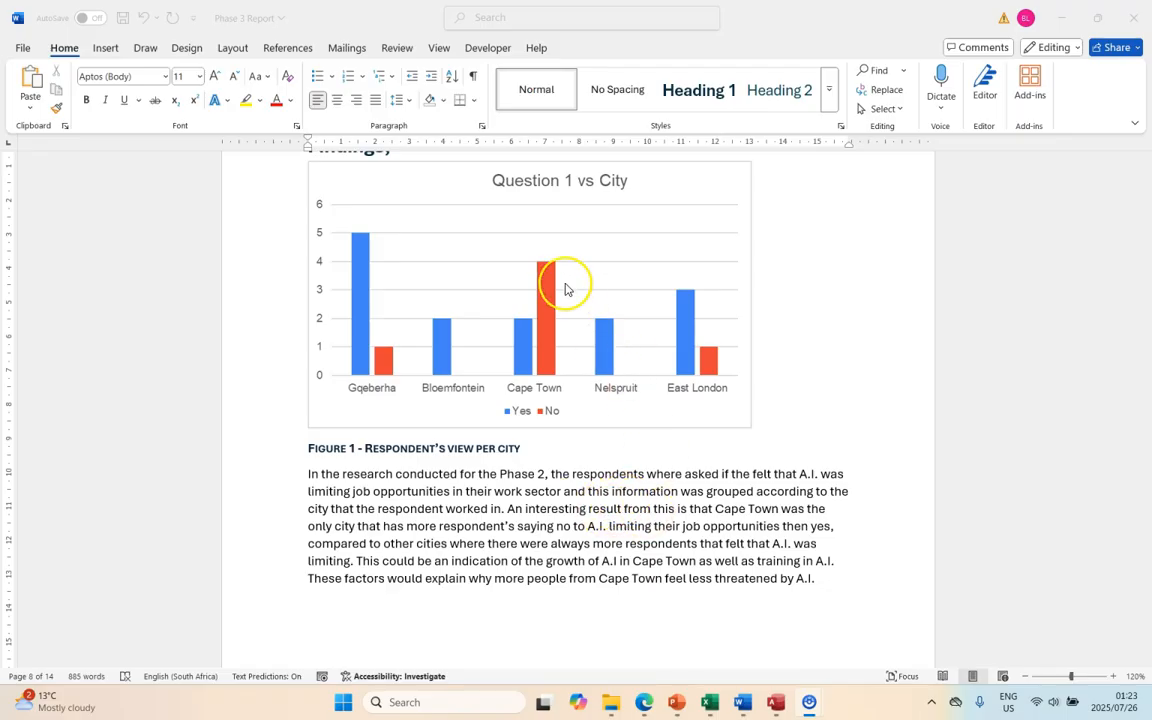
pyautogui.moveTo(558, 294)
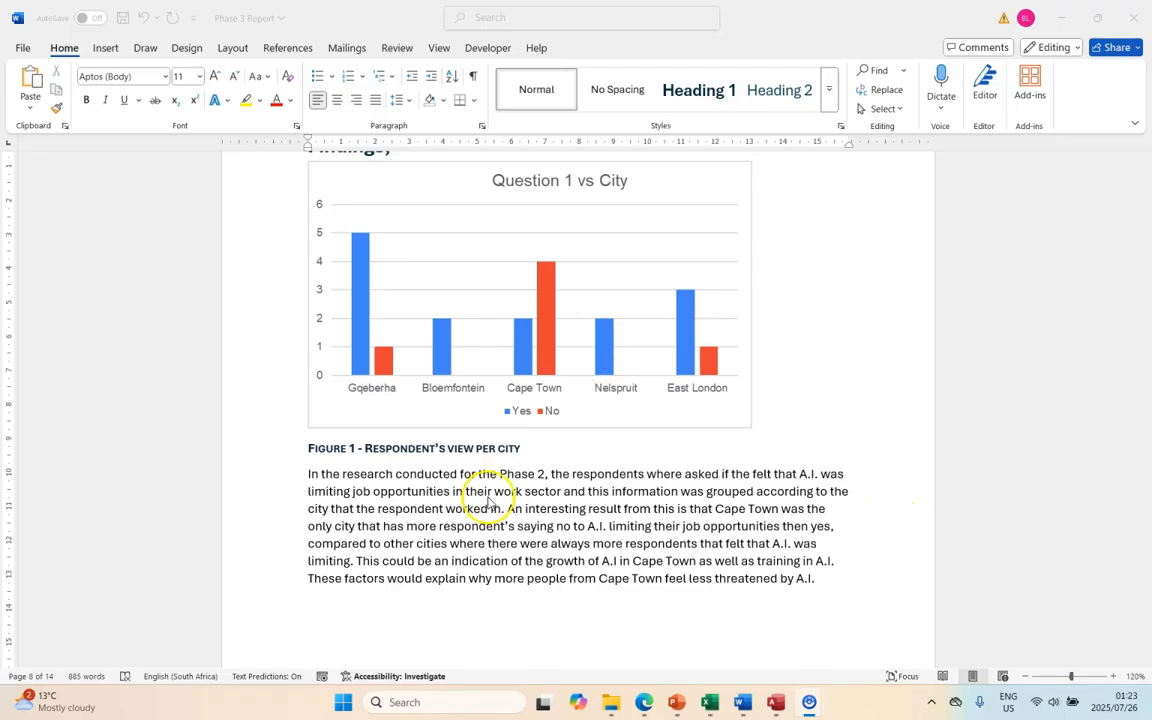
pyautogui.moveTo(540, 568)
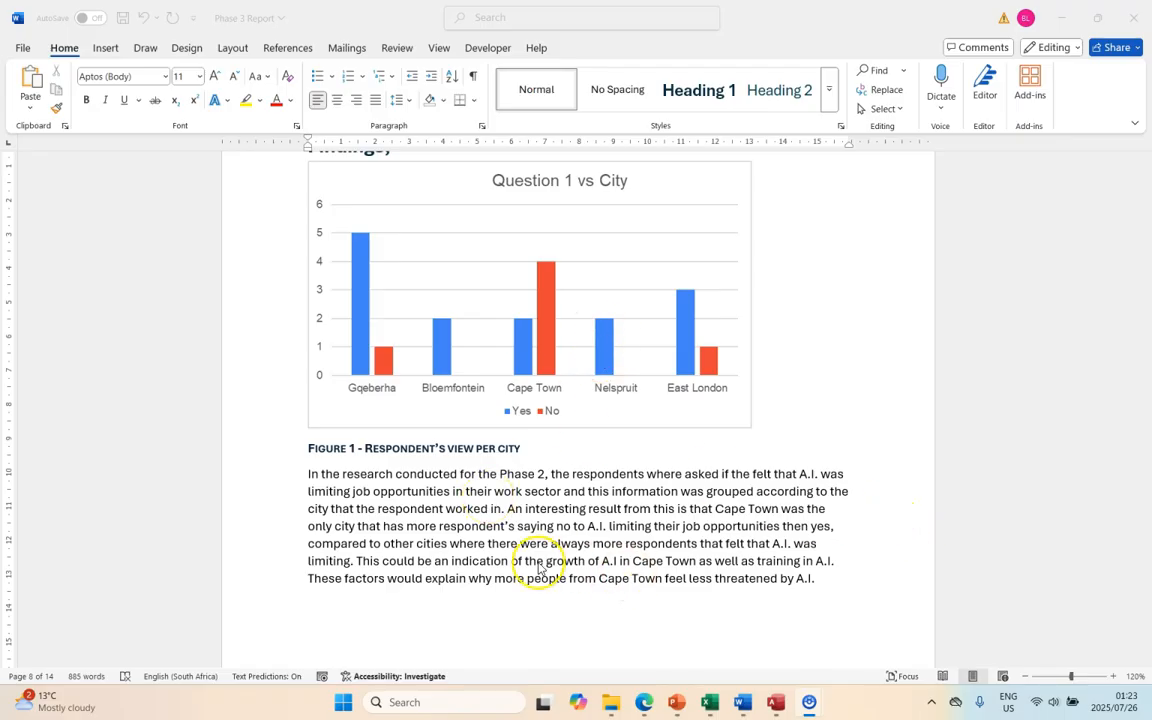
pyautogui.moveTo(580, 452)
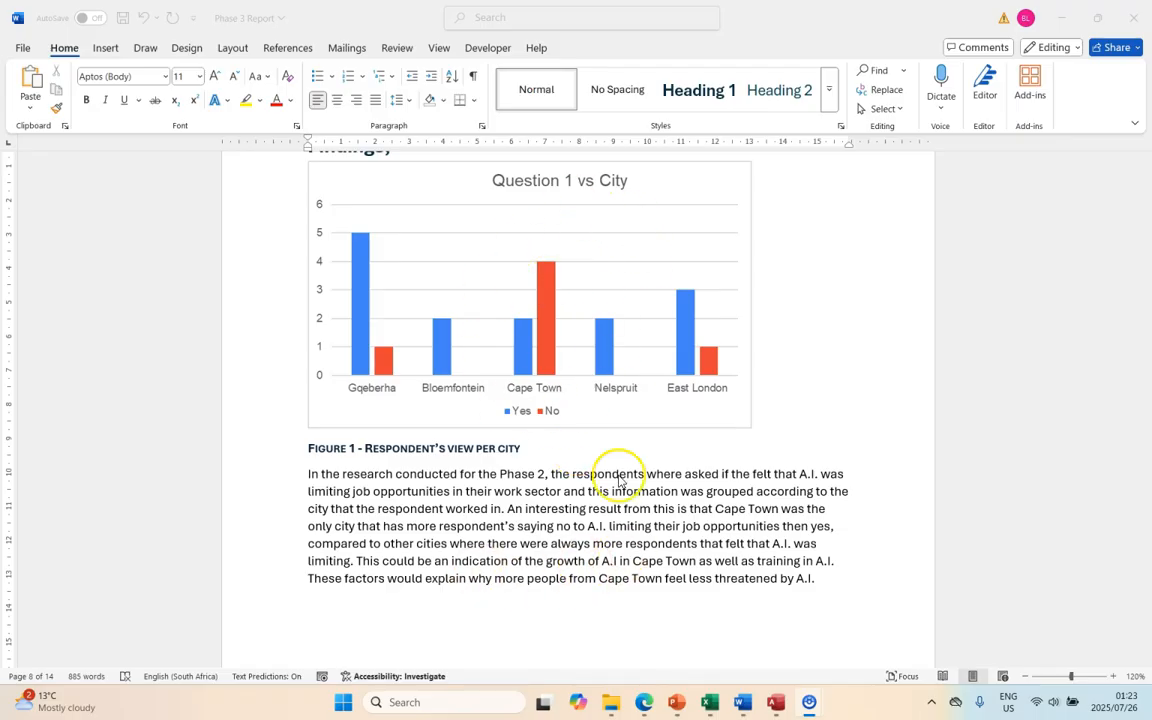
pyautogui.moveTo(600, 412)
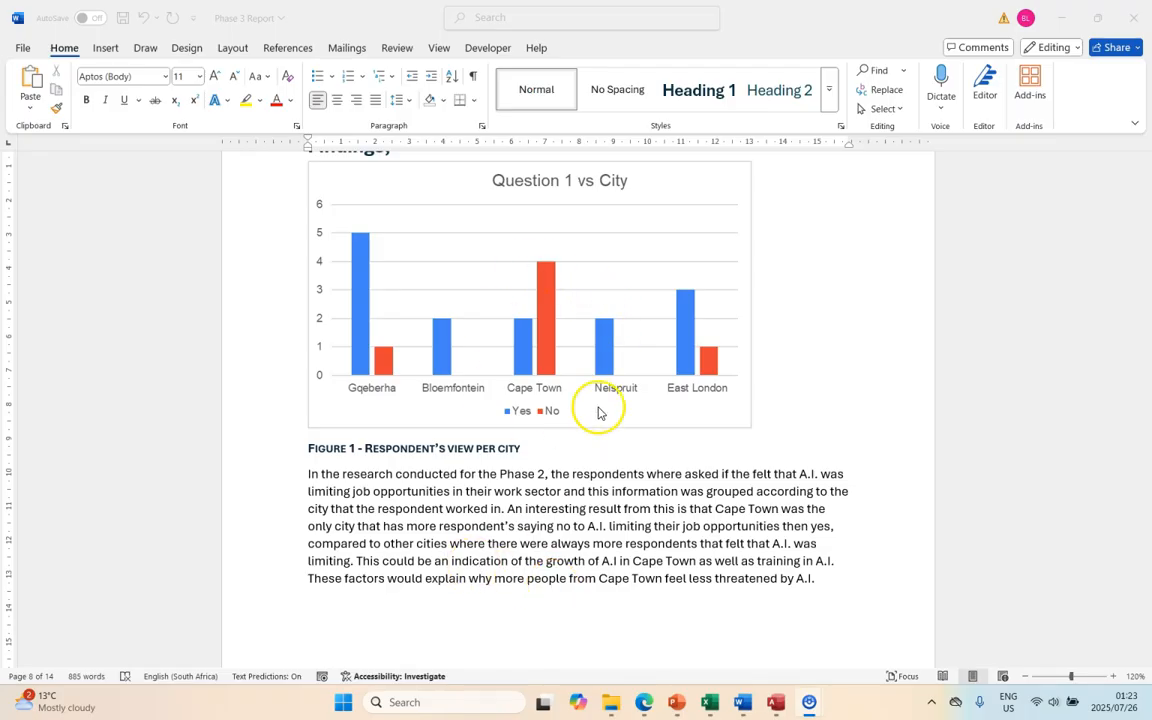
pyautogui.moveTo(584, 304)
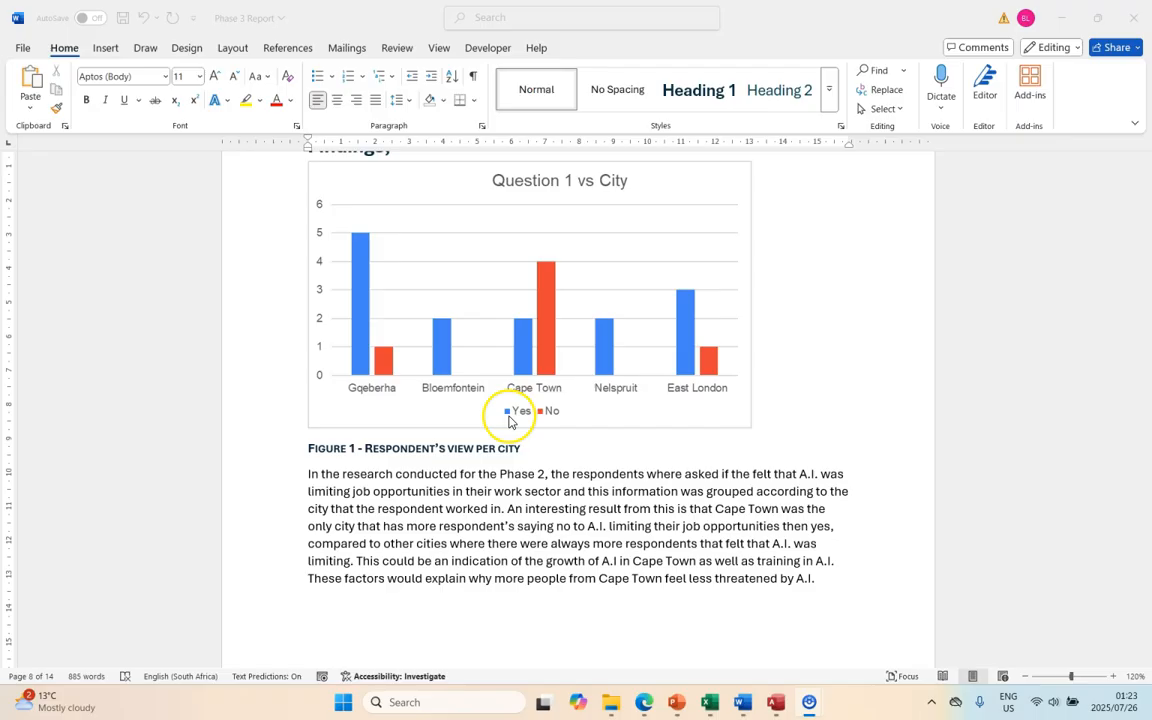
pyautogui.moveTo(504, 250)
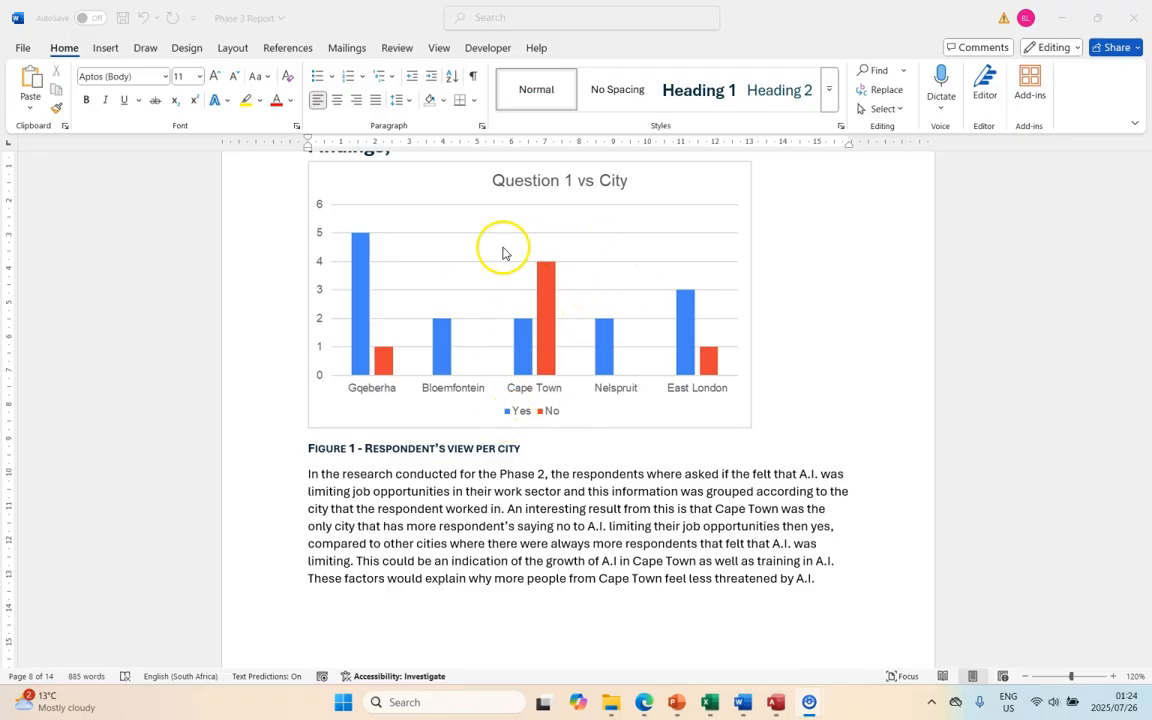
pyautogui.moveTo(530, 522)
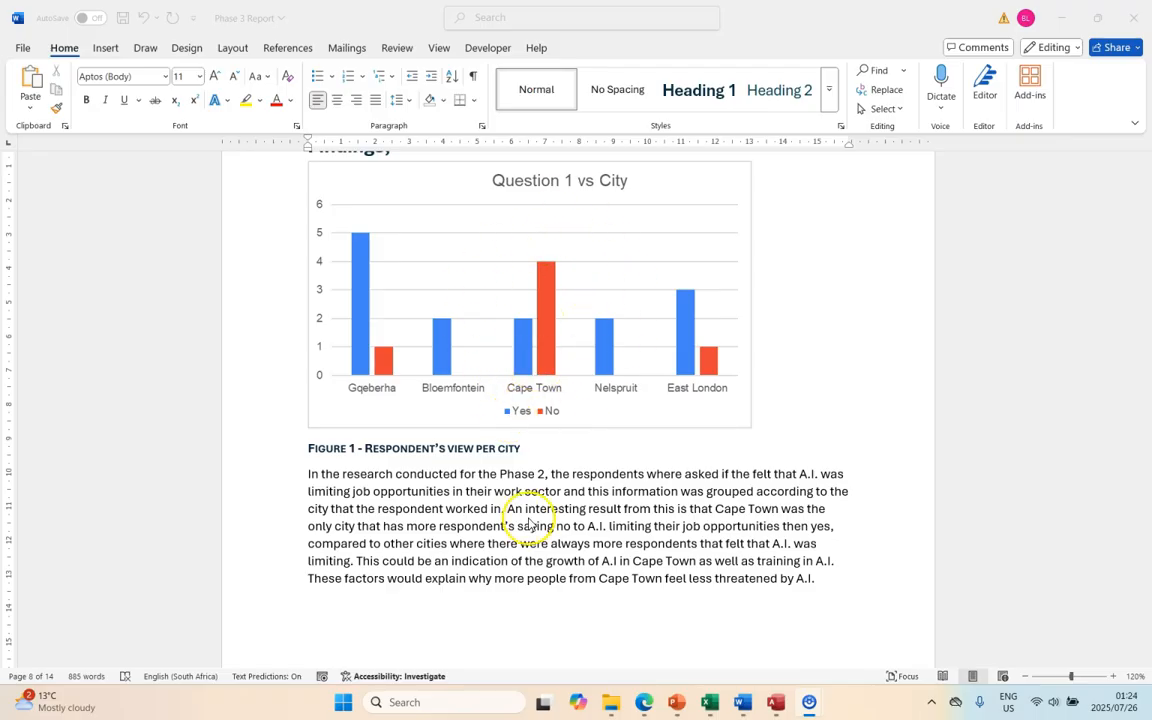
pyautogui.moveTo(424, 516)
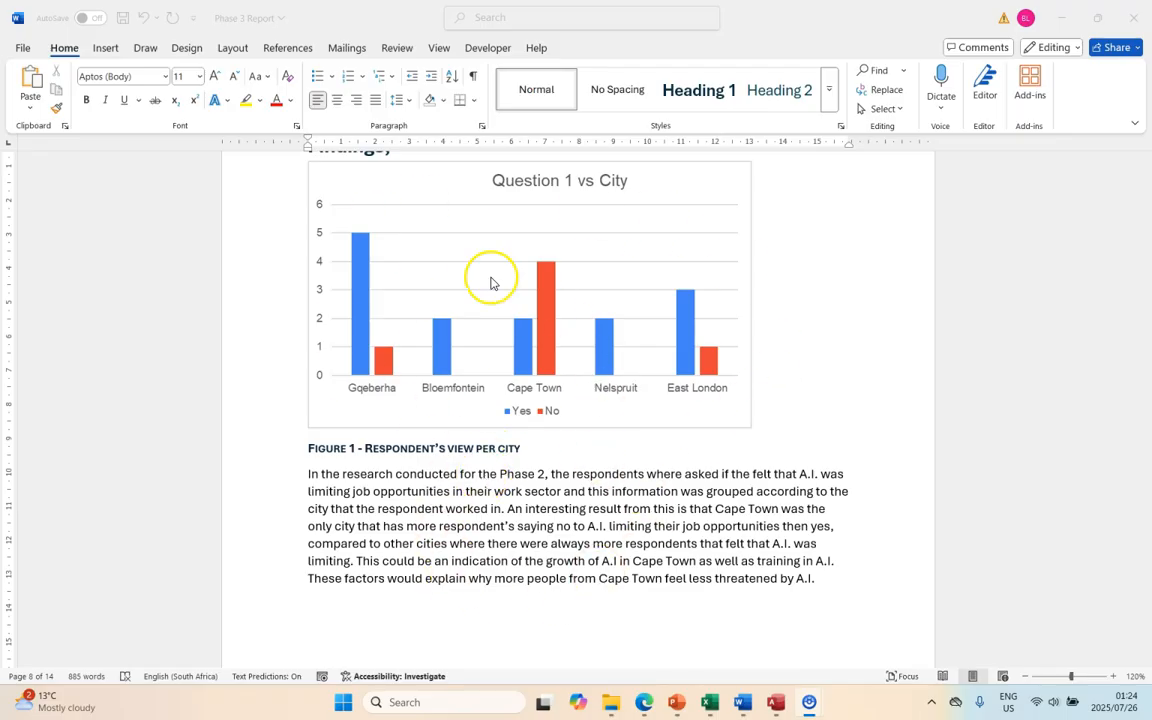
pyautogui.moveTo(688, 488)
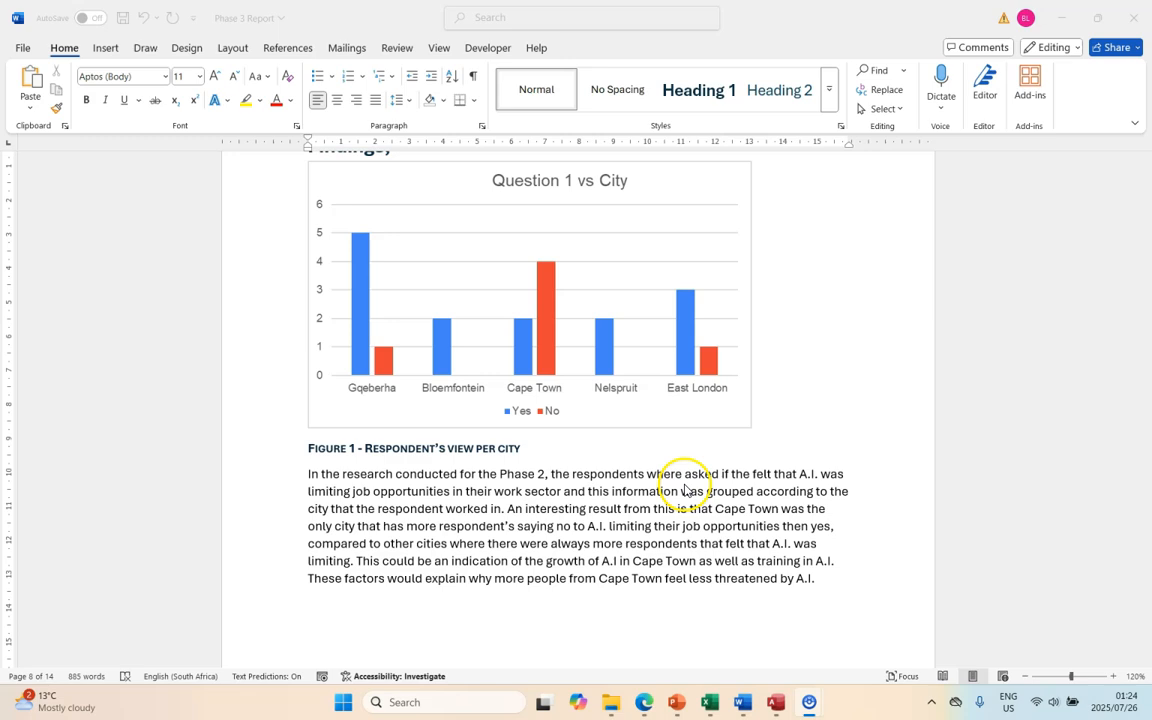
pyautogui.moveTo(544, 624)
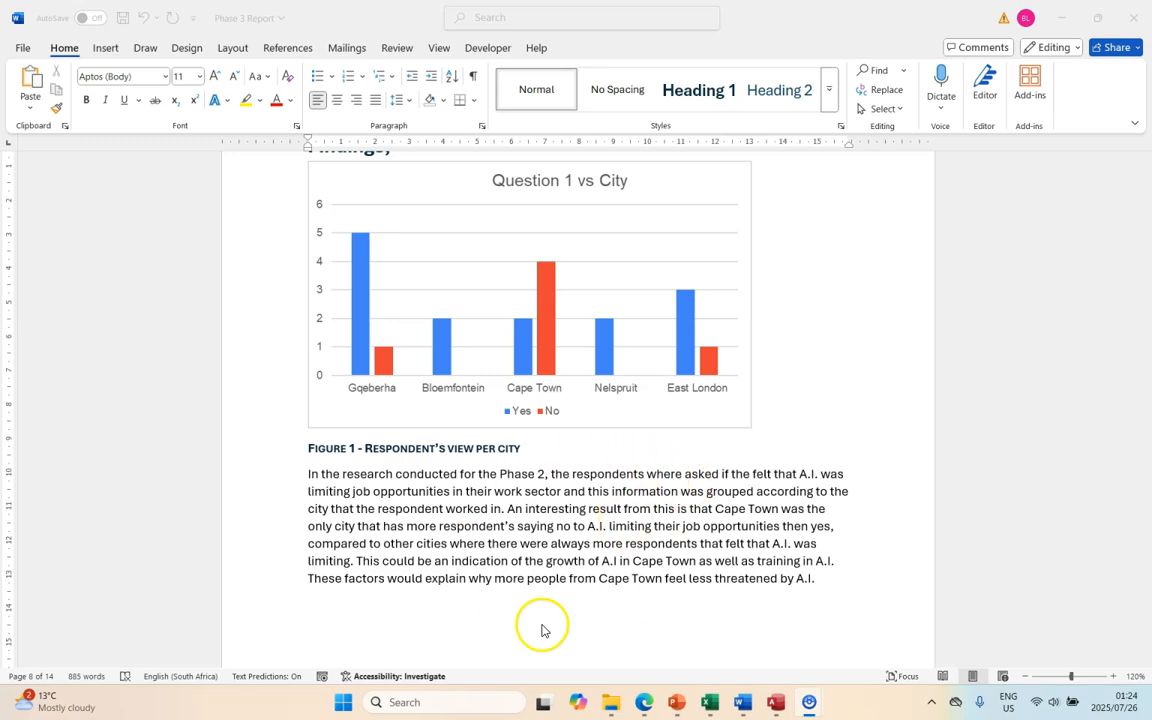
pyautogui.moveTo(812, 374)
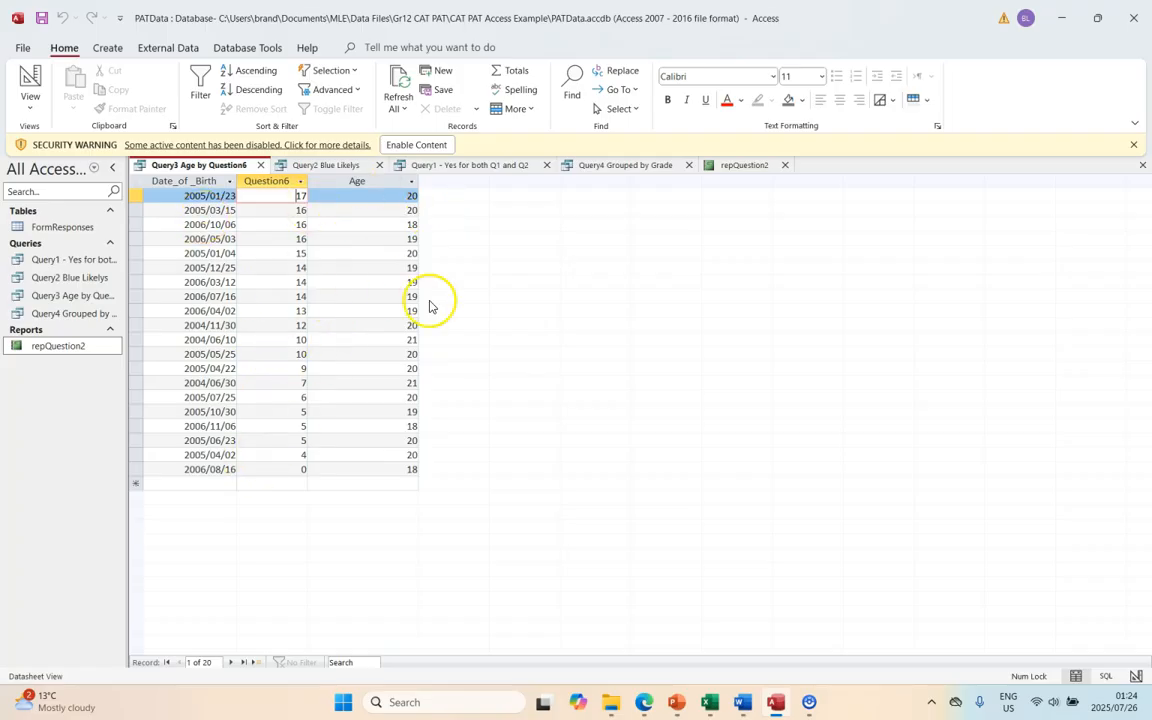
# Browse the colour answers, yes-to-both and grouped-by-grade query results in turn
pyautogui.click(328, 164)
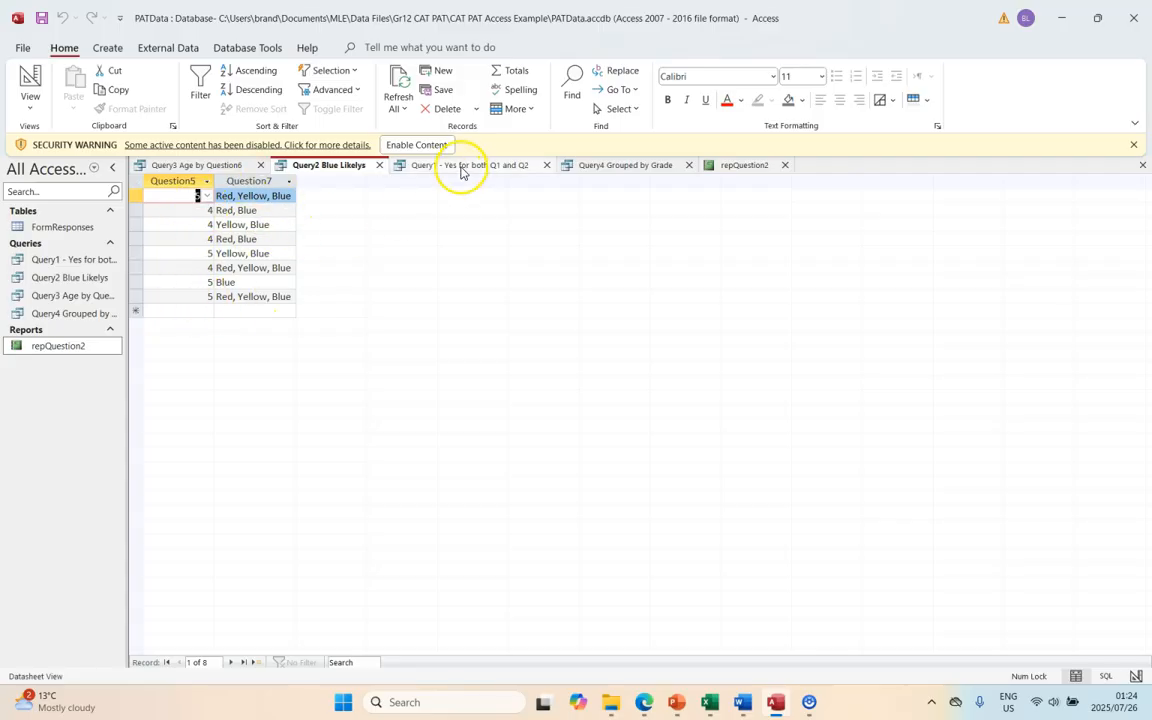
pyautogui.click(470, 164)
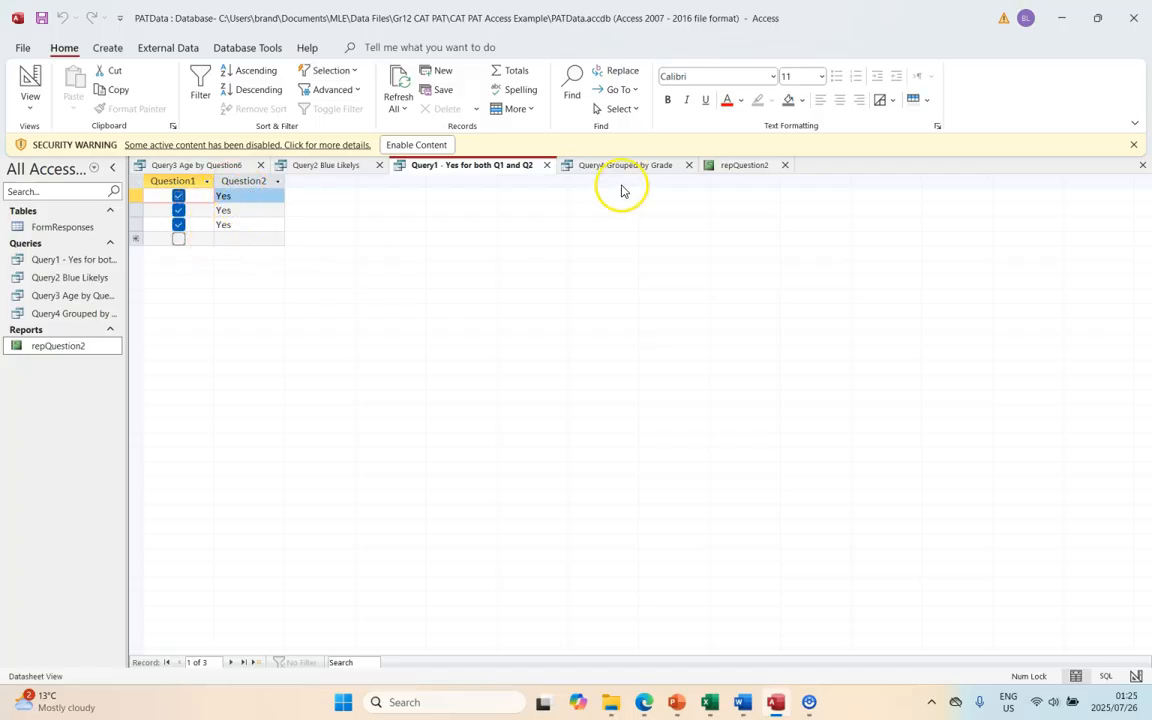
pyautogui.click(624, 164)
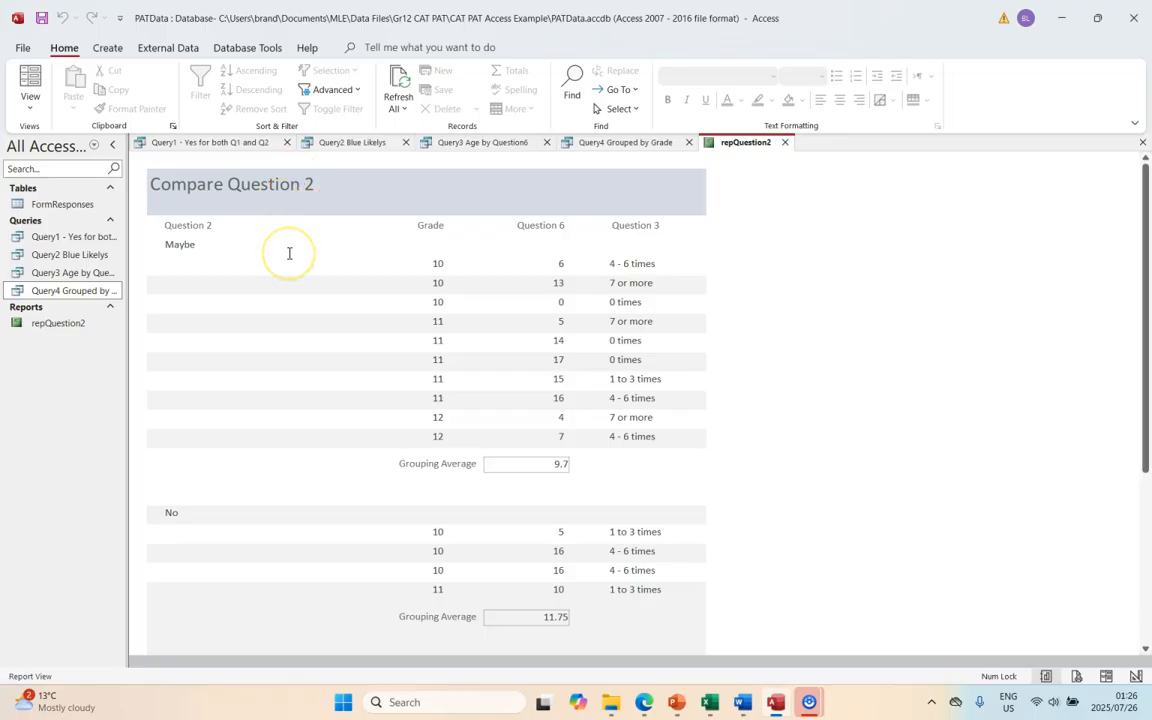
pyautogui.scroll(-3)
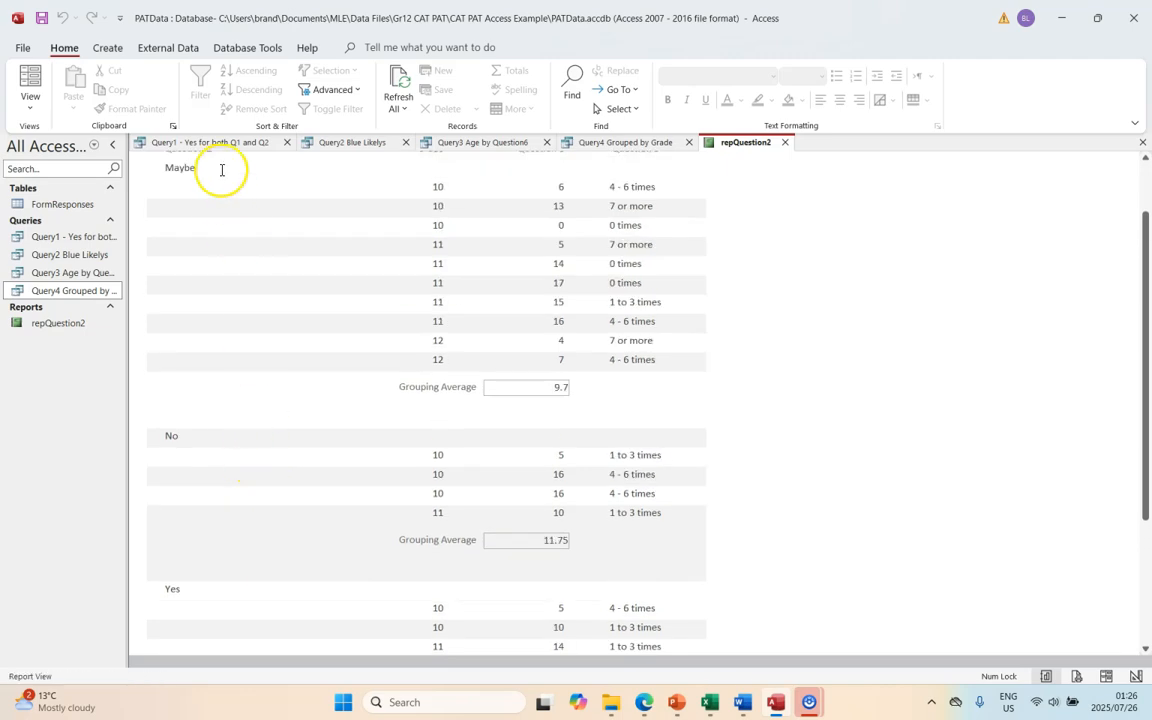
pyautogui.moveTo(486, 314)
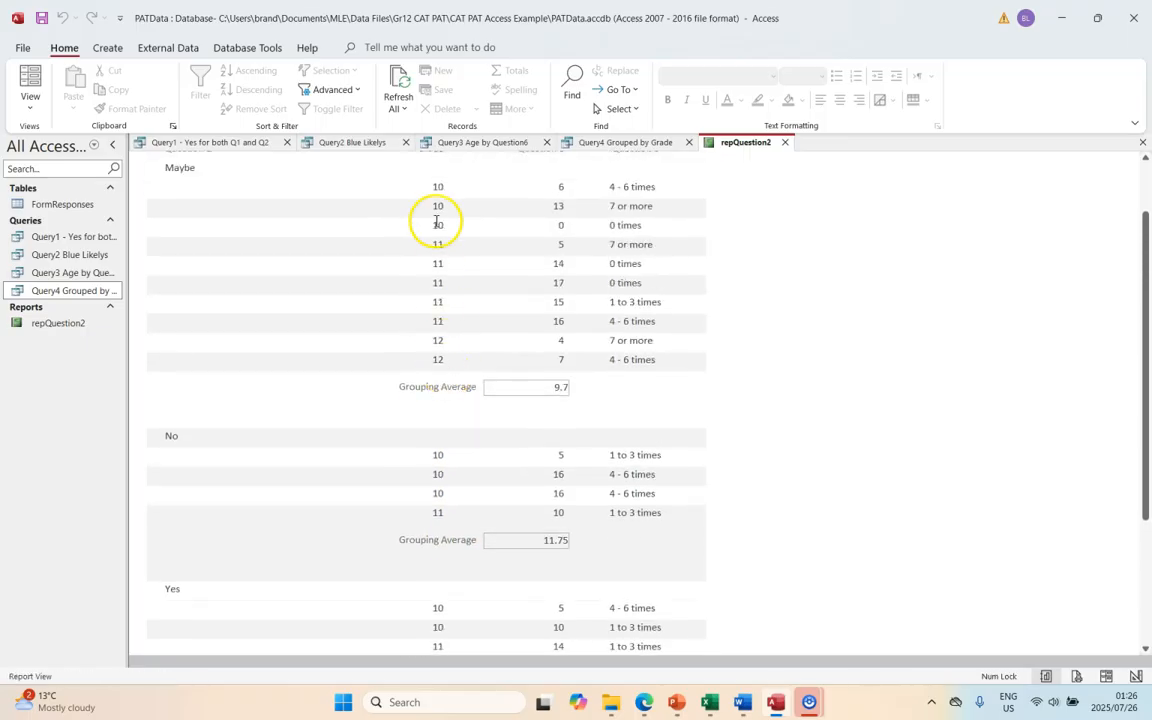
pyautogui.scroll(-3)
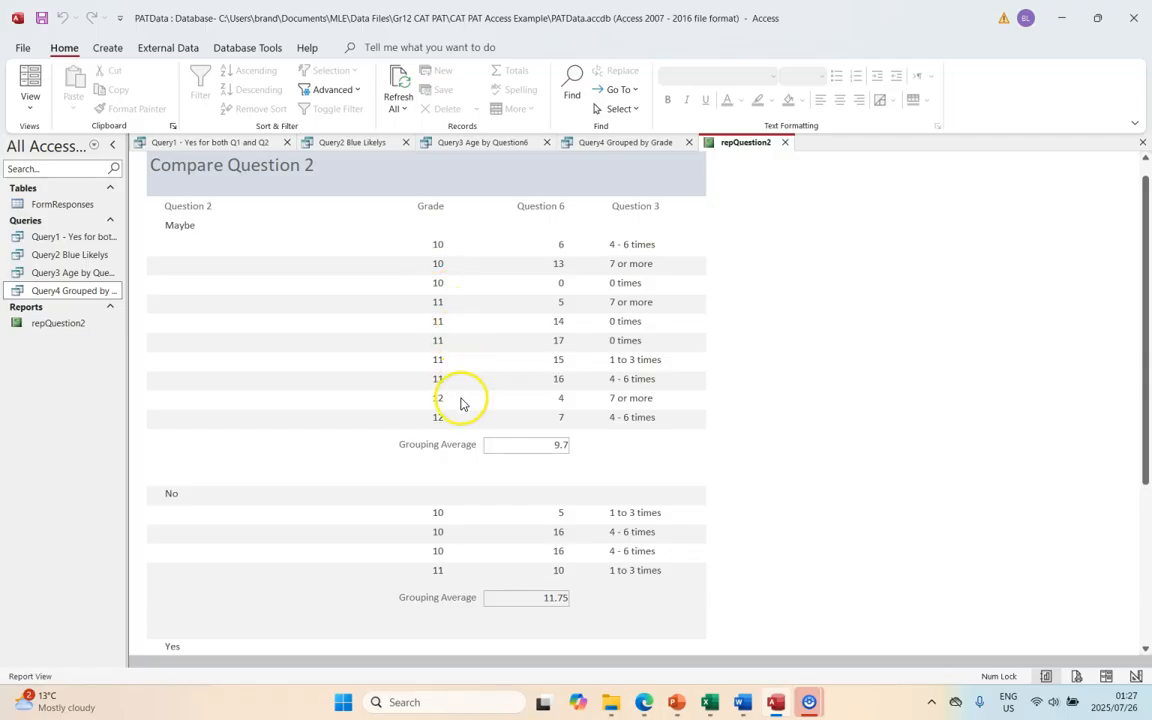
pyautogui.scroll(-3)
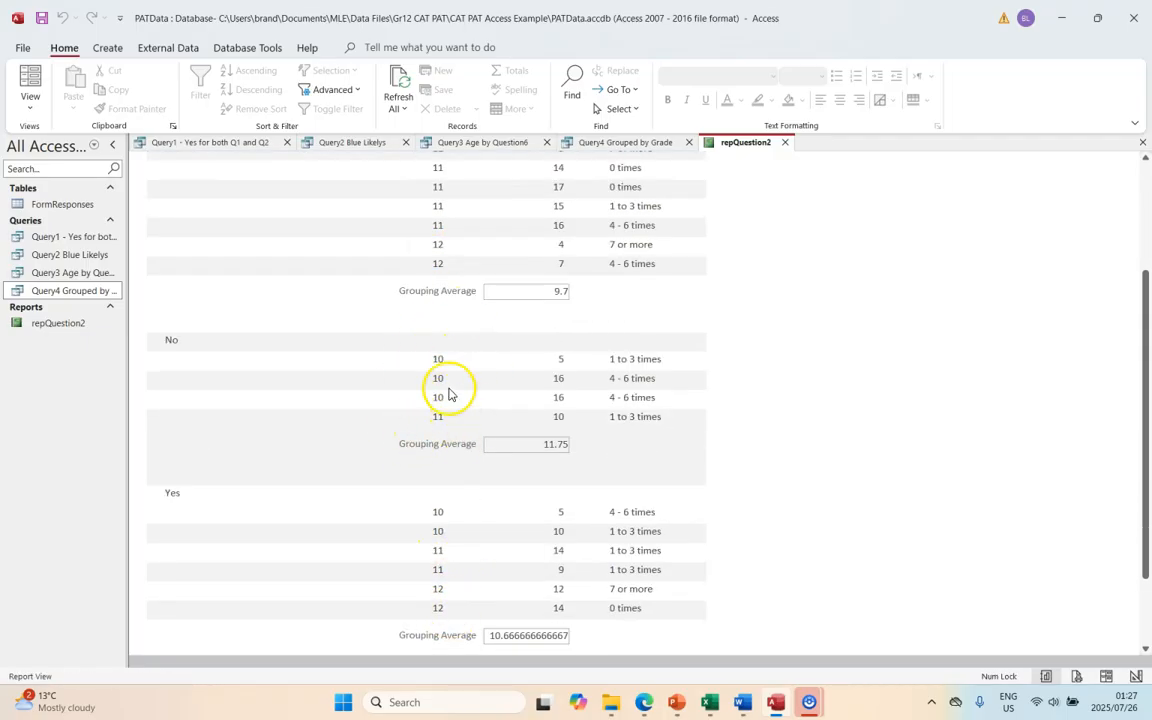
pyautogui.moveTo(432, 472)
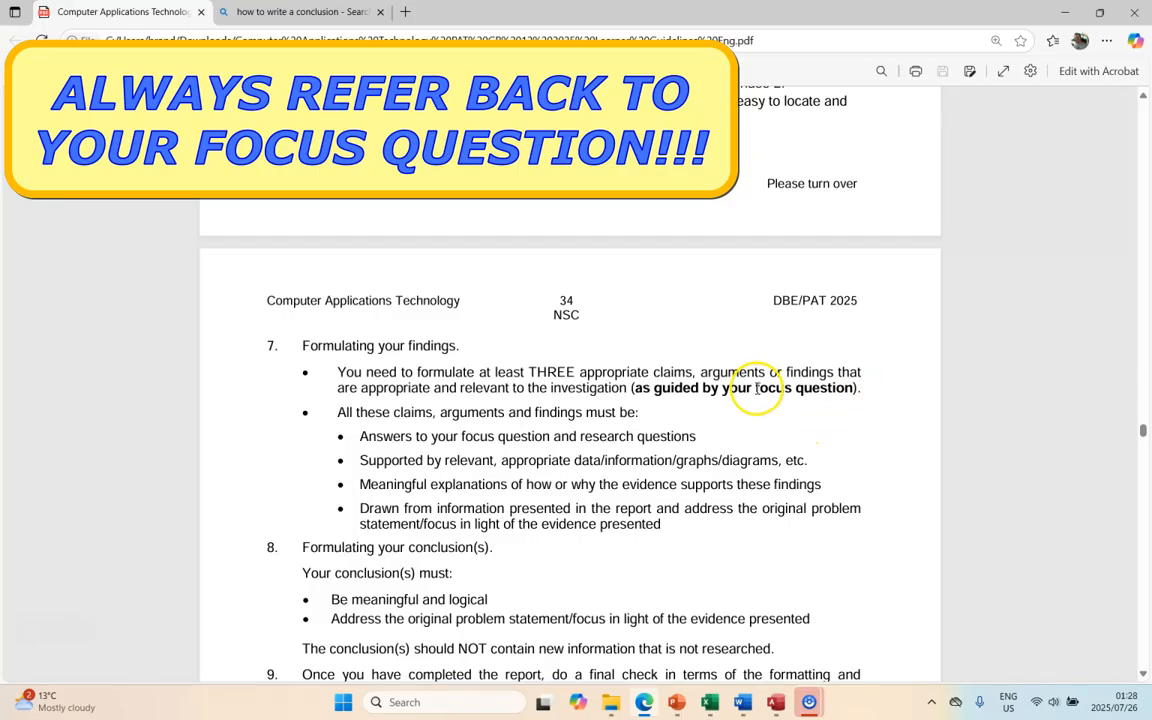
# Mark the words 'focus question' in point 7 Formulating your findings of the guidelines
pyautogui.doubleClick(804, 388)
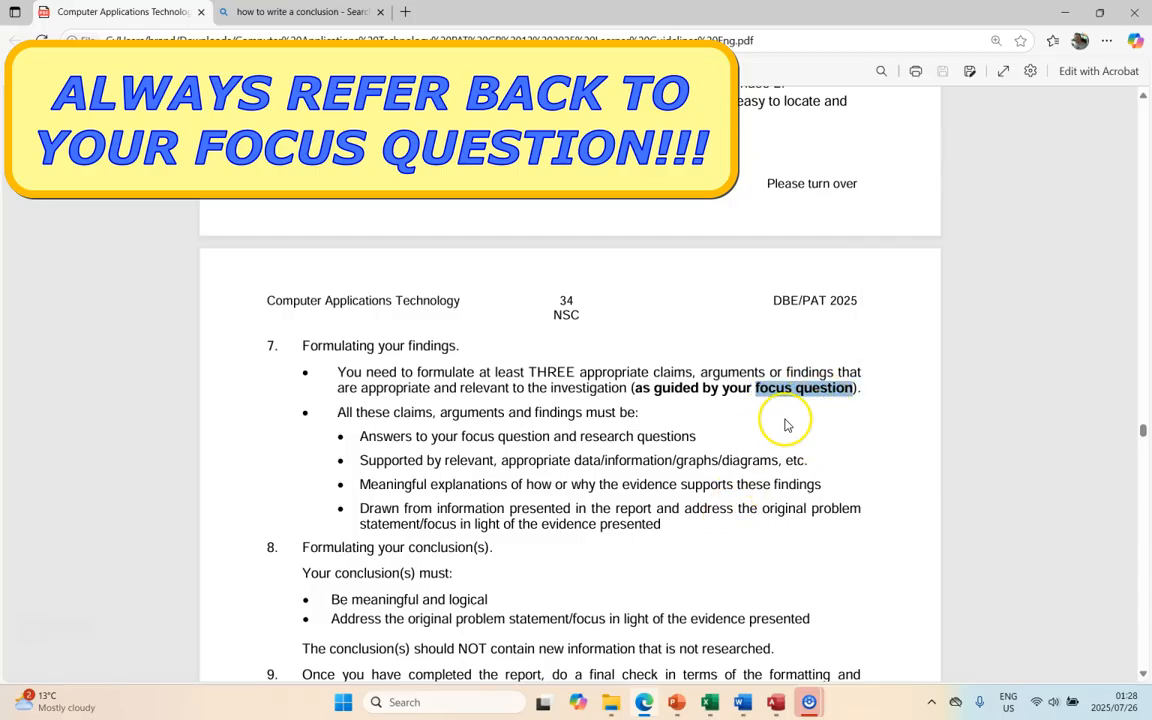
pyautogui.moveTo(710, 380)
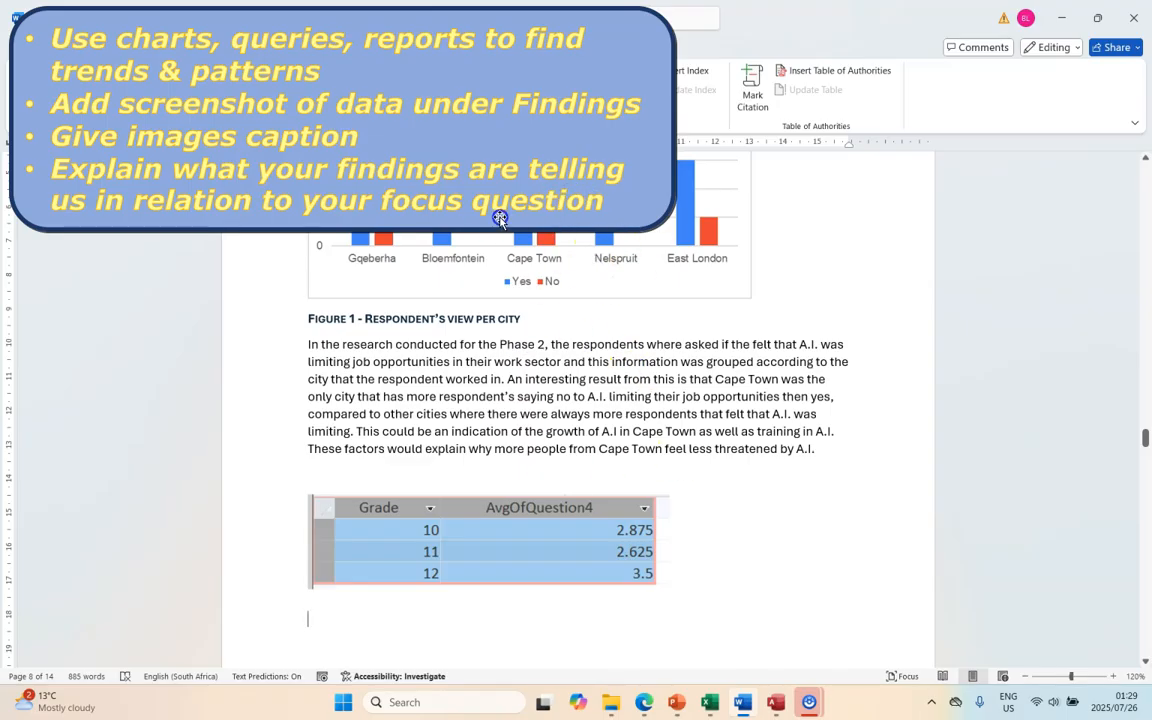
pyautogui.moveTo(510, 256)
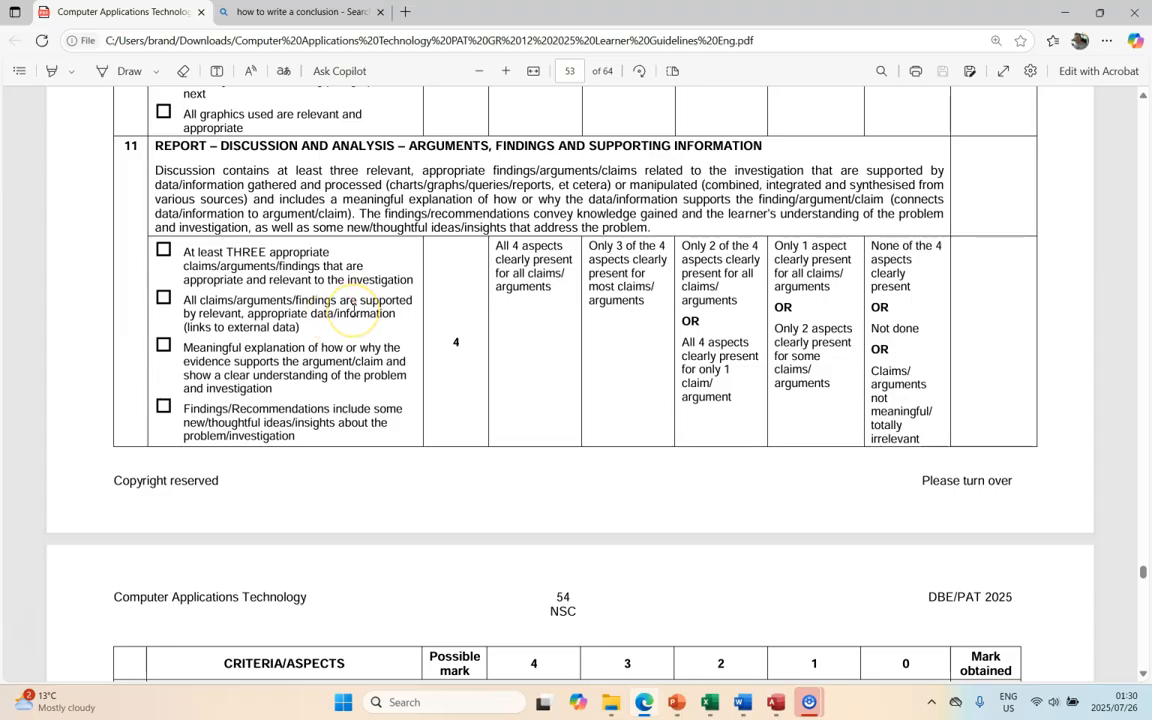
pyautogui.moveTo(322, 364)
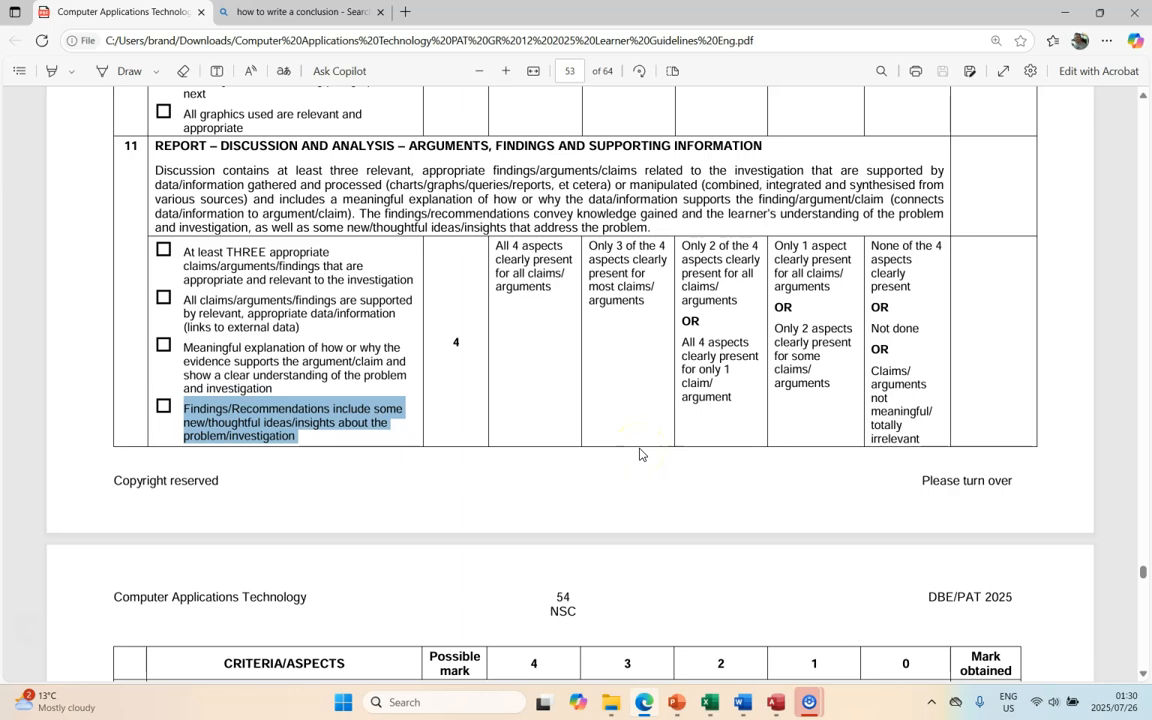
pyautogui.moveTo(632, 448)
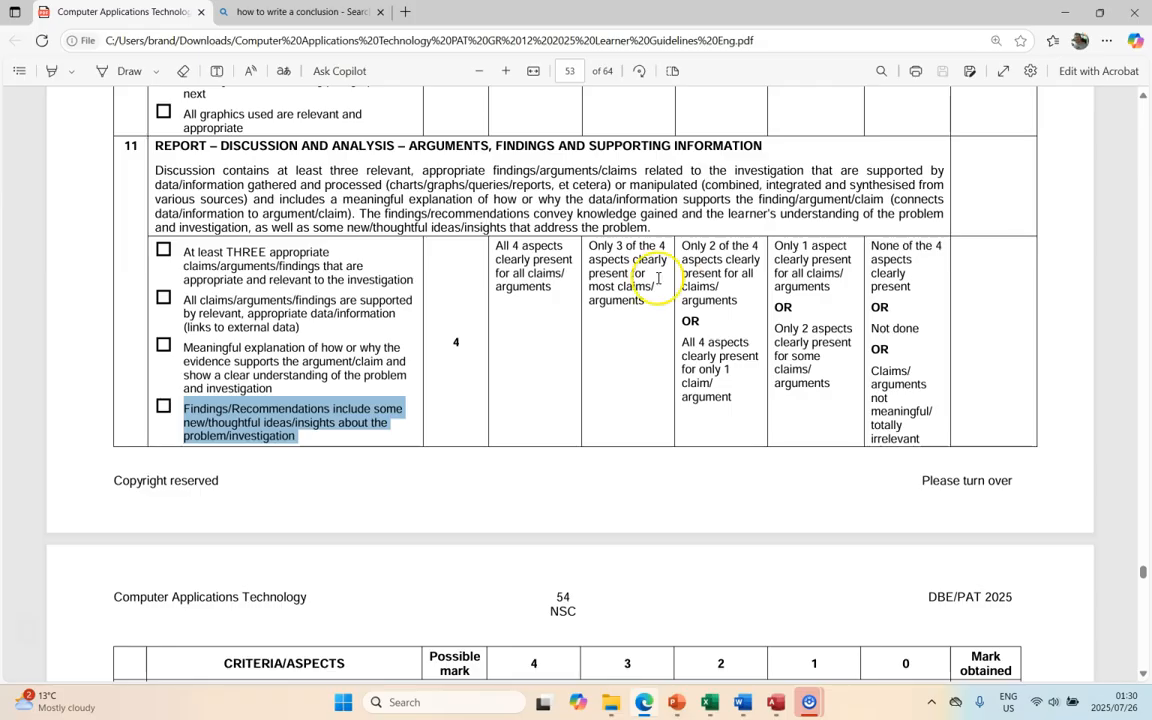
pyautogui.moveTo(404, 492)
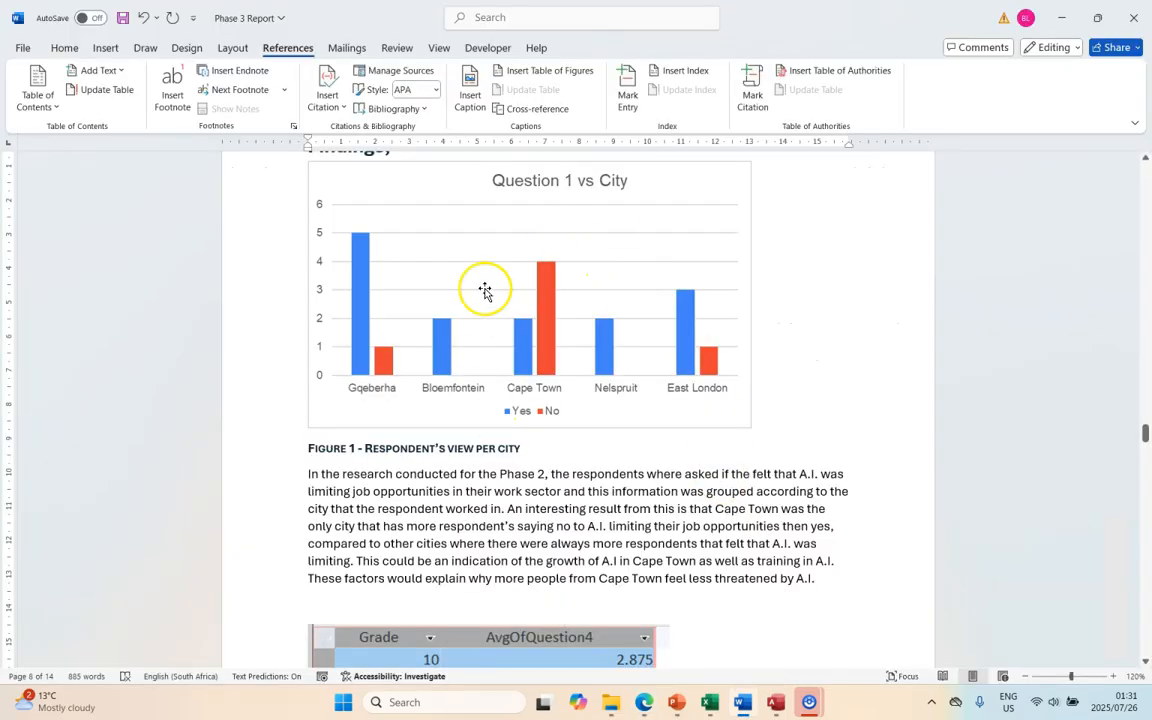
pyautogui.moveTo(548, 388)
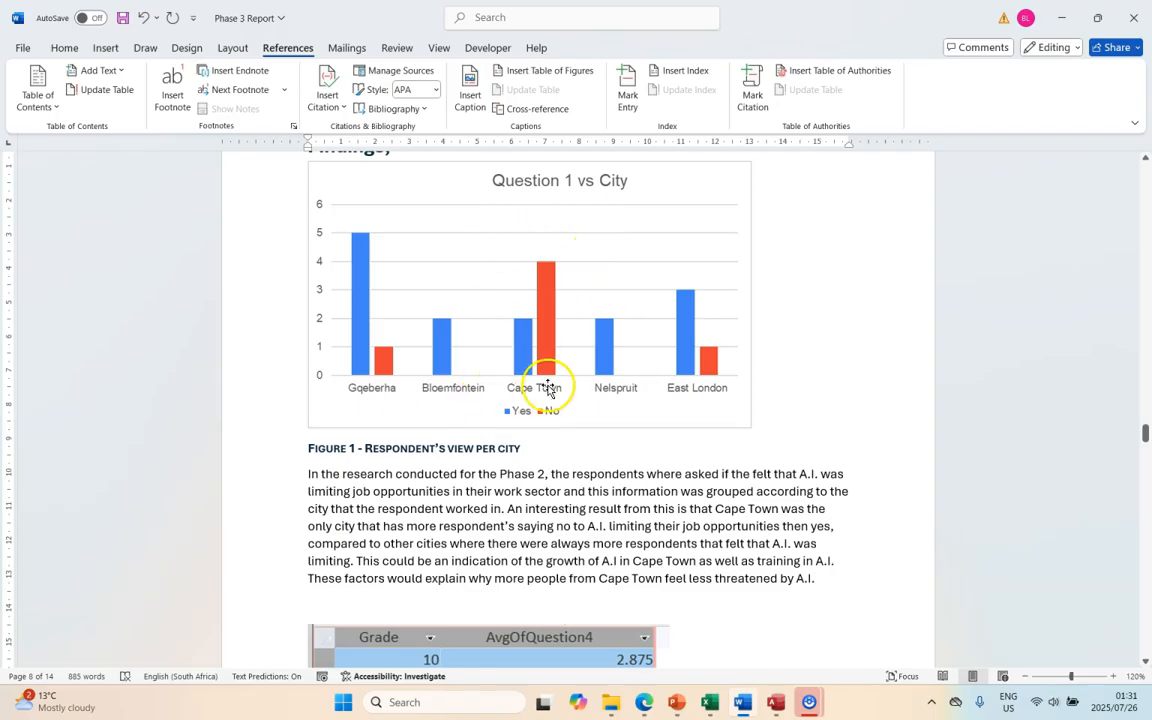
pyautogui.moveTo(396, 276)
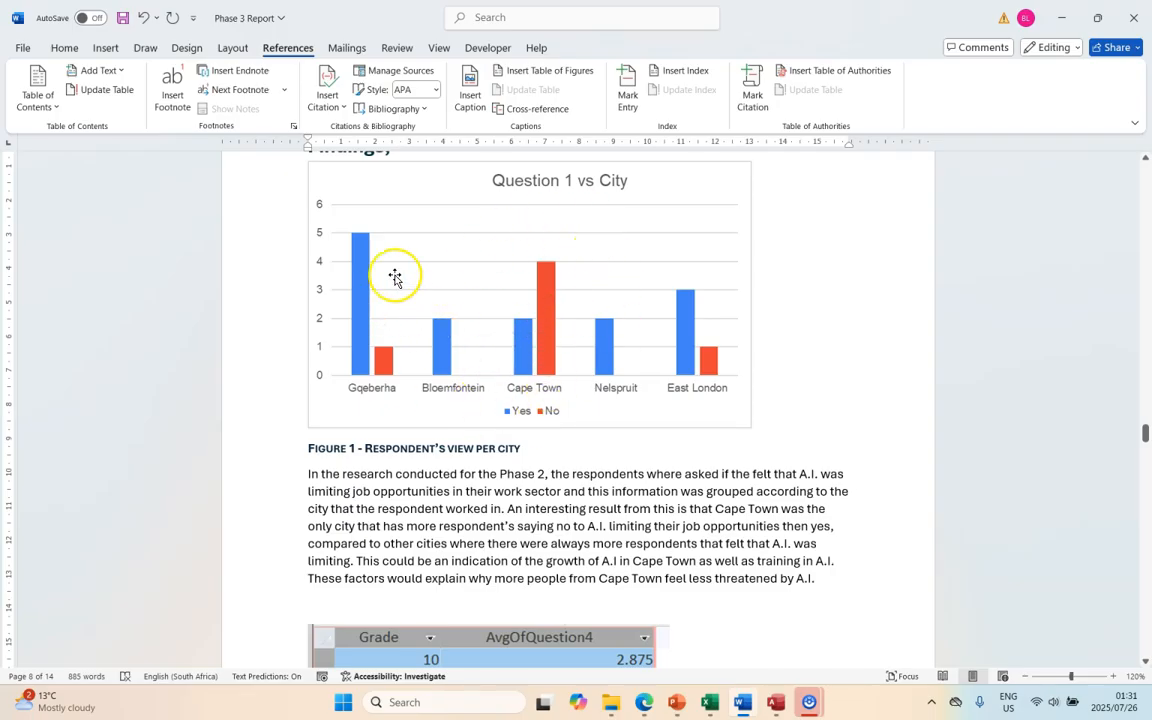
pyautogui.moveTo(532, 468)
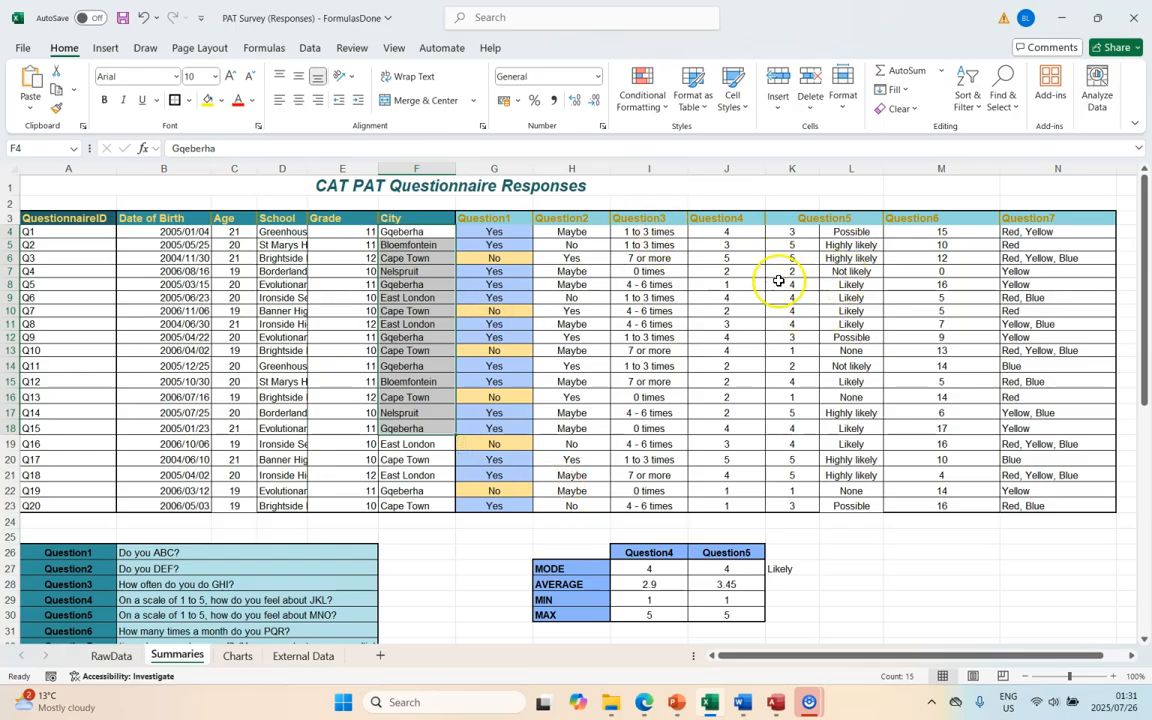
pyautogui.moveTo(766, 320)
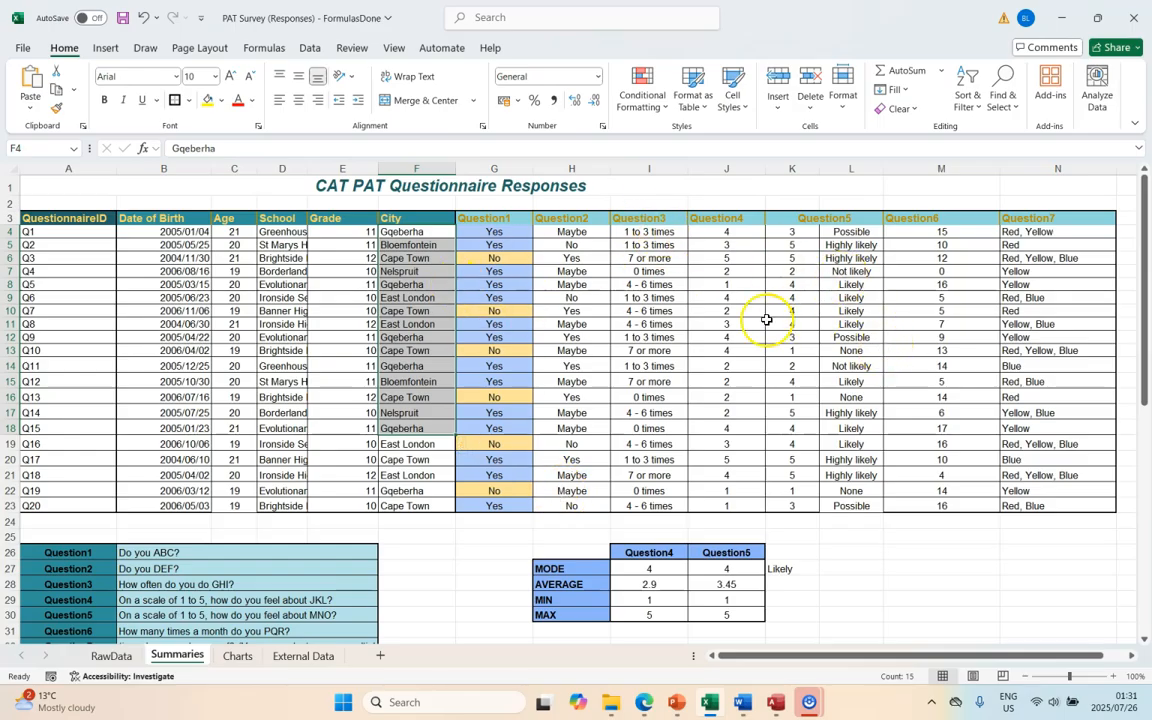
pyautogui.moveTo(720, 680)
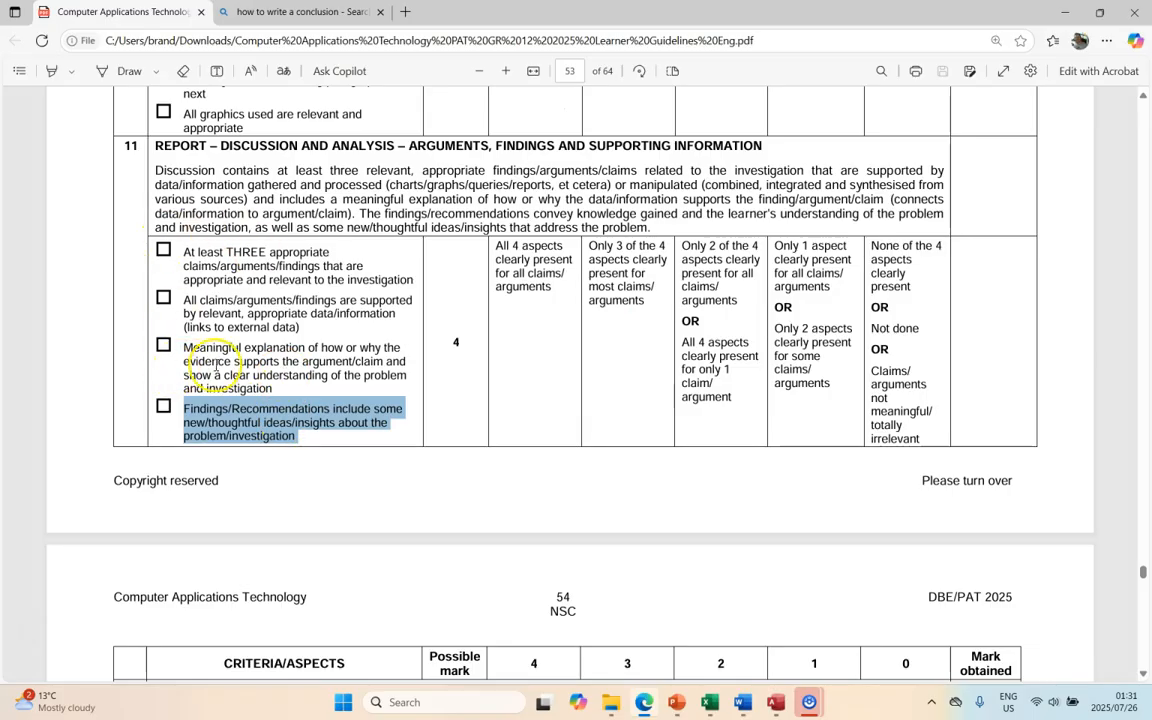
pyautogui.moveTo(520, 374)
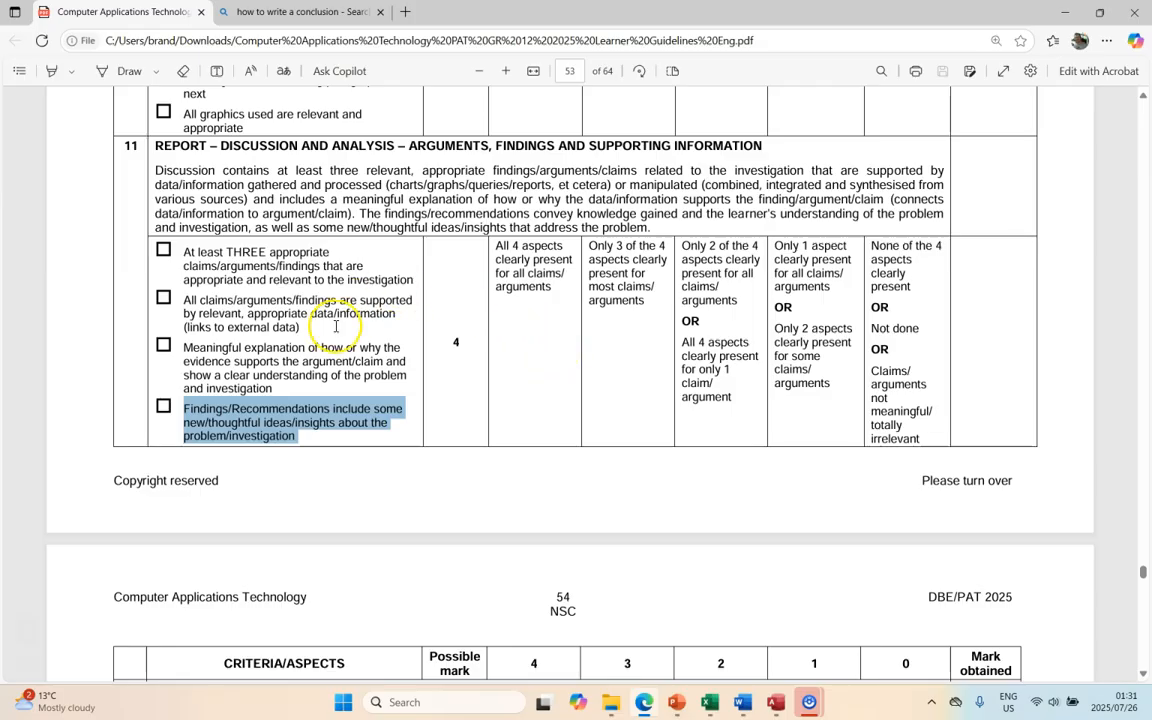
pyautogui.moveTo(318, 272)
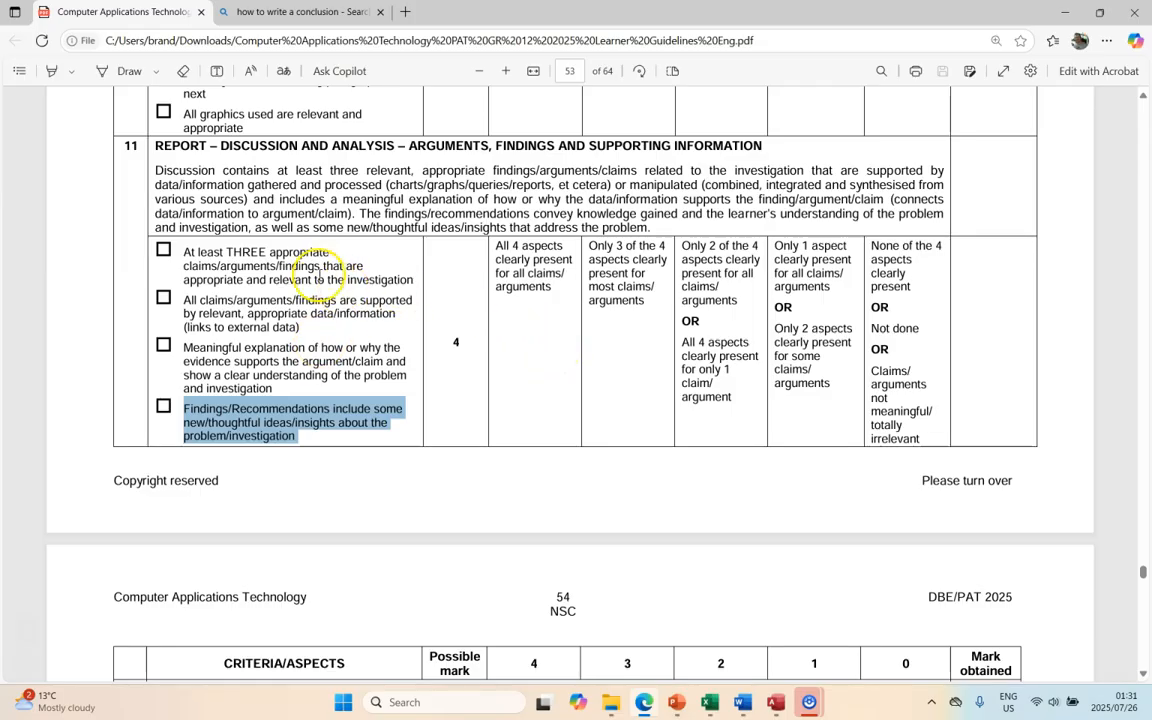